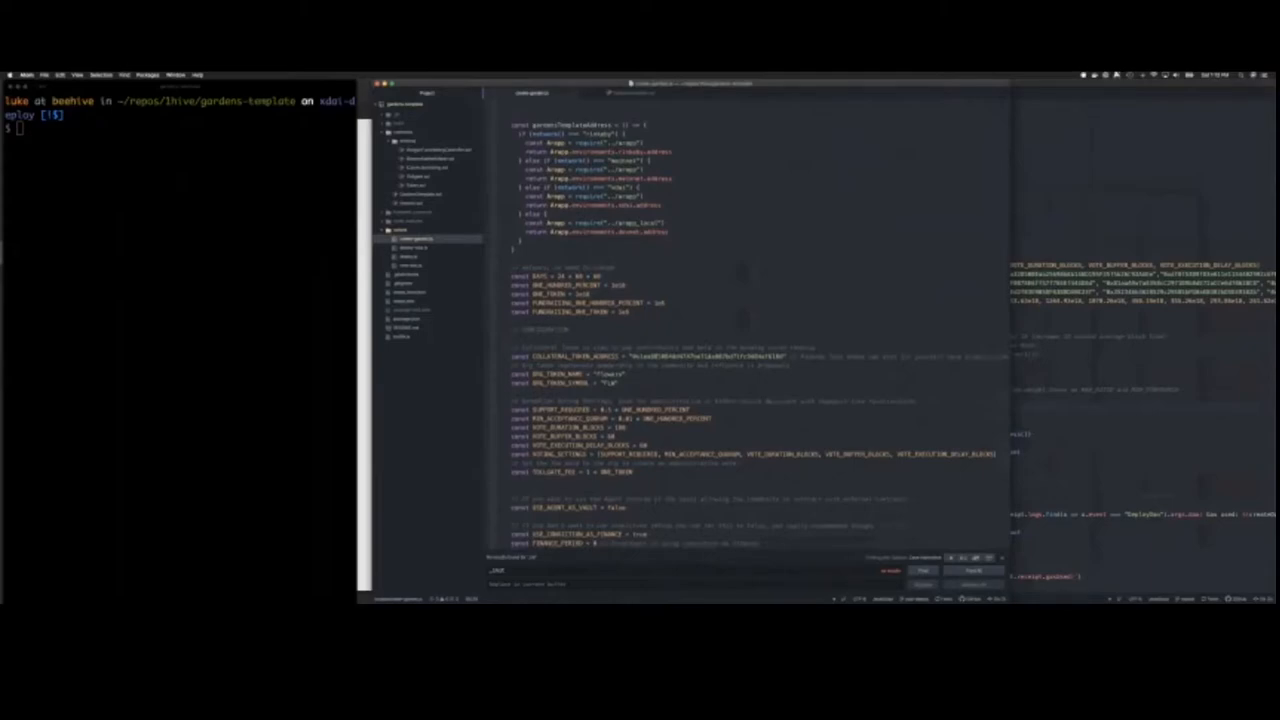
Scroll down past the configuration constants until the module.exports deployment function appears
scroll(down, 3)
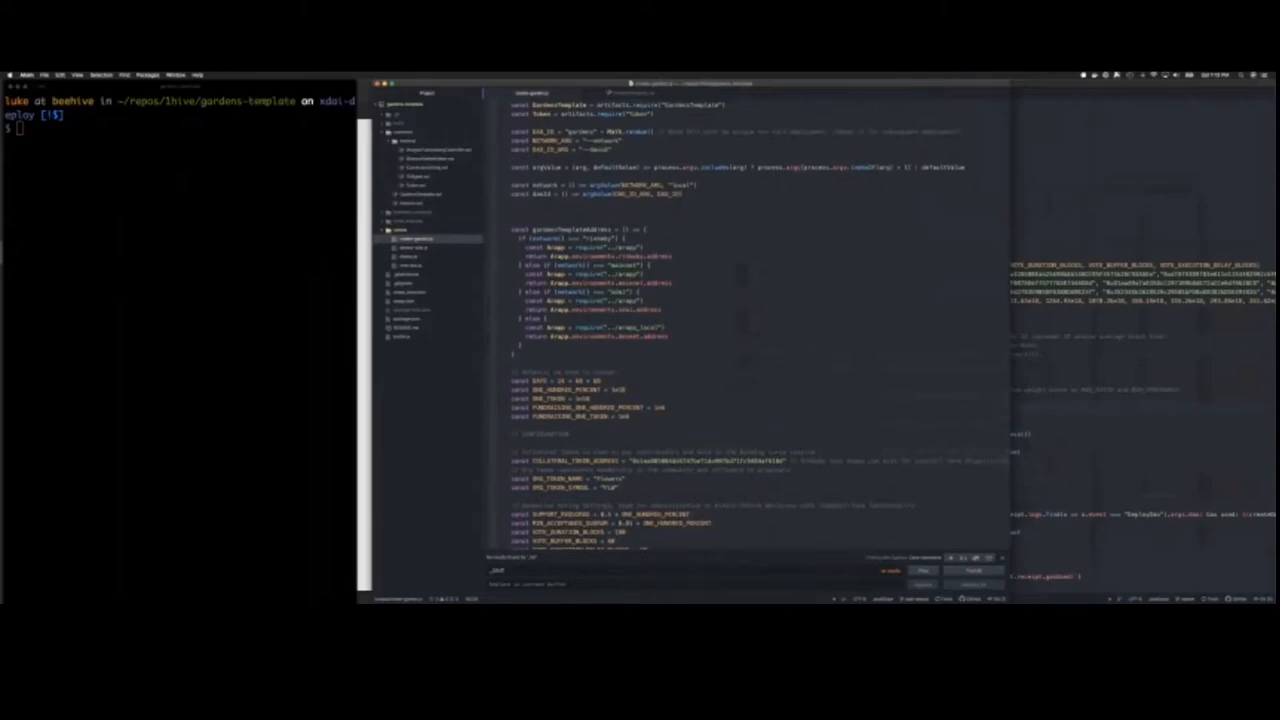
scroll(down, 3)
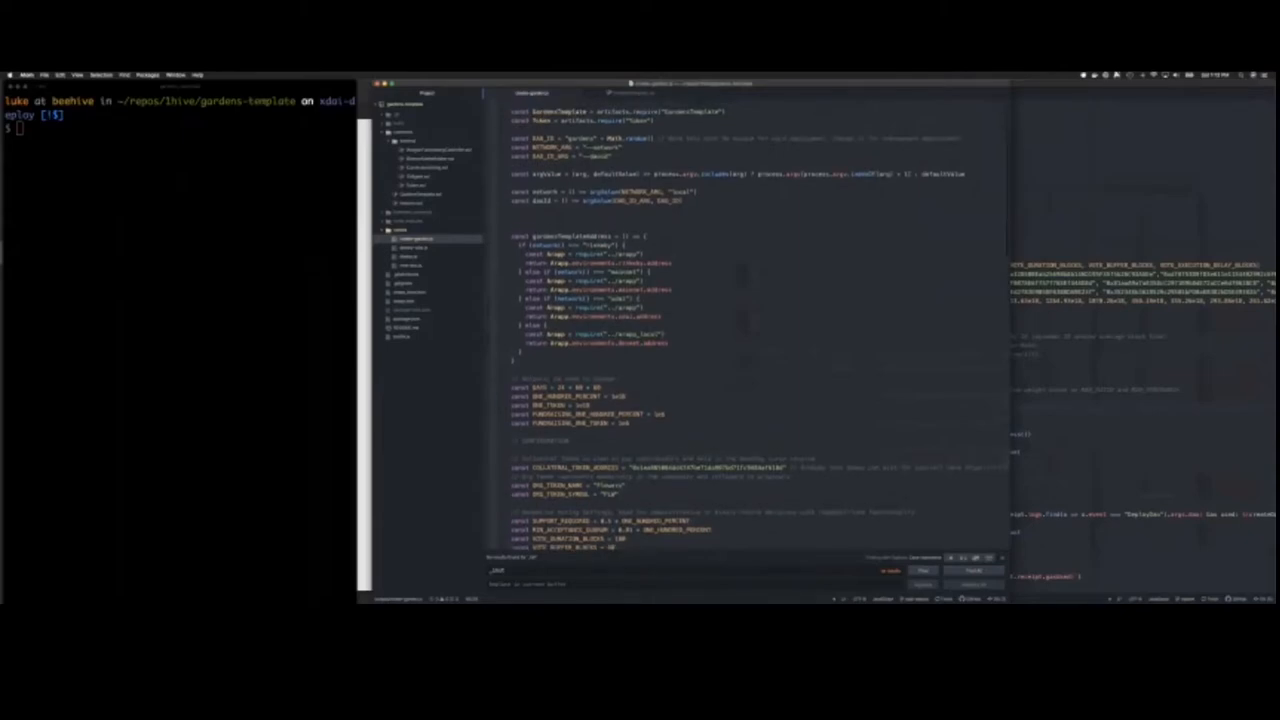
scroll(down, 3)
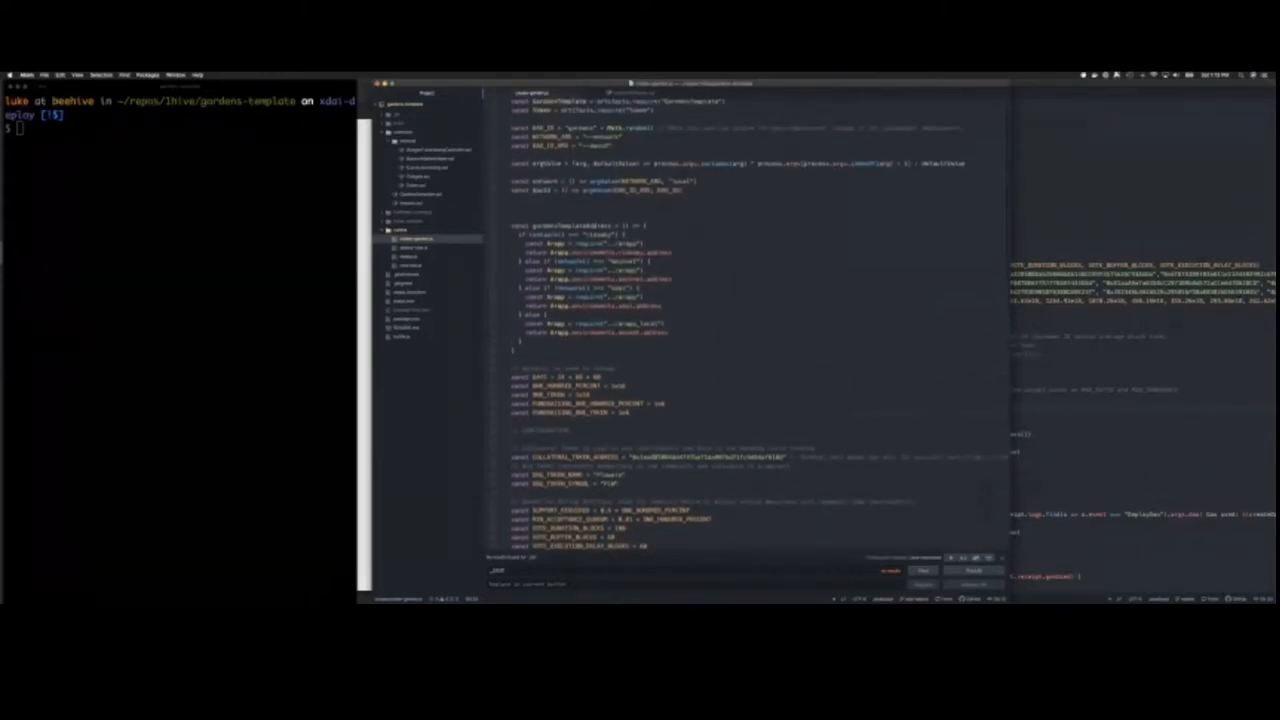
scroll(down, 3)
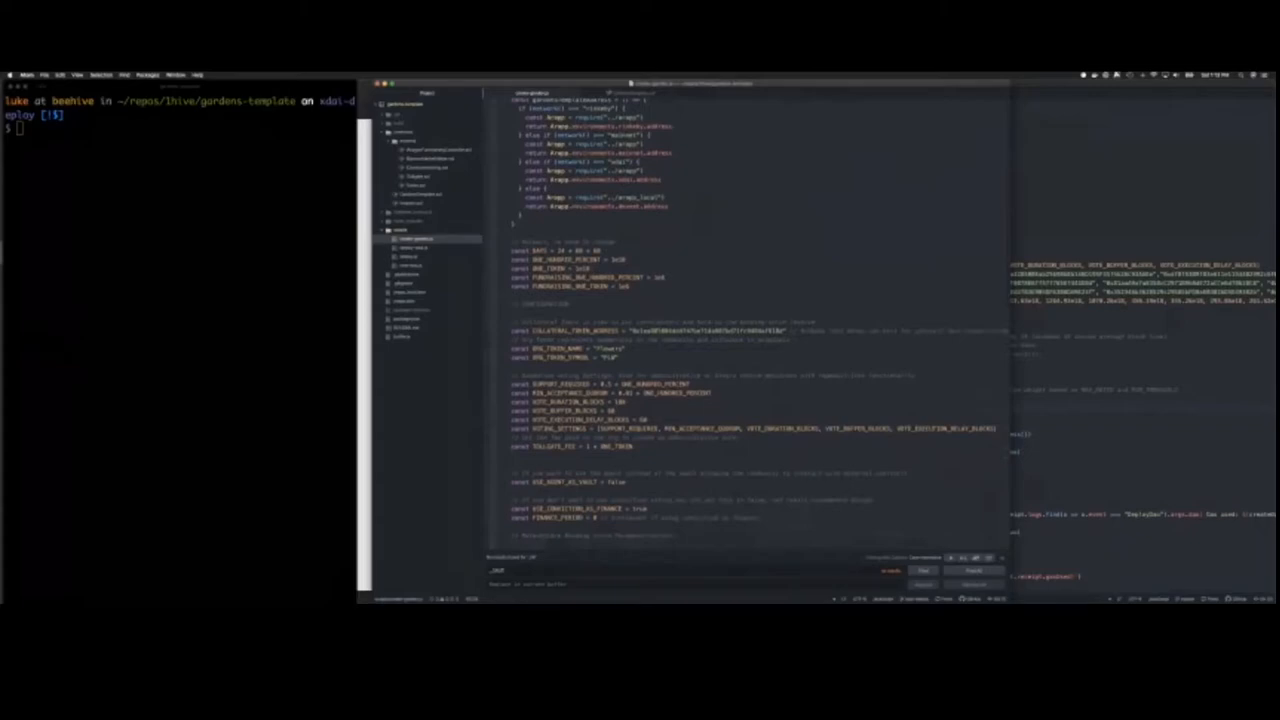
scroll(down, 3)
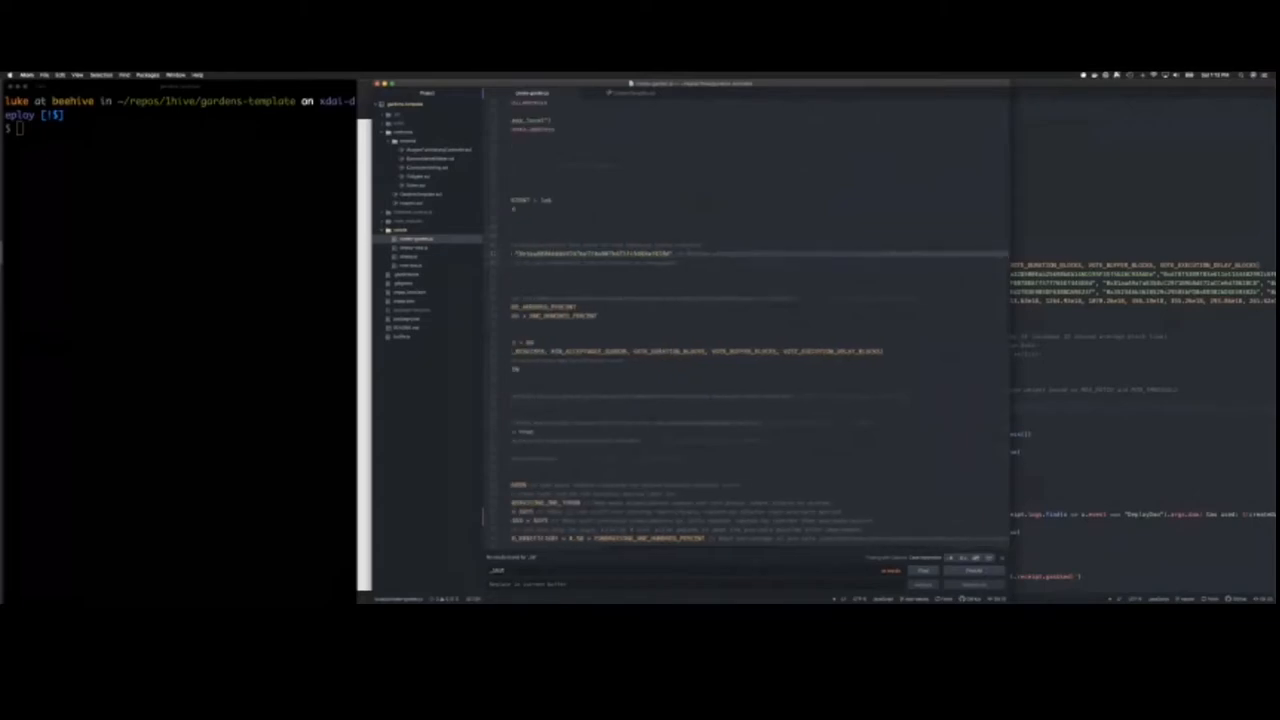
scroll(down, 3)
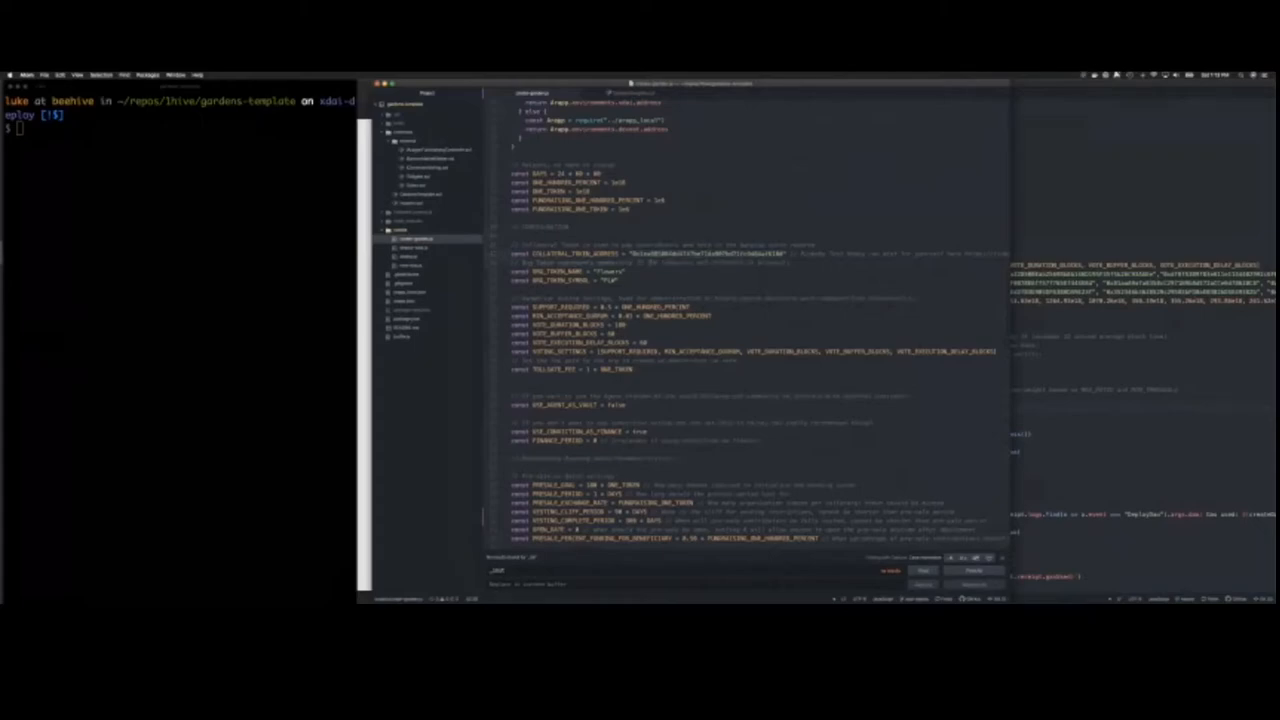
scroll(down, 3)
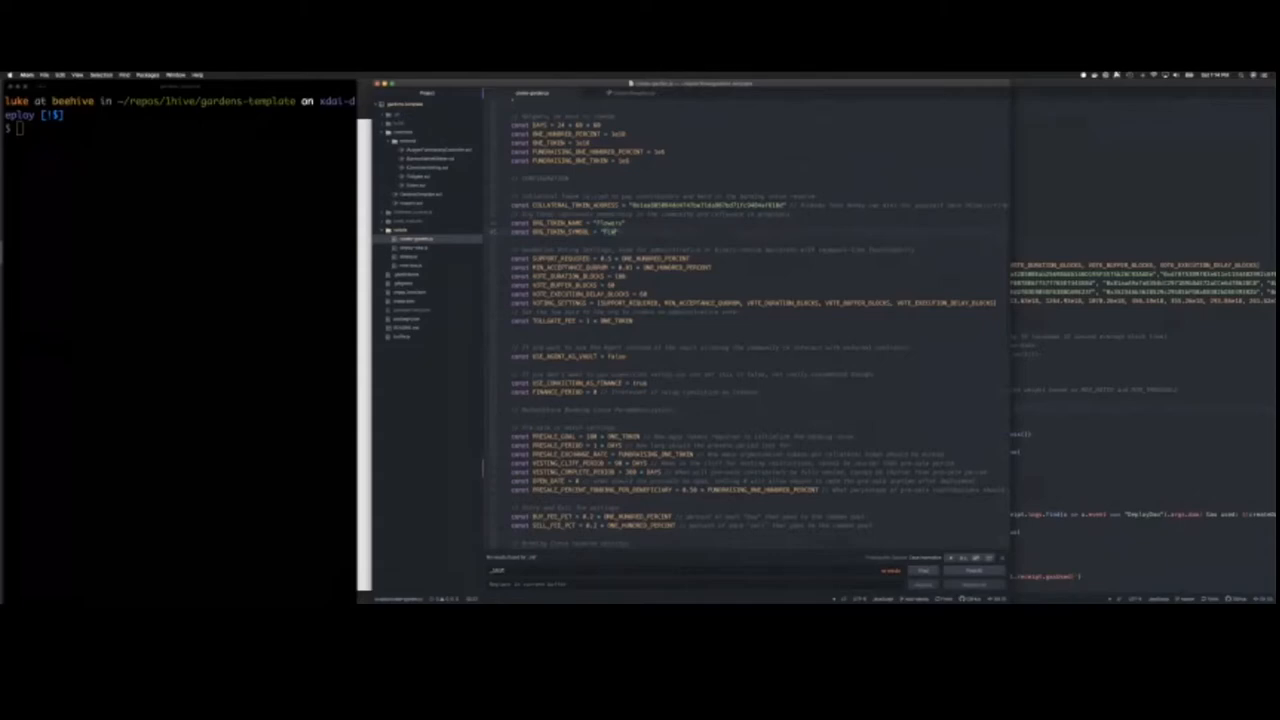
scroll(down, 3)
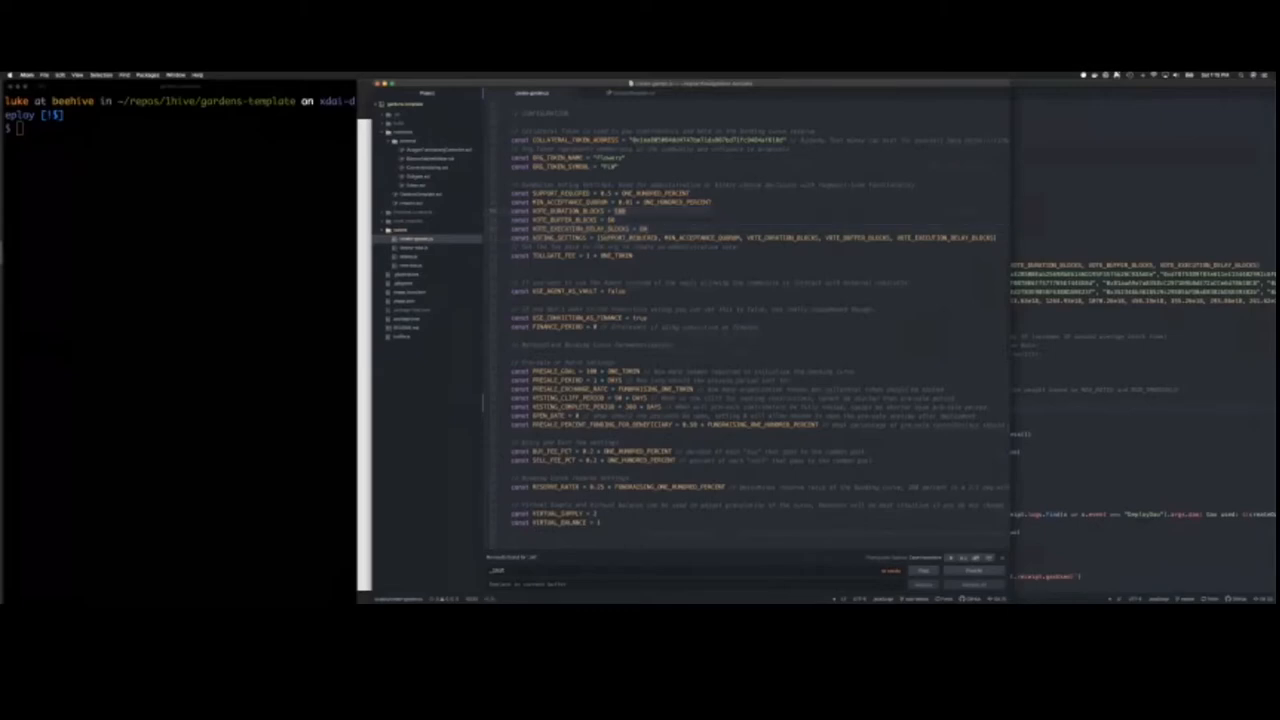
scroll(down, 3)
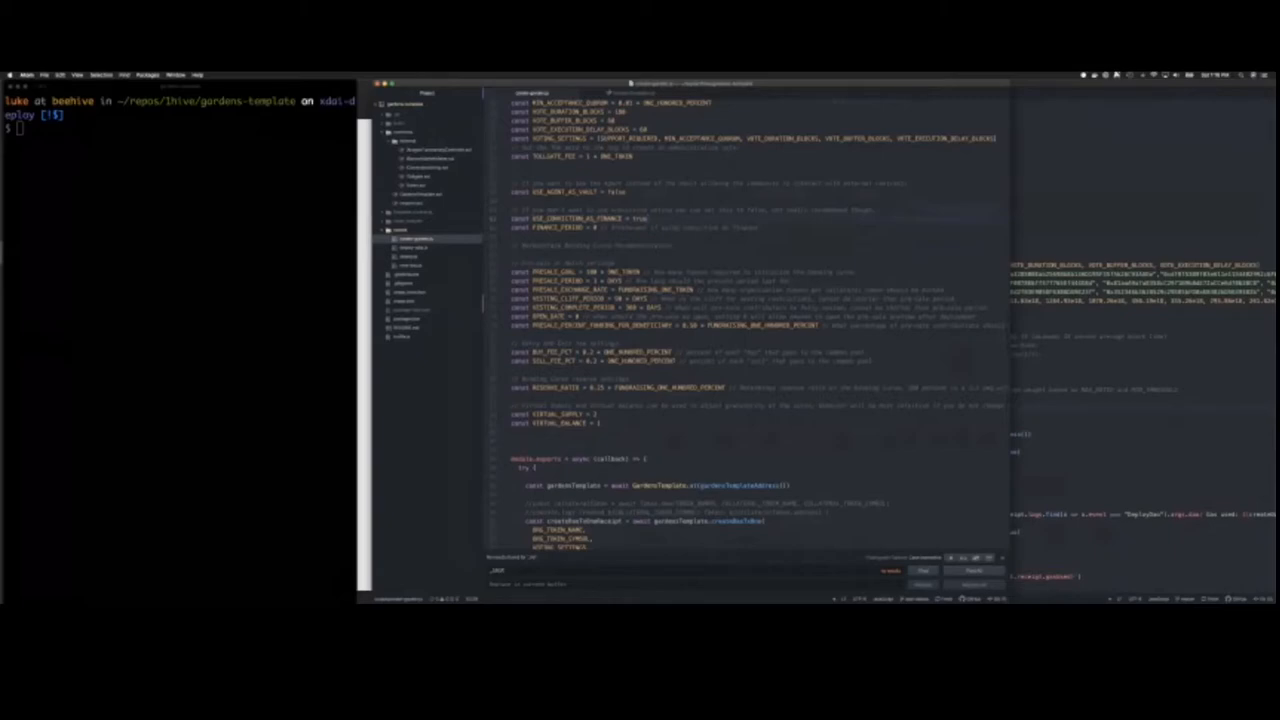
Scroll a little further into the module.exports function's opening calls
scroll(down, 3)
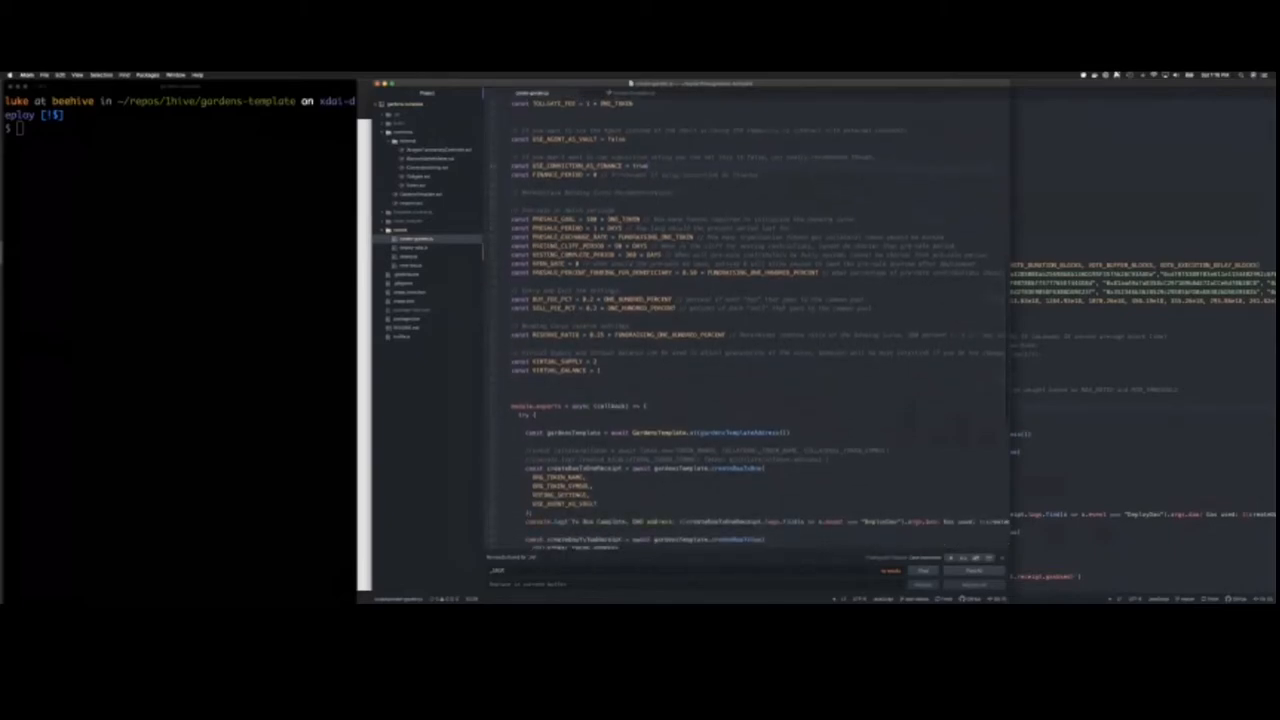
scroll(down, 3)
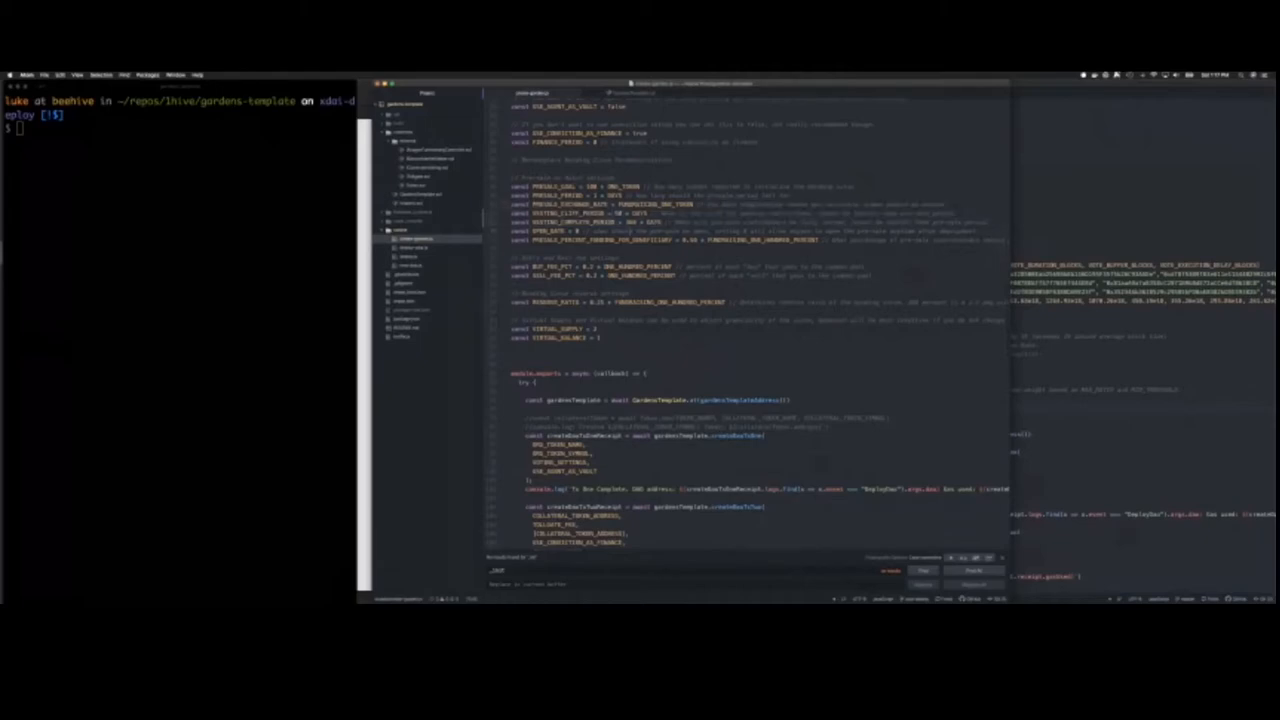
scroll(down, 3)
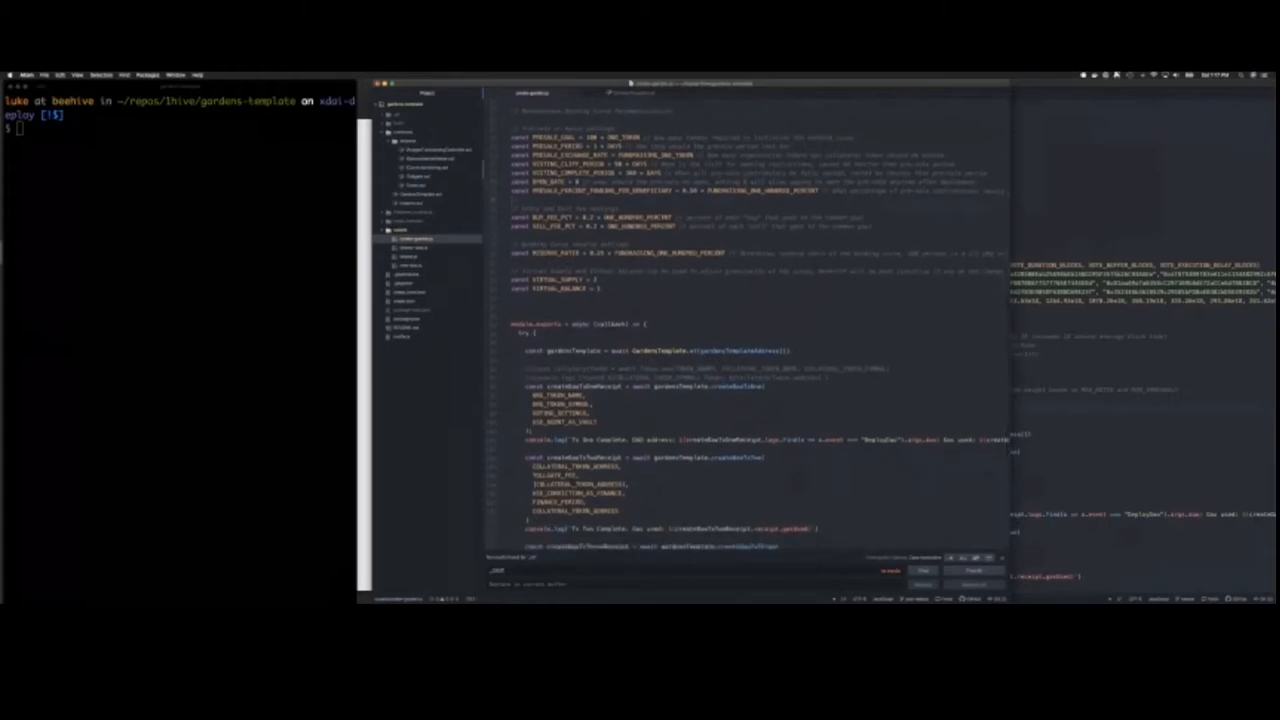
scroll(down, 3)
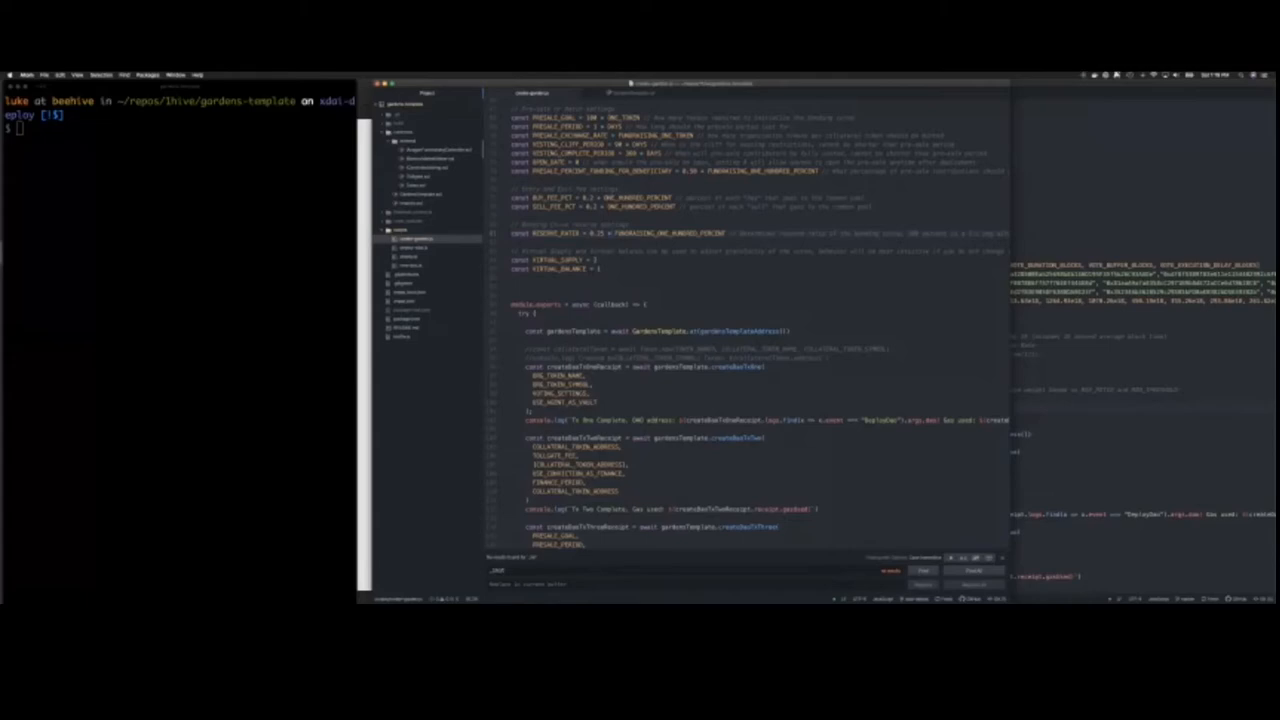
scroll(down, 3)
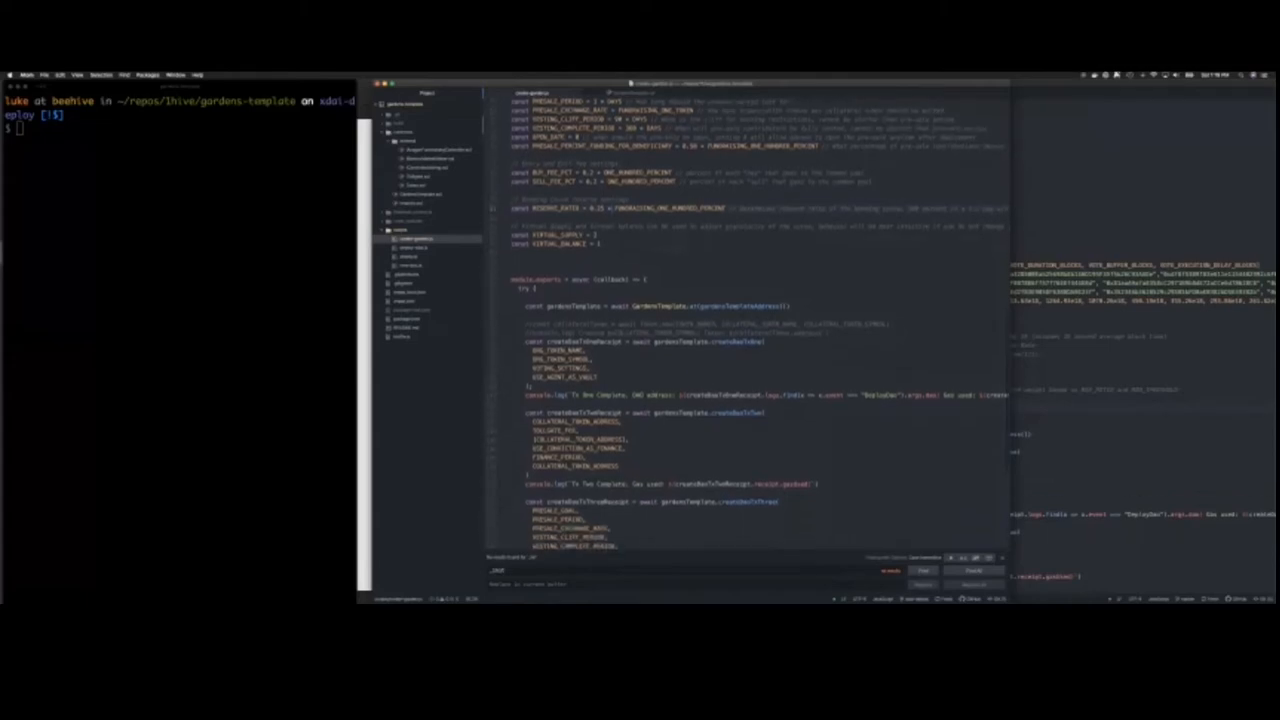
scroll(down, 3)
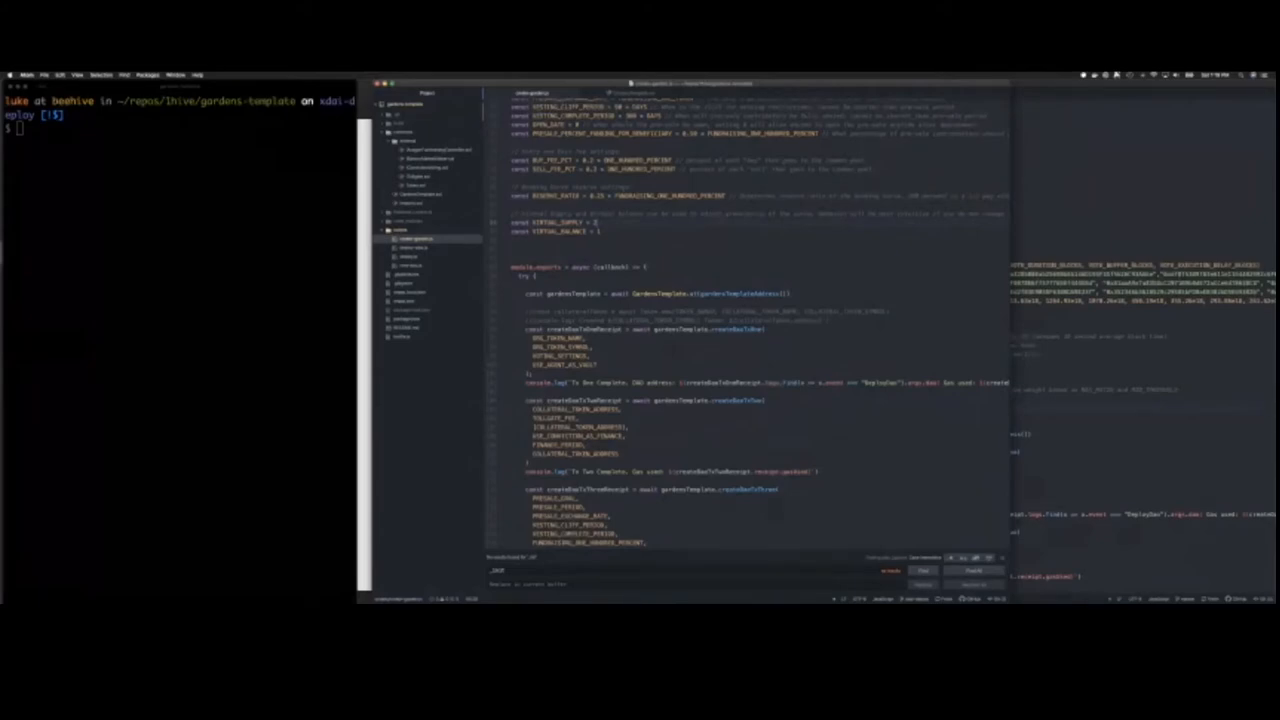
scroll(down, 3)
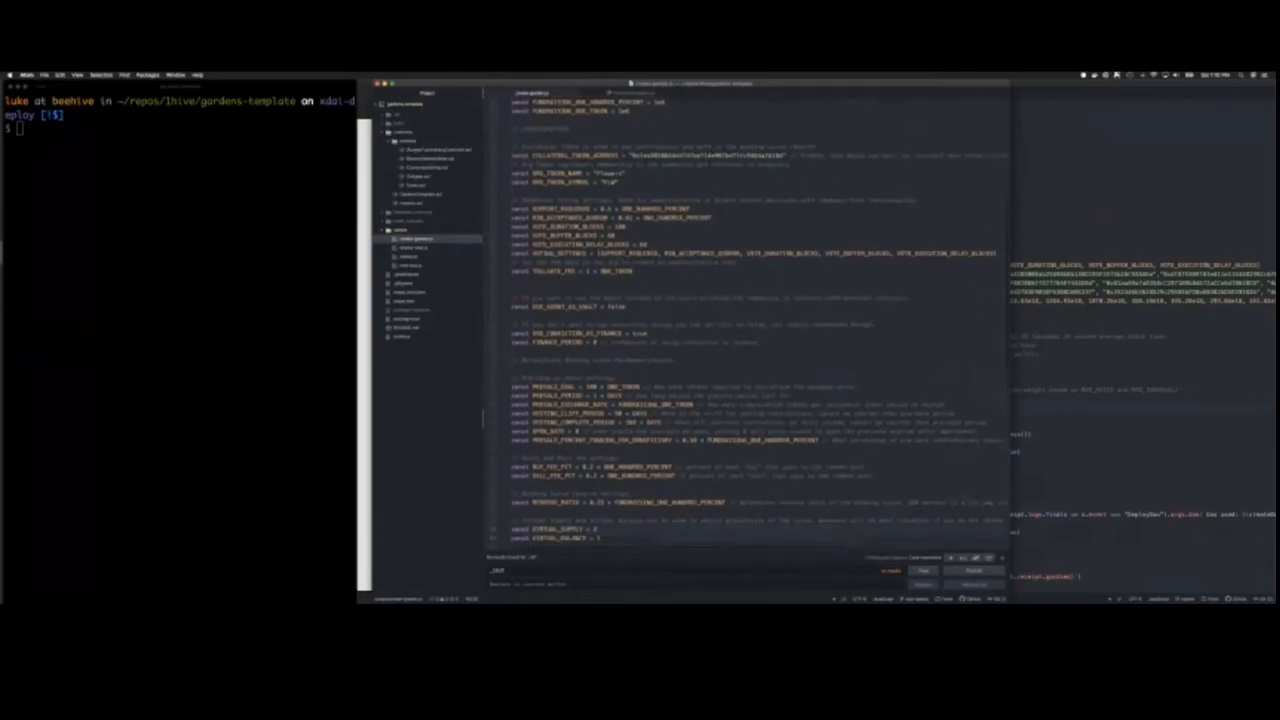
Scroll through the second template script opened beside the gardens-template config for comparison
scroll(down, 3)
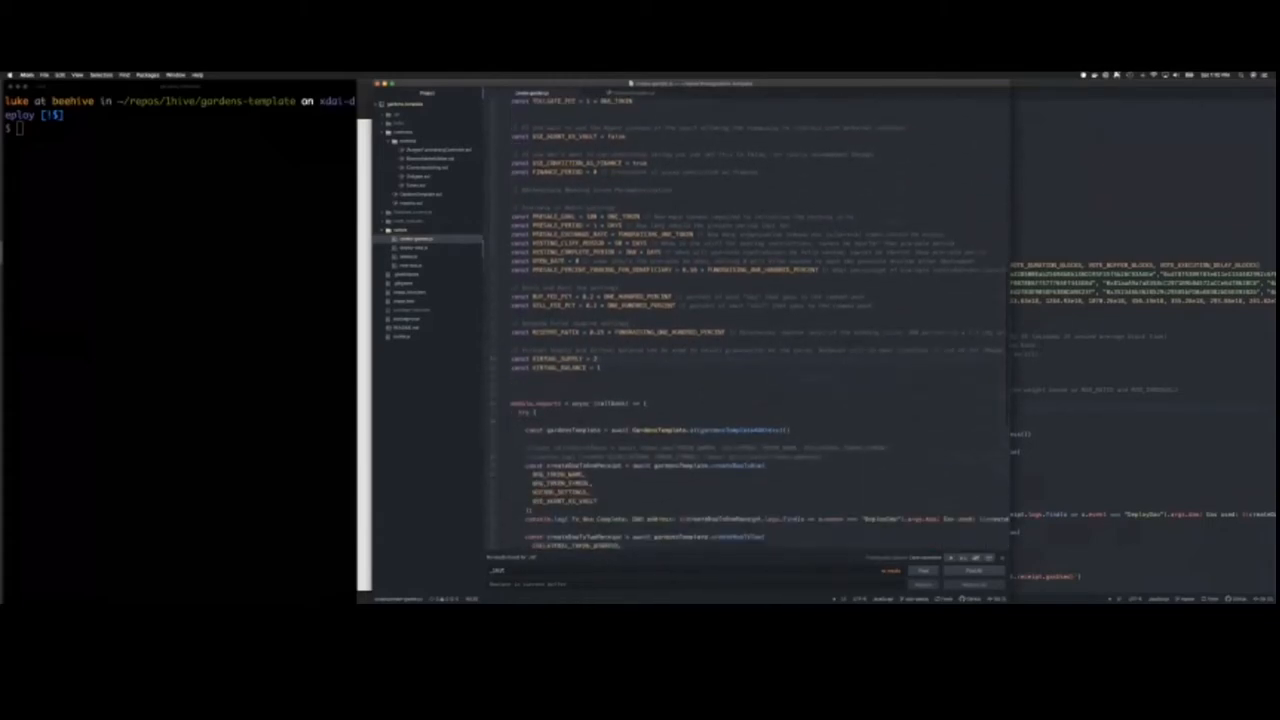
scroll(down, 3)
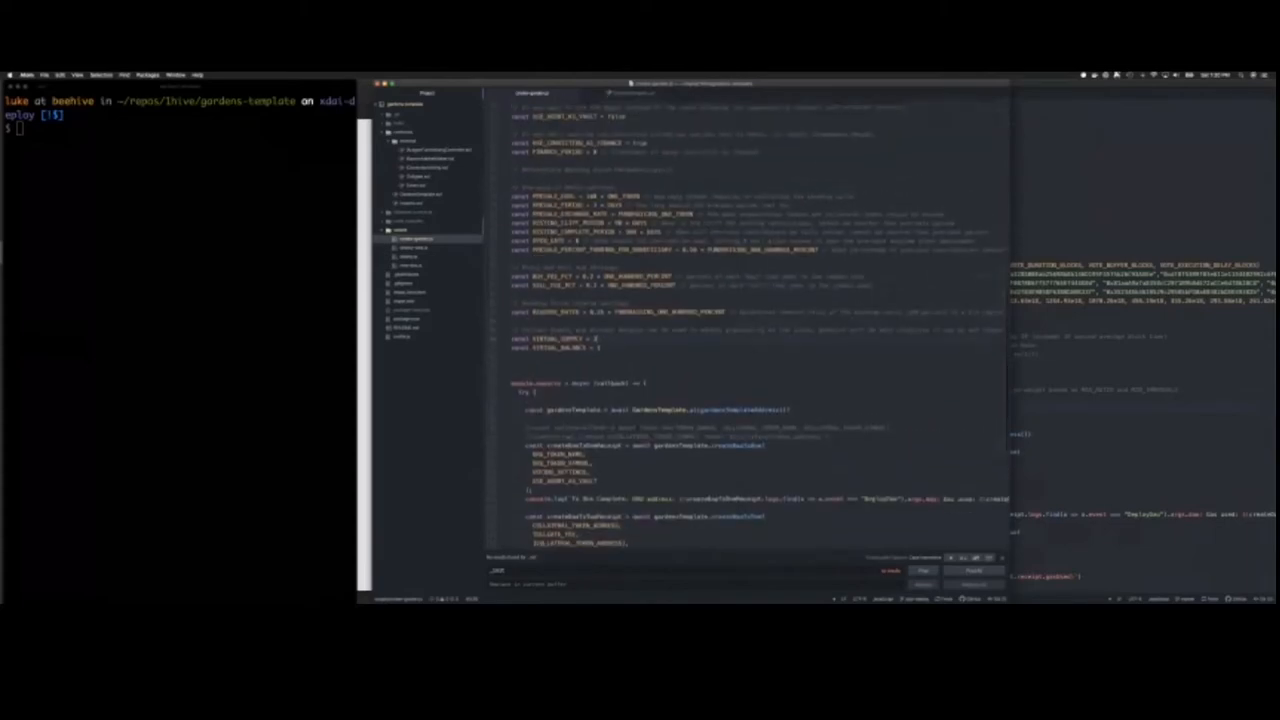
scroll(down, 3)
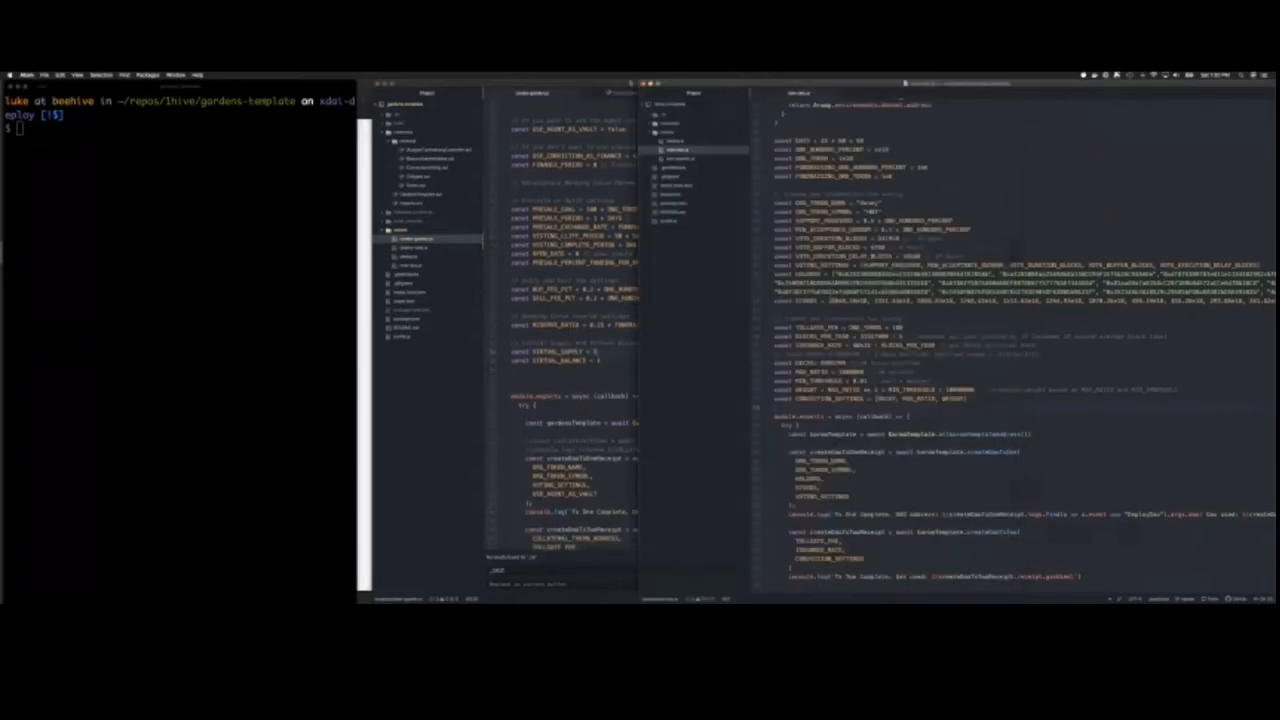
scroll(down, 3)
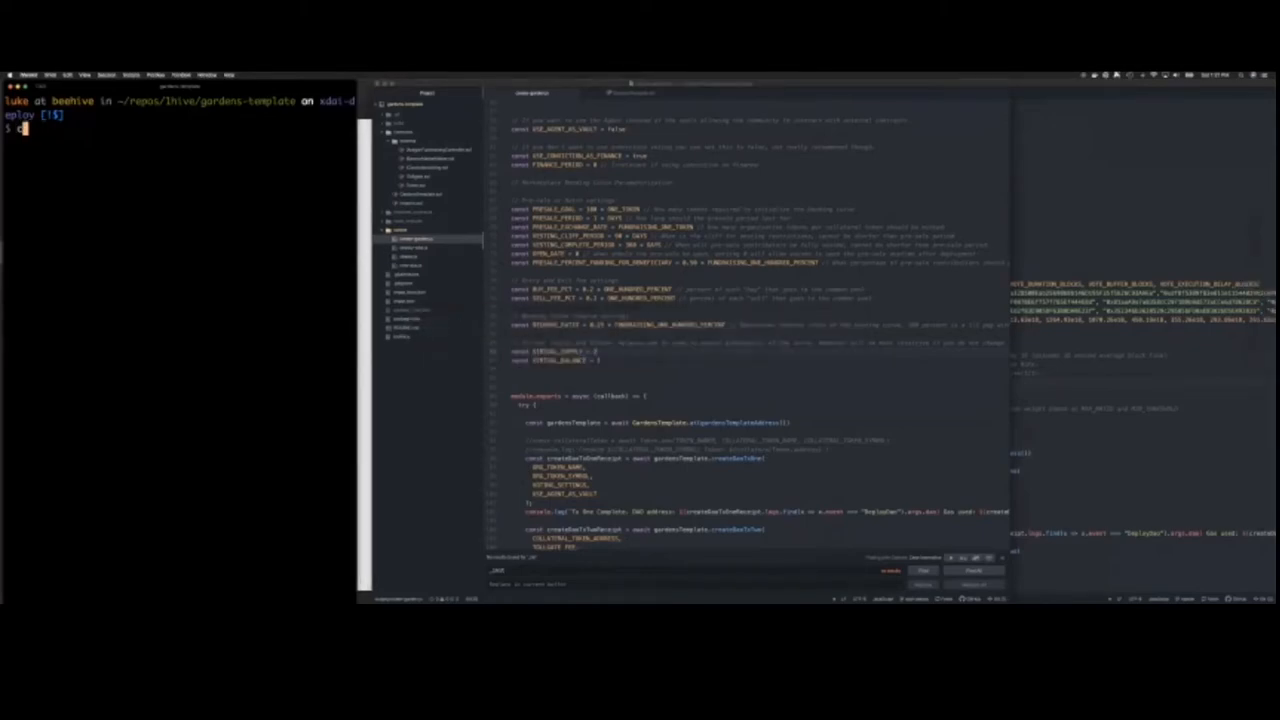
Run truffle exec scripts/create-garden.js on rinkeby and select the printed DAO address
text(npm)
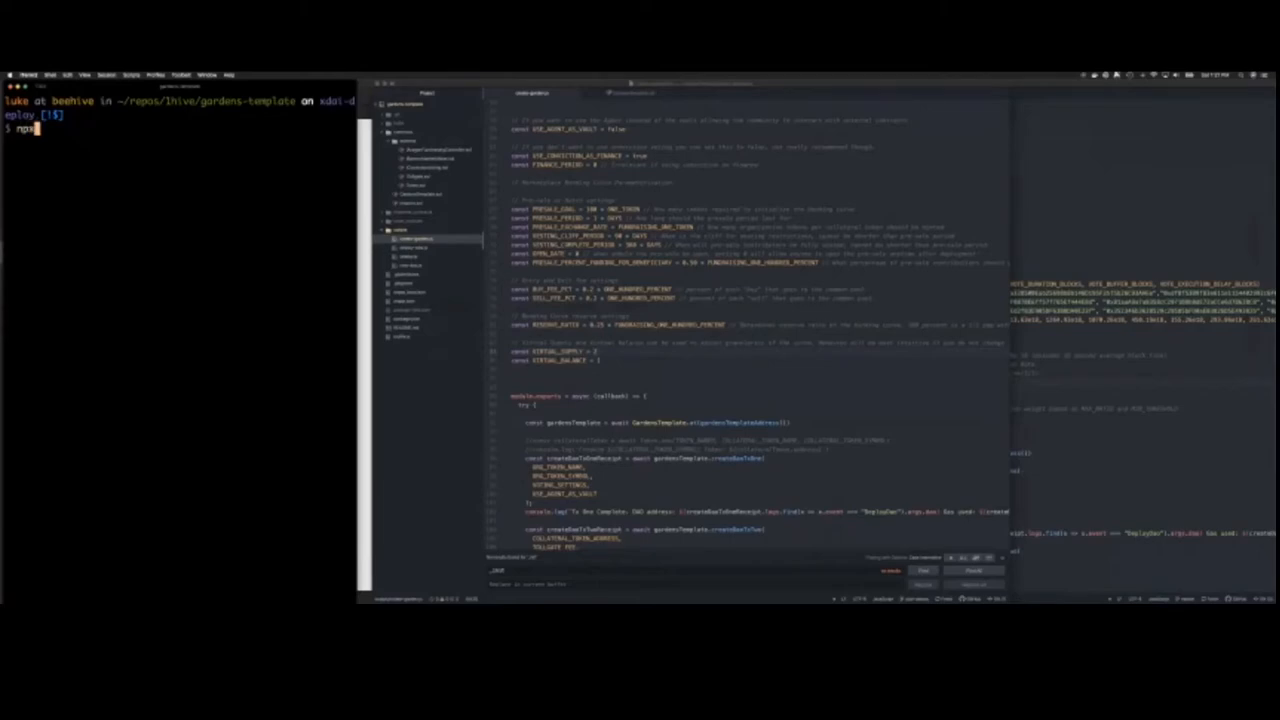
text(truffl)
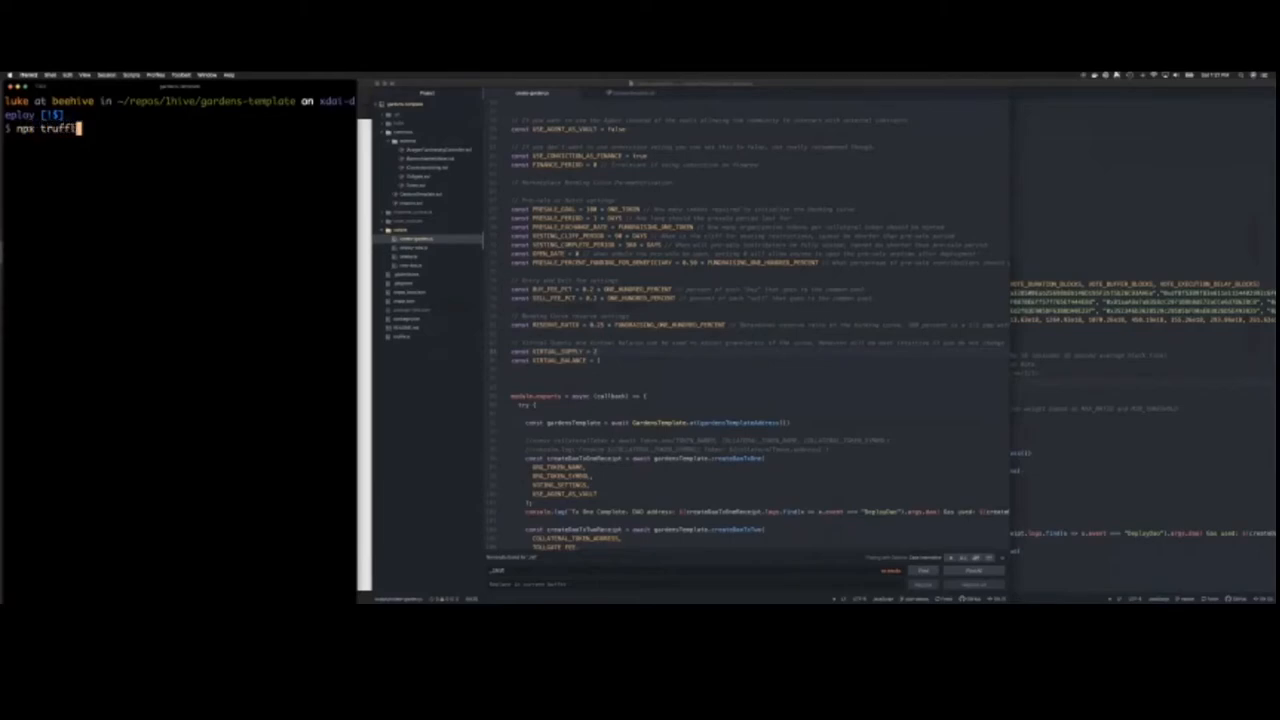
text(exec scripts/)
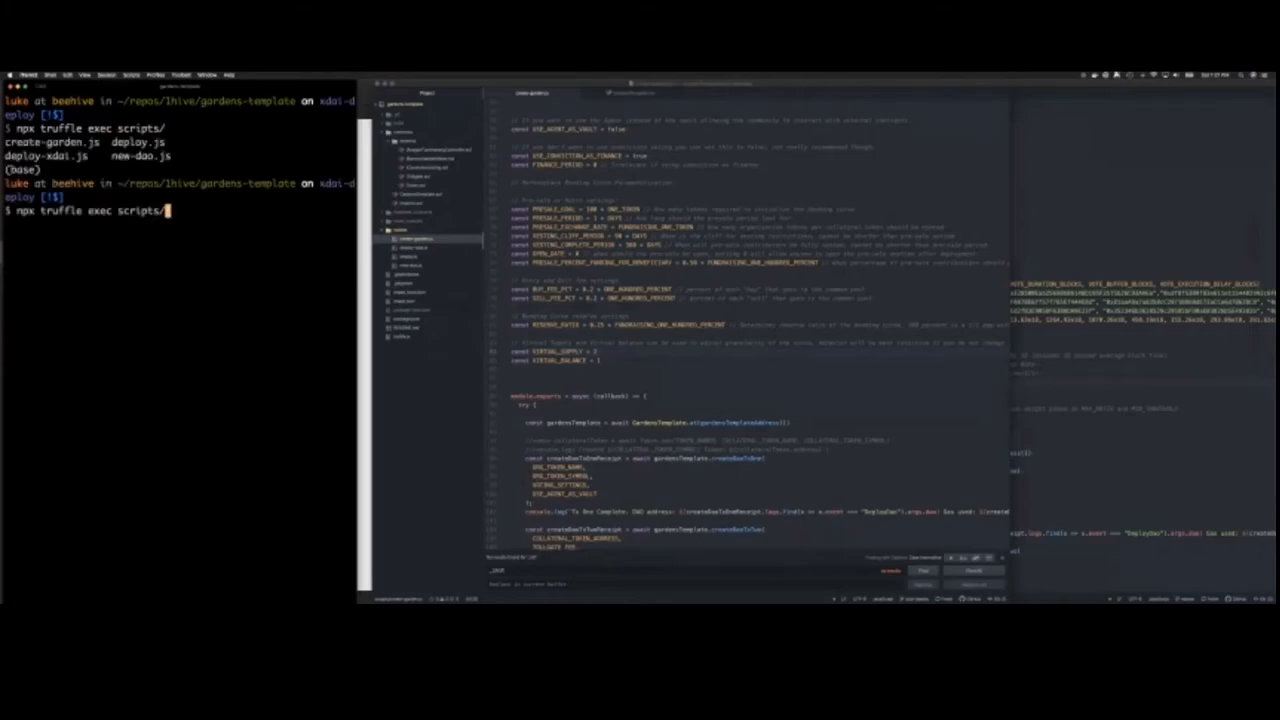
text(c)
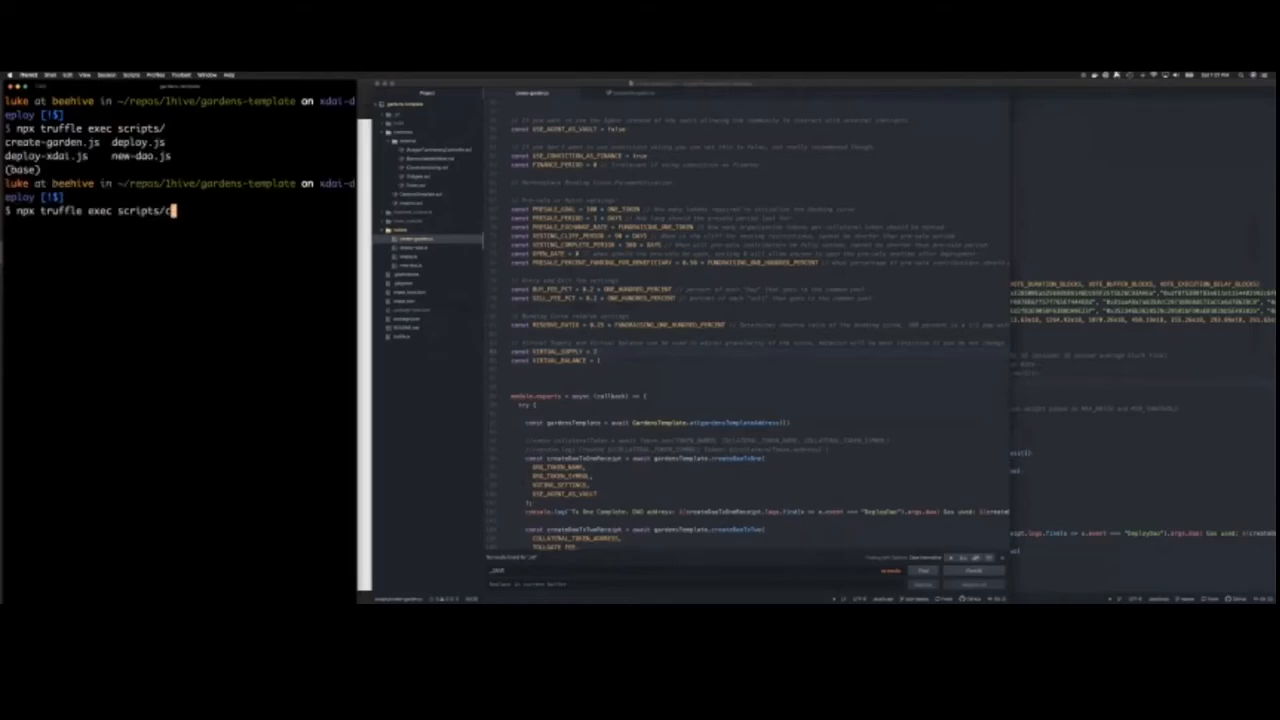
text(reate-garden.js --network rinkeby)
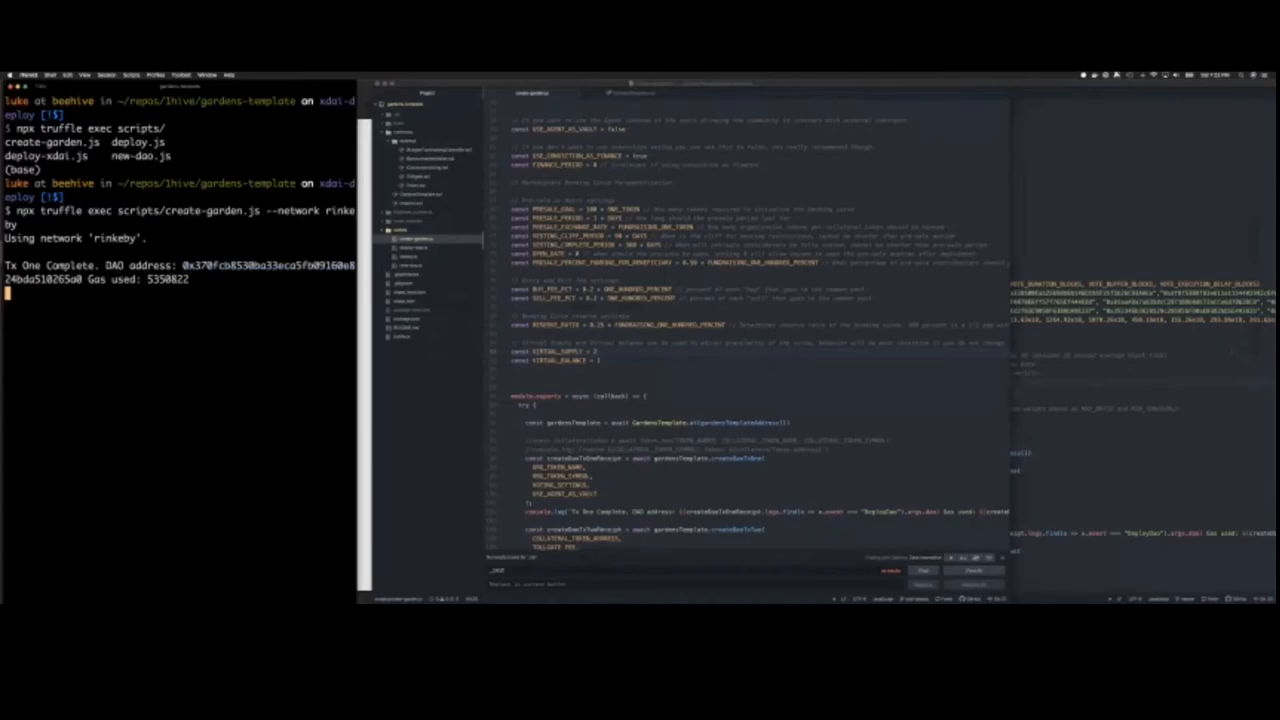
double_click(264, 264)
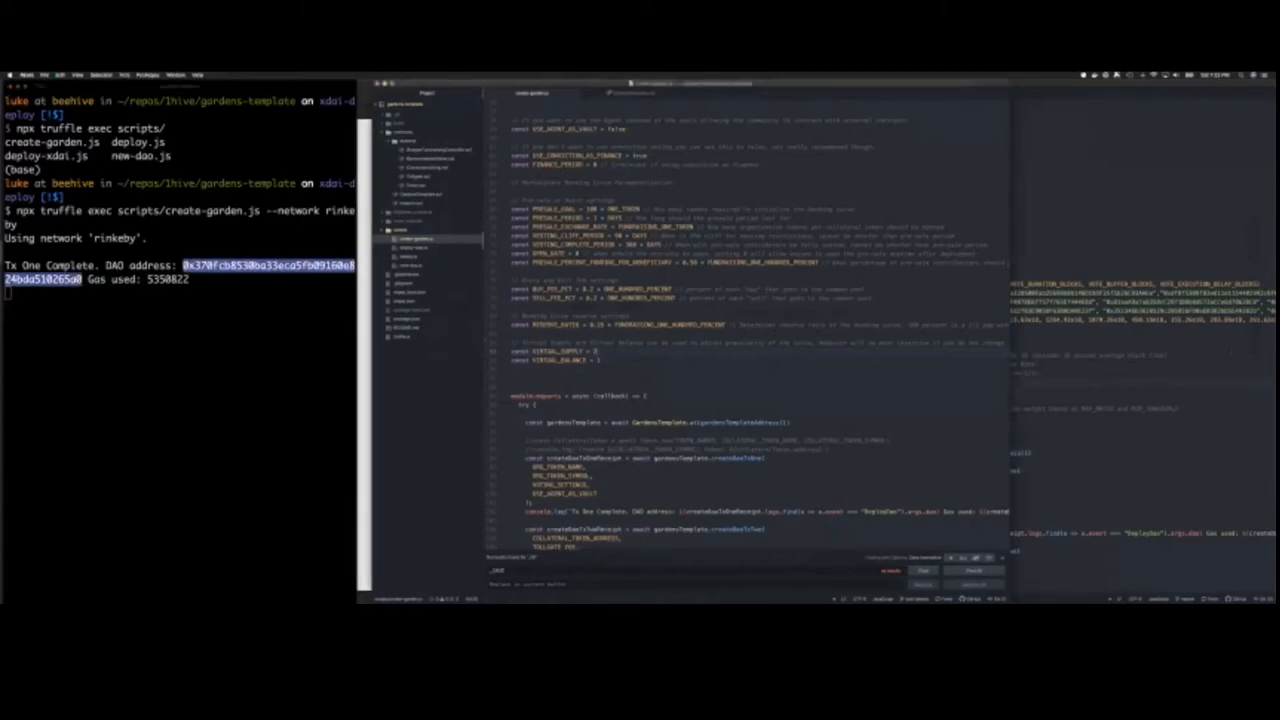
scroll(down, 3)
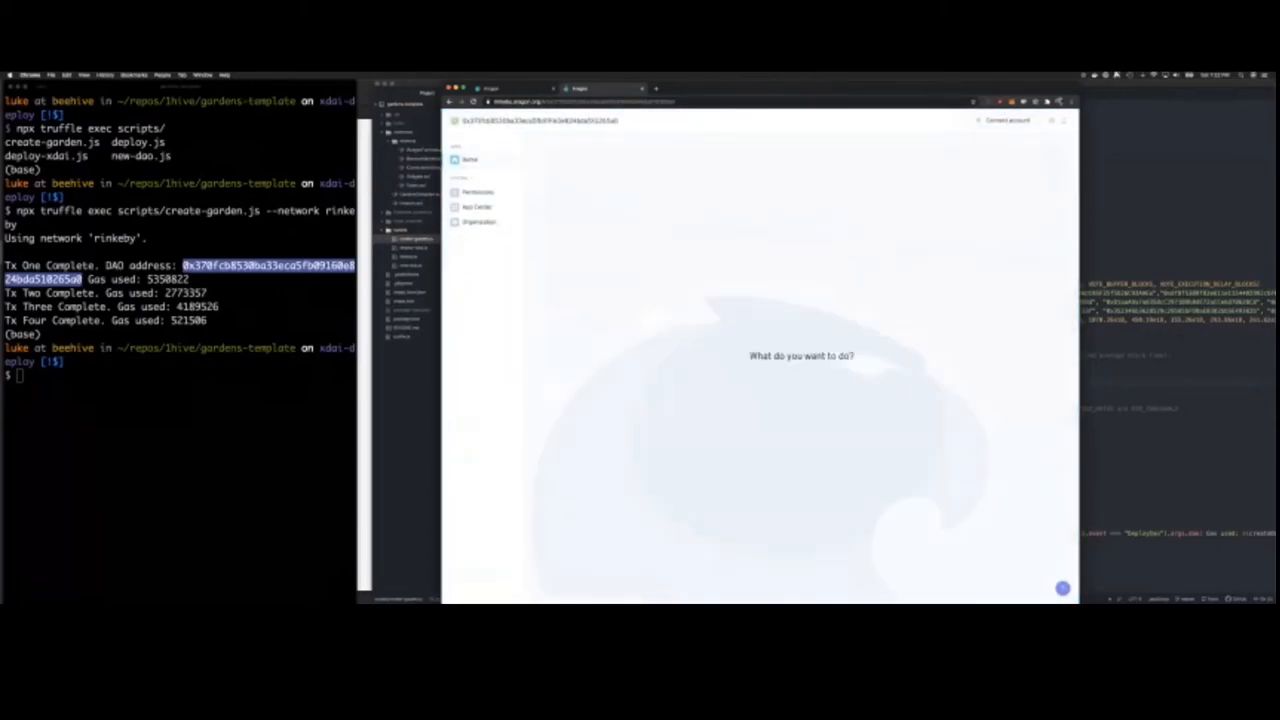
Open the new DAO's Marketplace presale for contributions and sign the opening transaction
click(1008, 120)
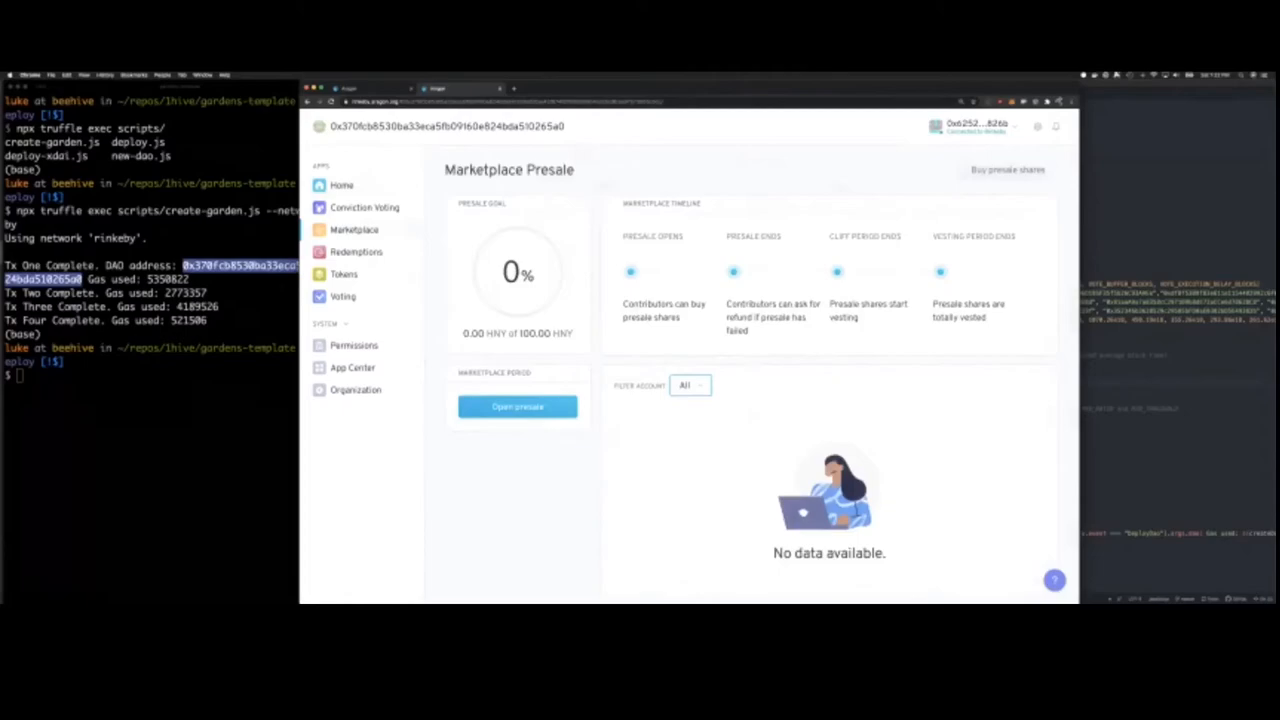
click(344, 274)
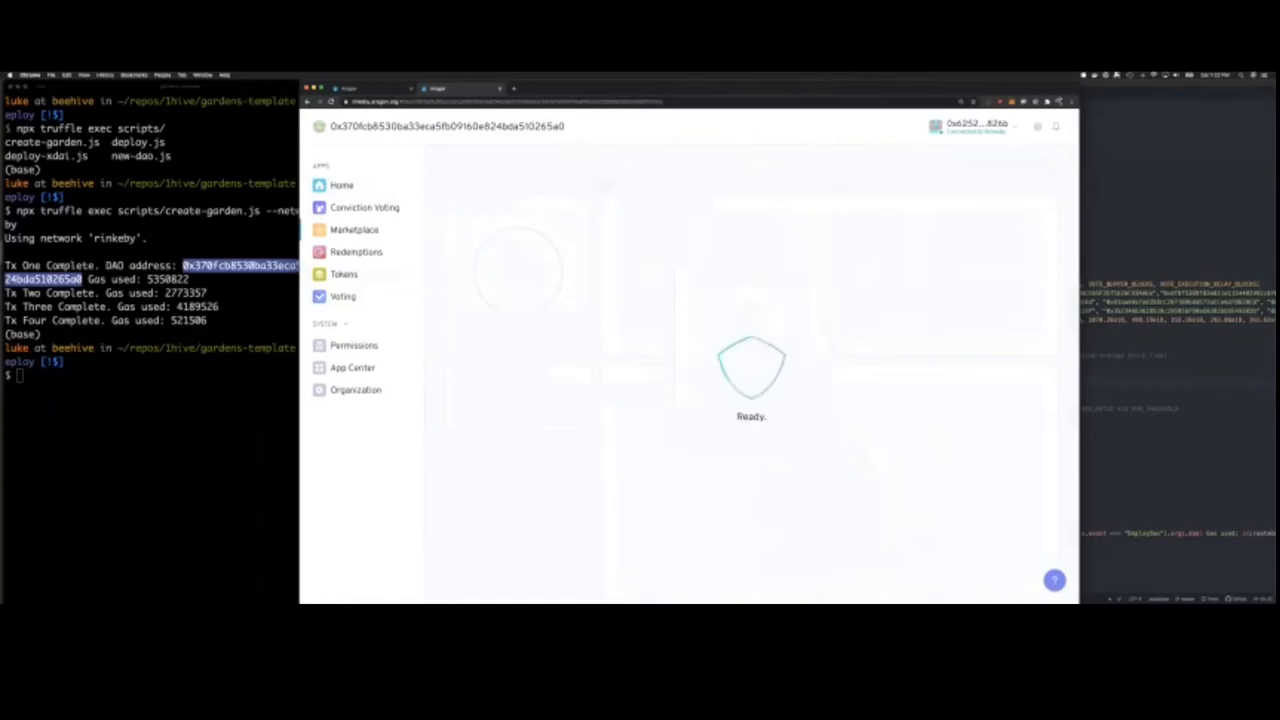
click(354, 230)
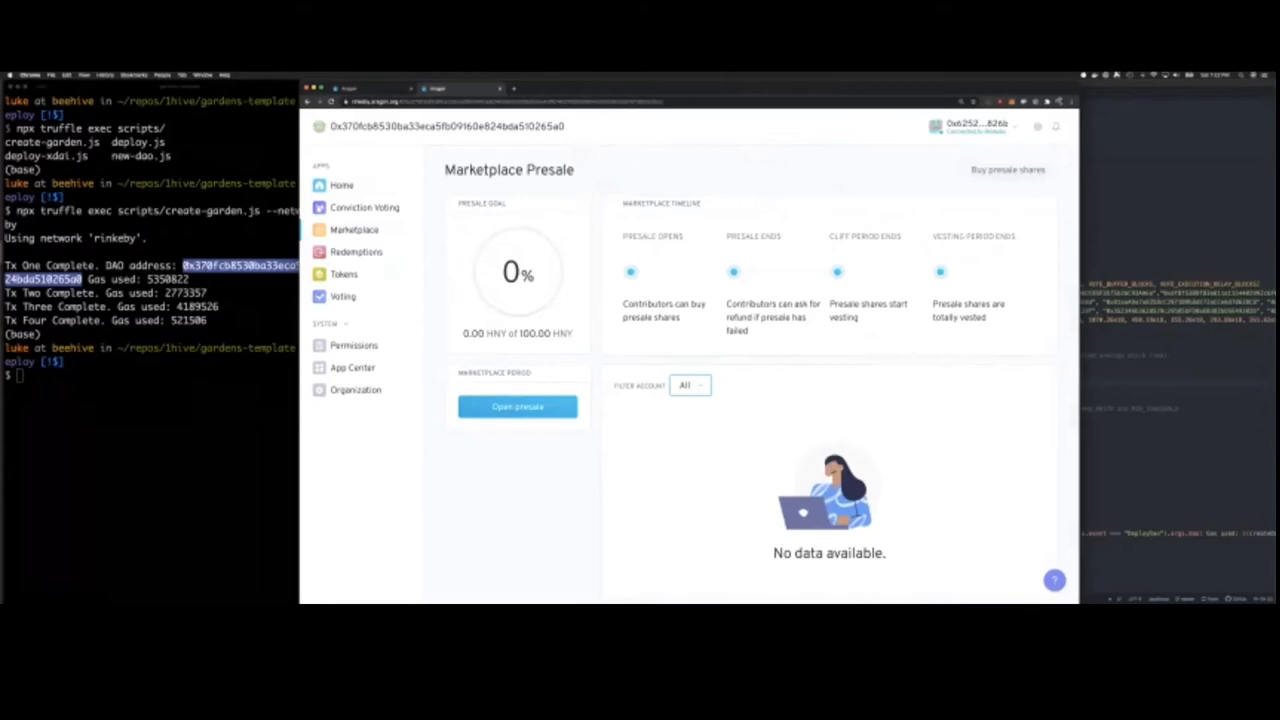
click(516, 406)
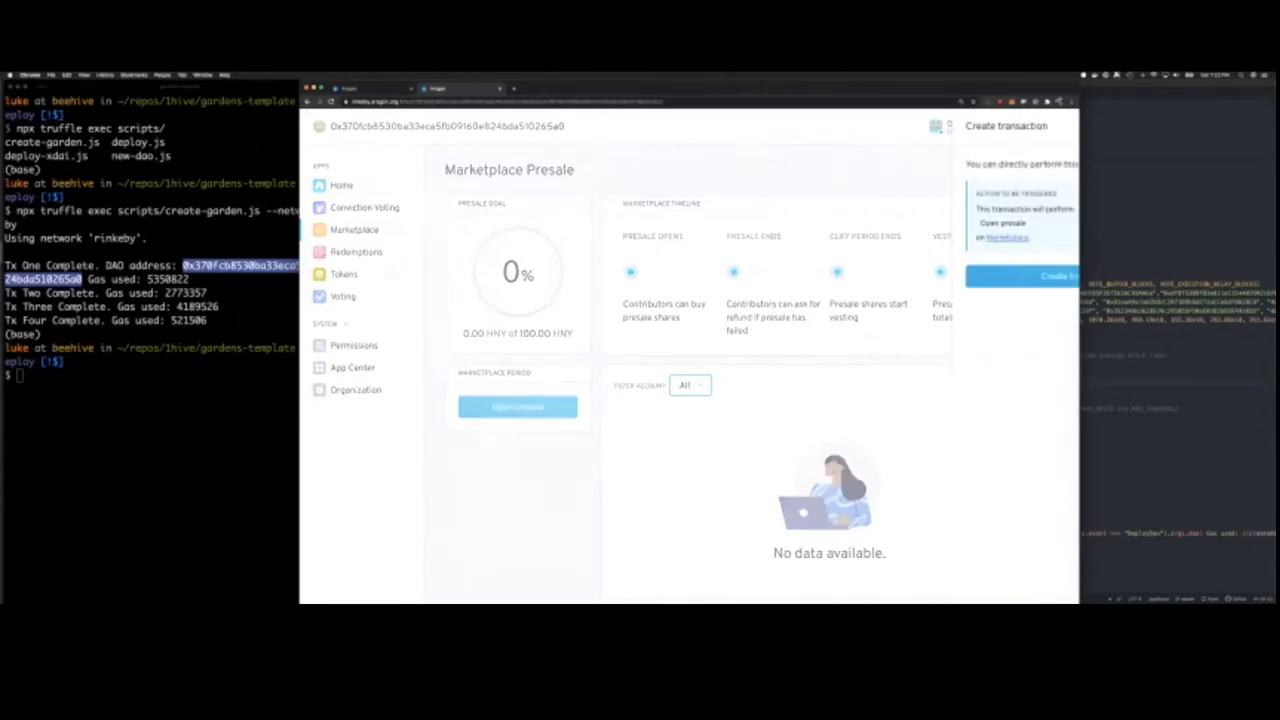
click(1058, 276)
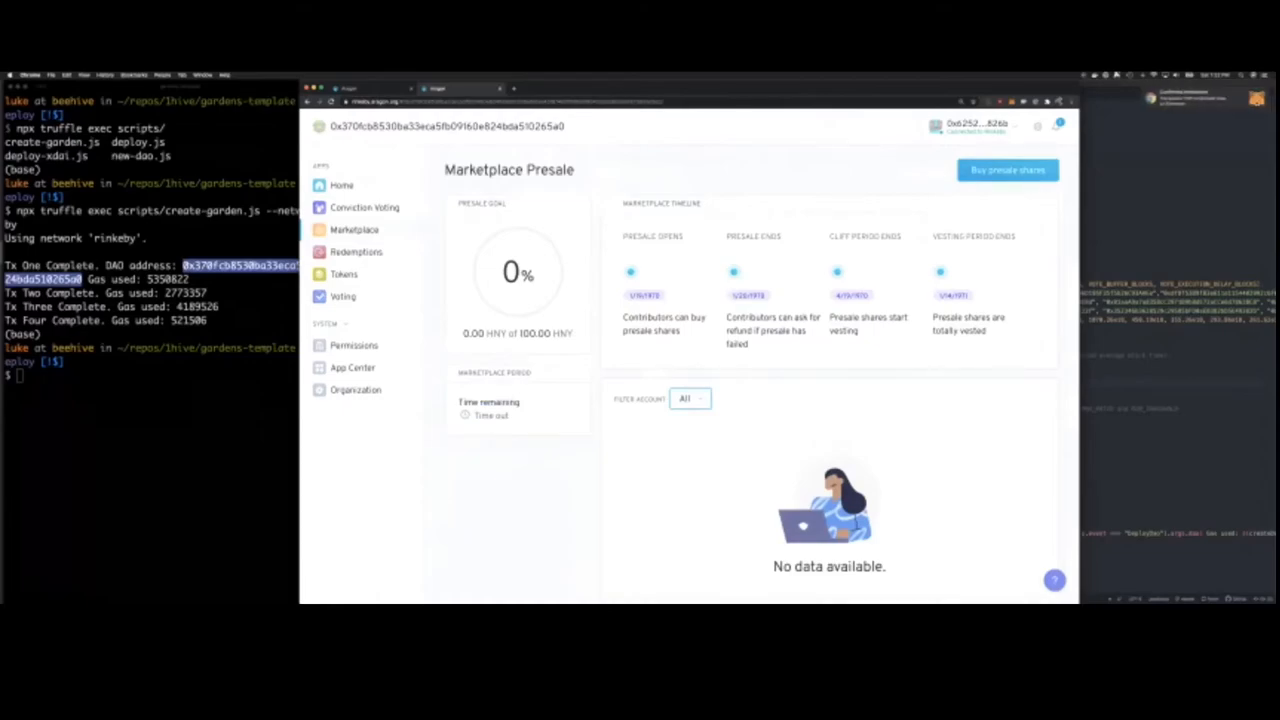
Buy 100 worth of presale shares and sign the contribution transaction
click(1006, 170)
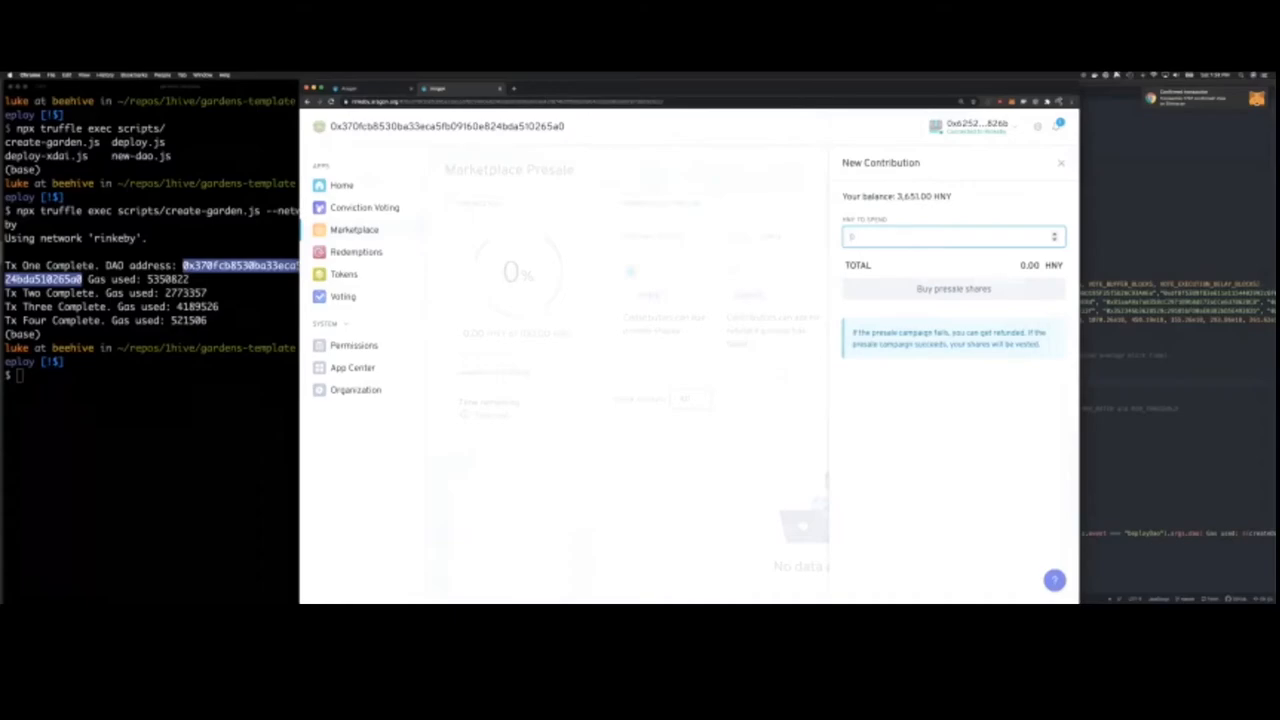
click(1060, 162)
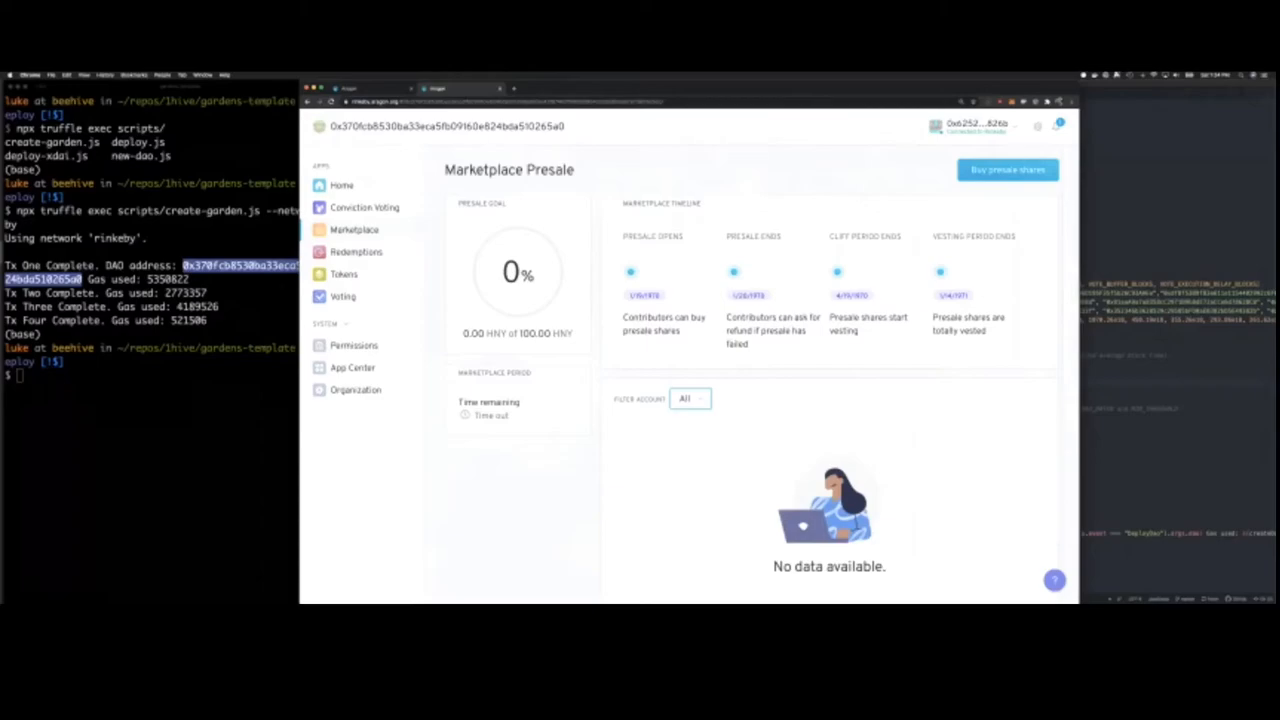
click(1006, 168)
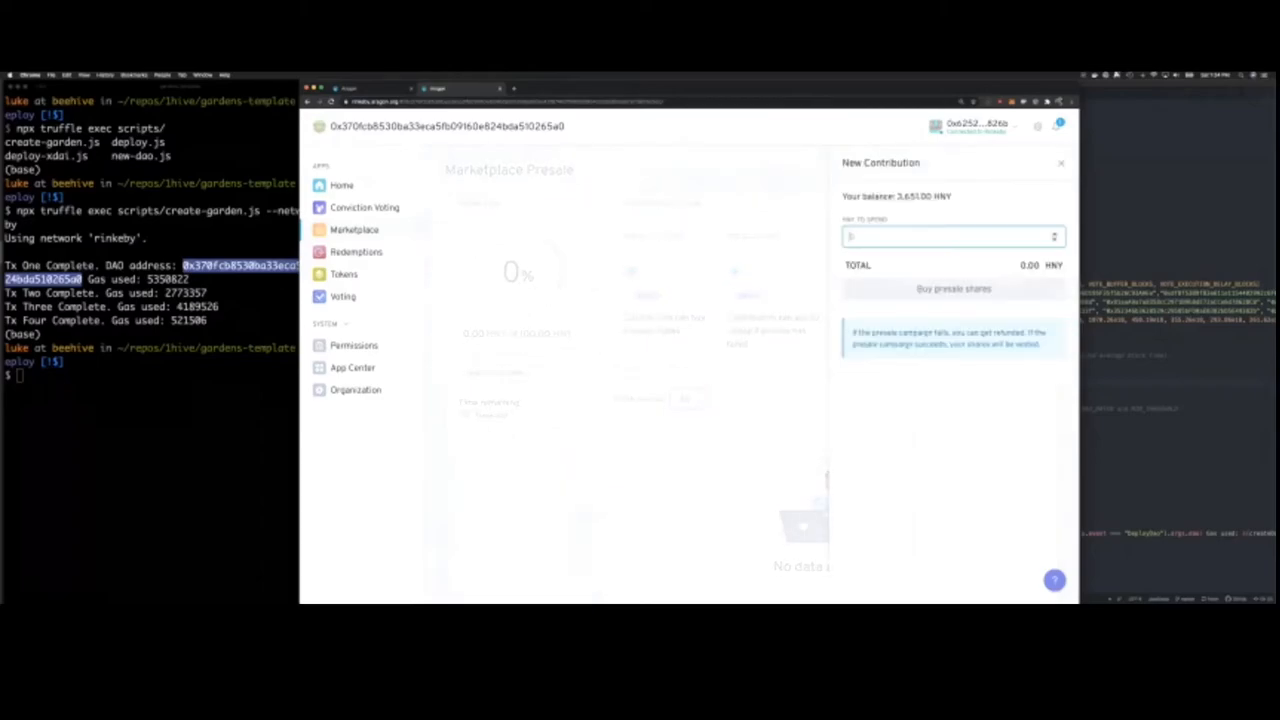
text(100)
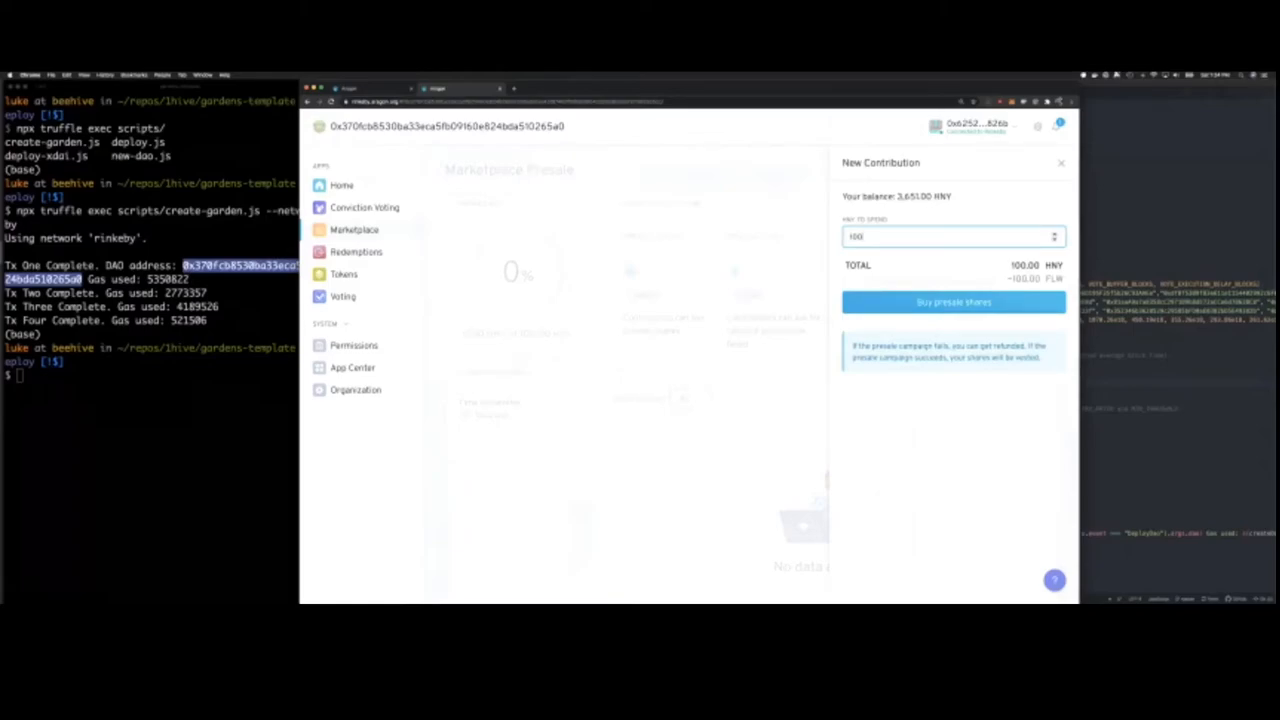
click(1060, 164)
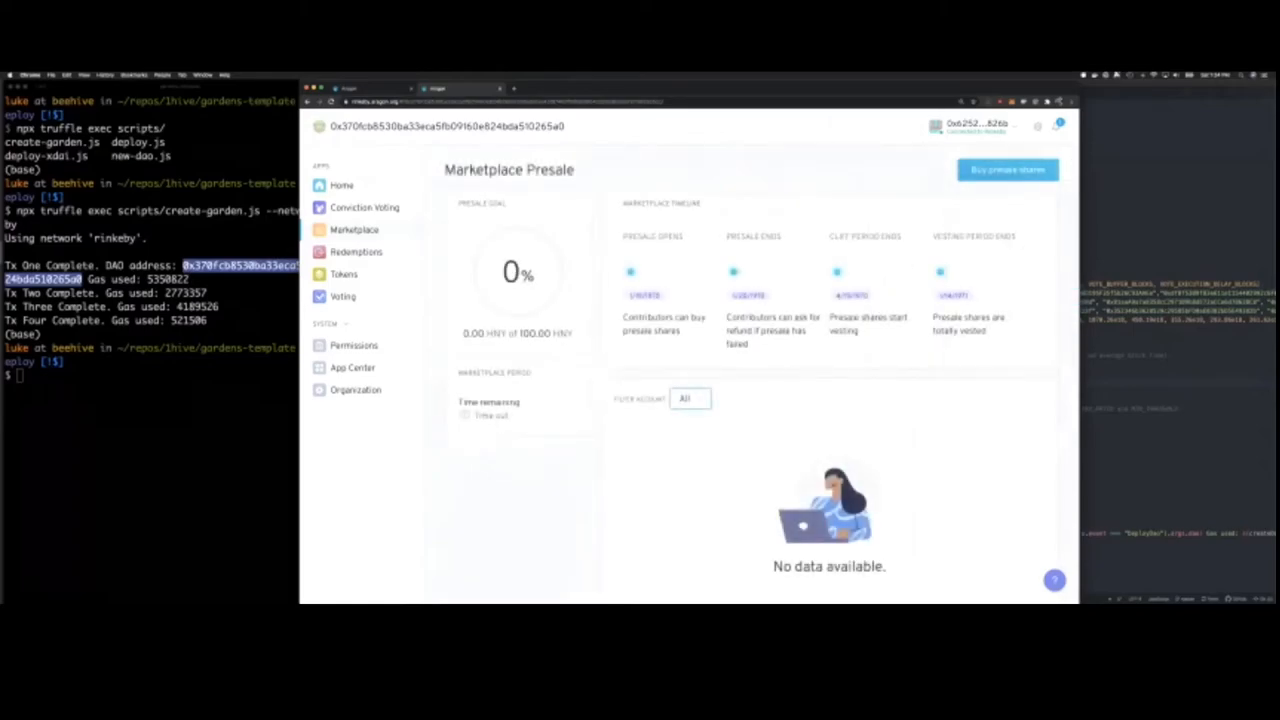
click(1006, 168)
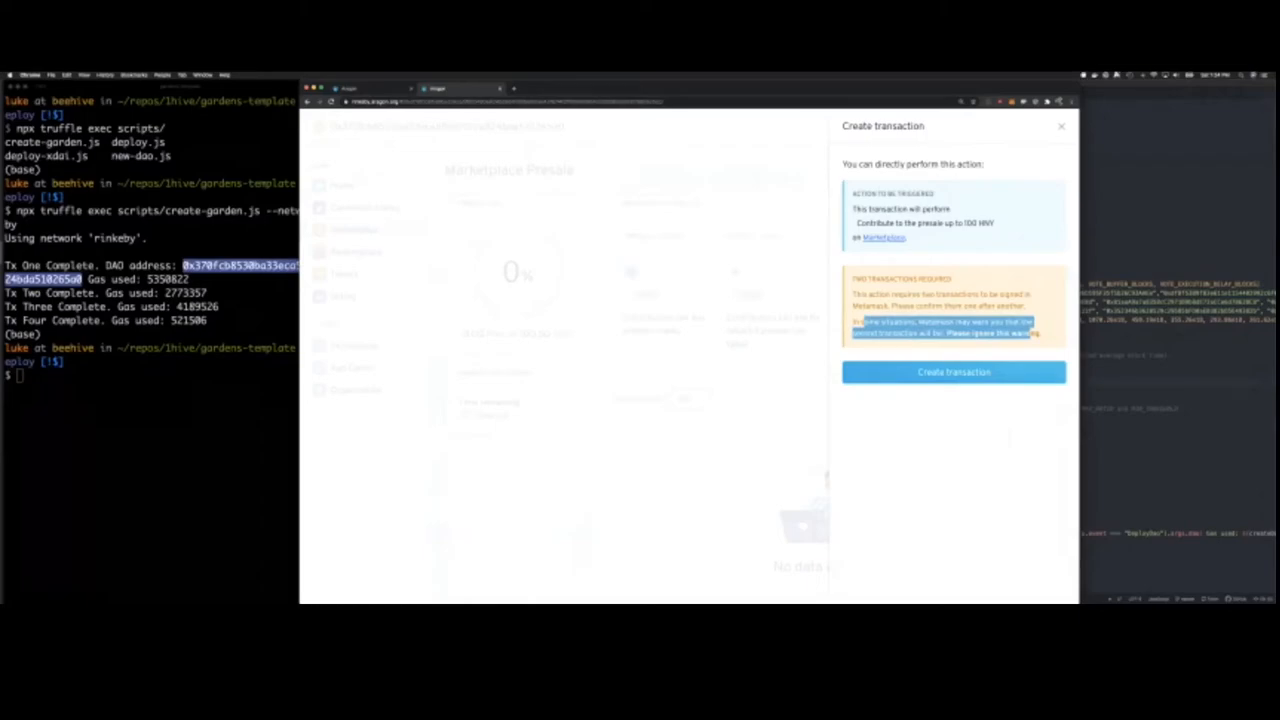
click(952, 370)
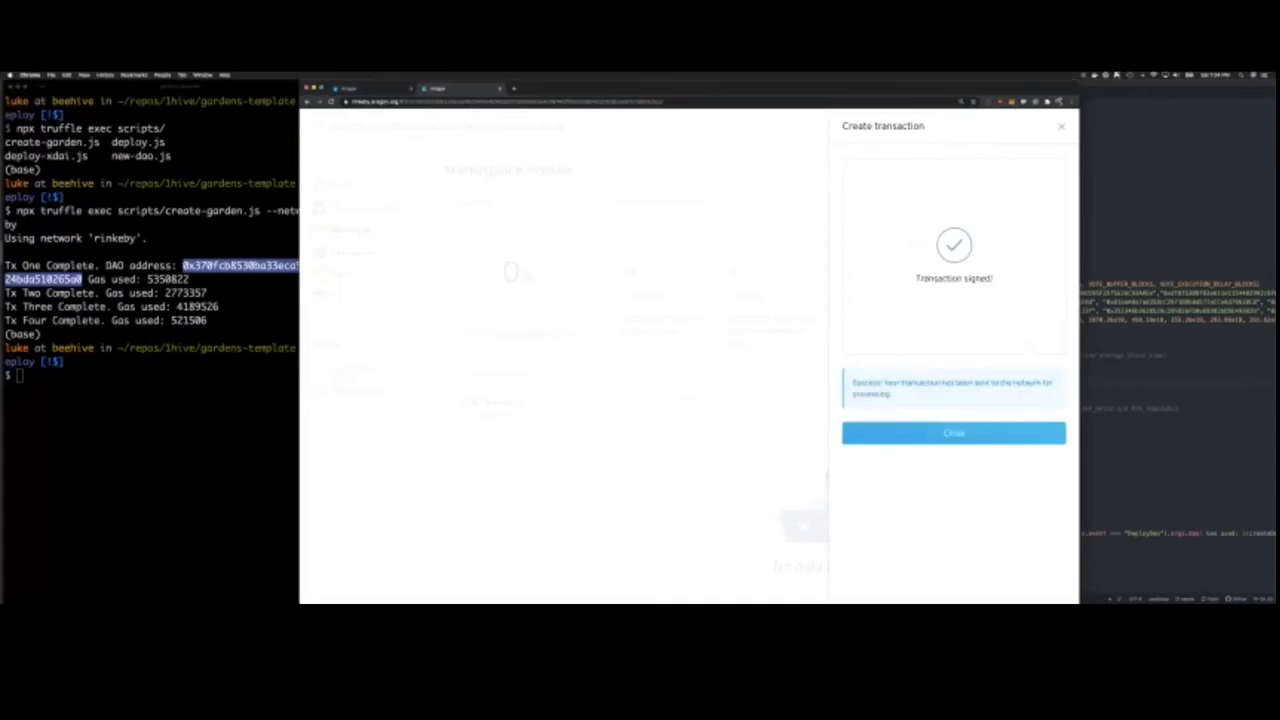
Close the presale now its goal is reached, signing the transaction, and return to the Marketplace overview
click(952, 432)
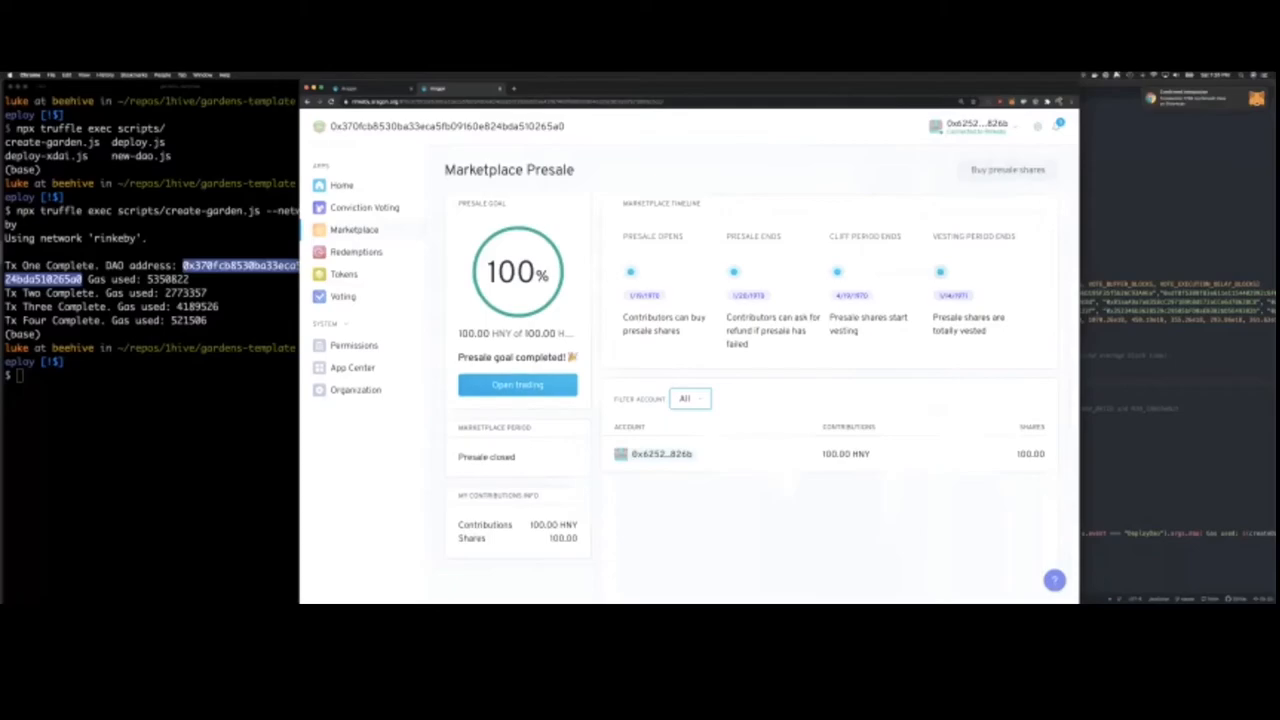
click(516, 384)
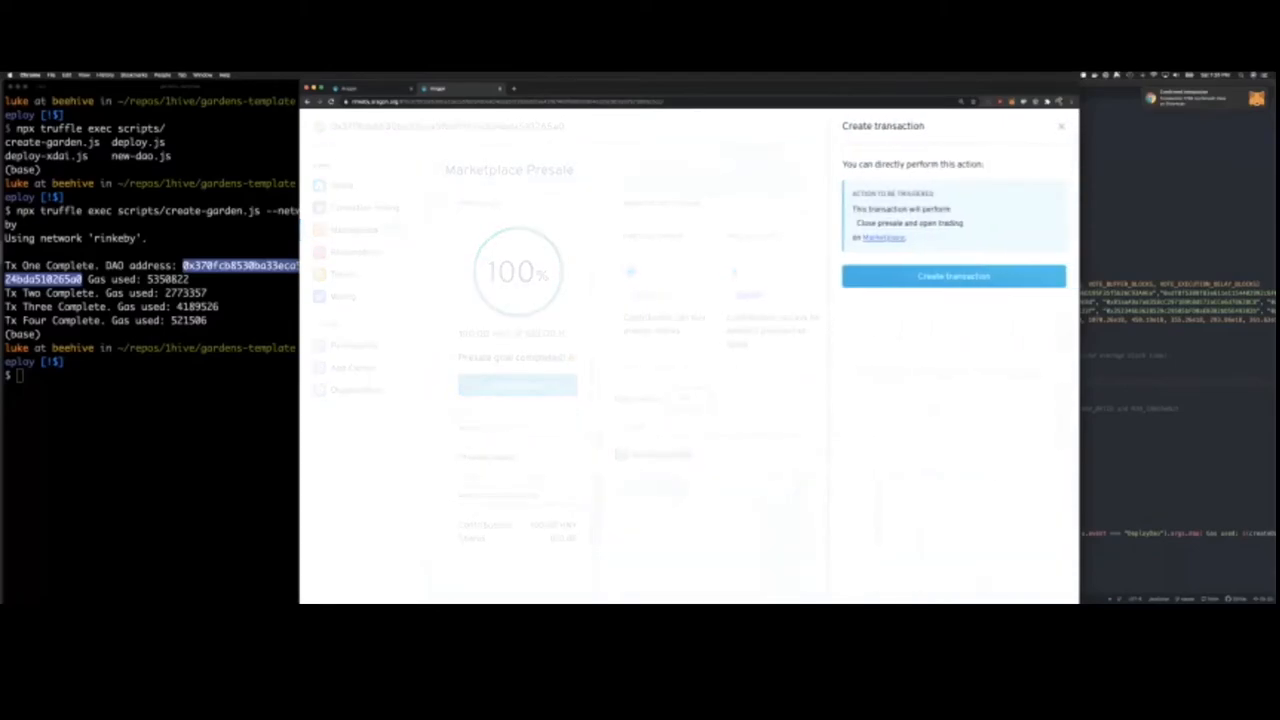
click(952, 276)
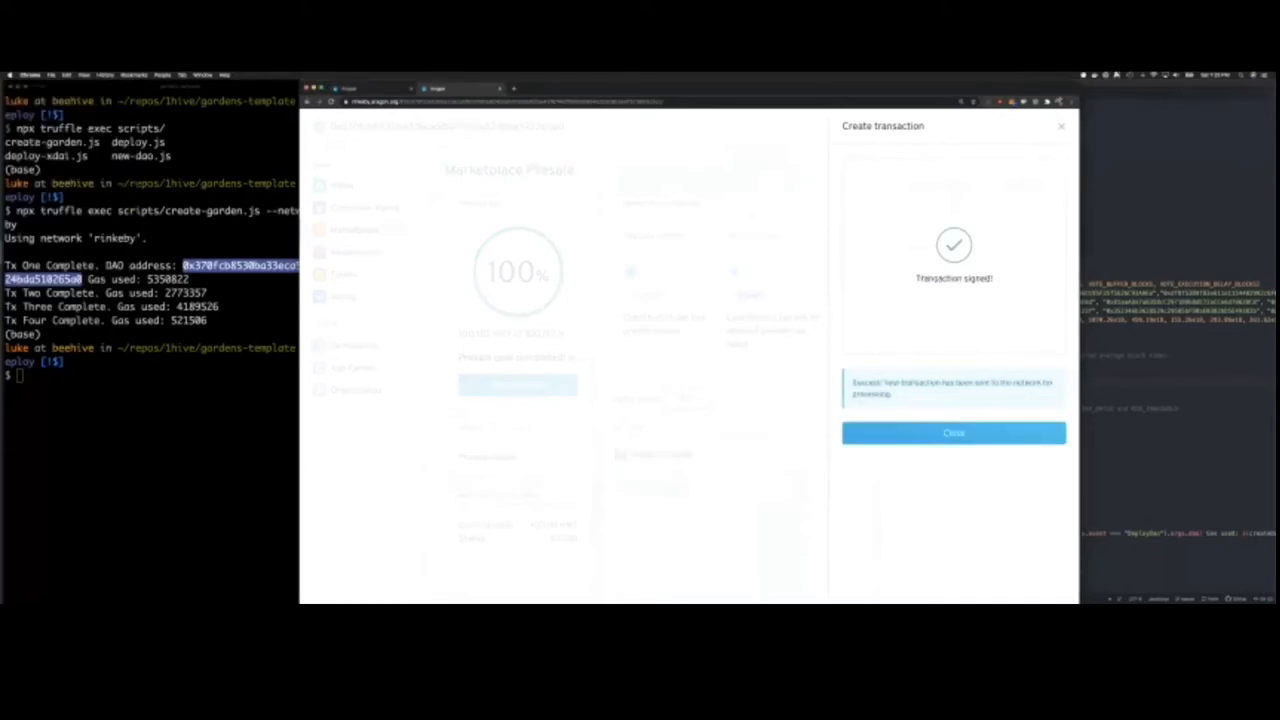
click(952, 432)
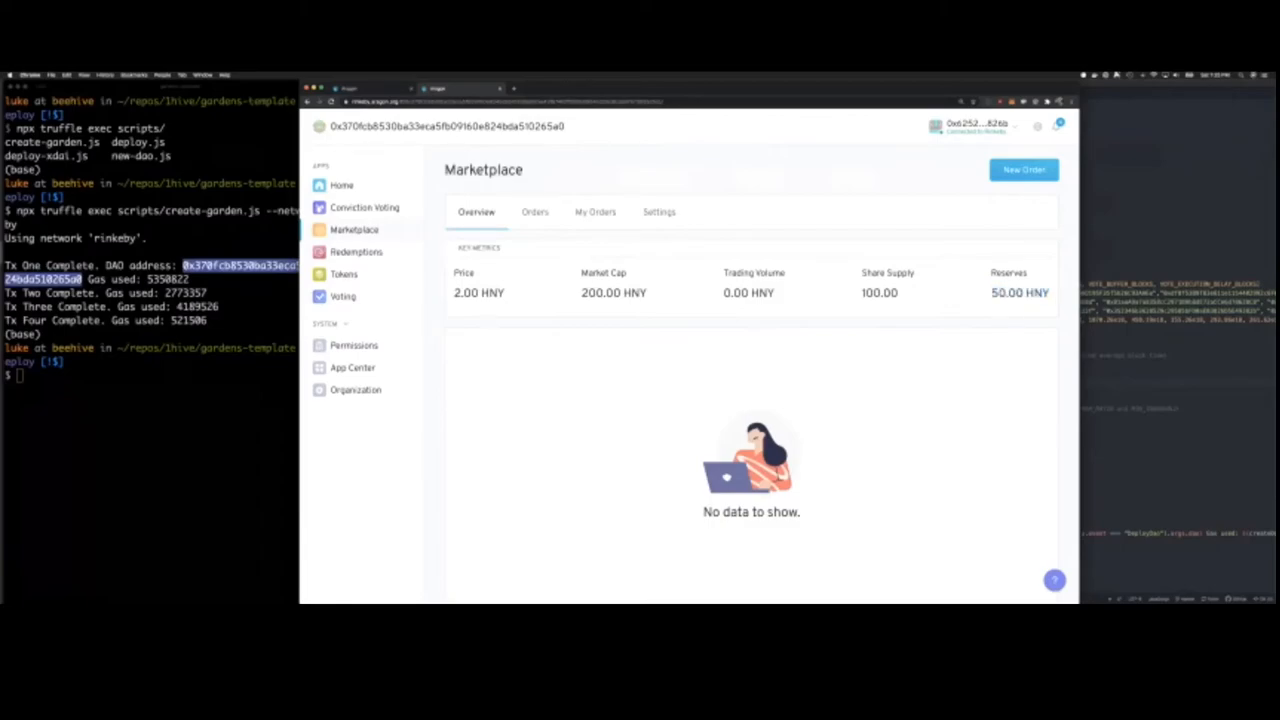
click(658, 212)
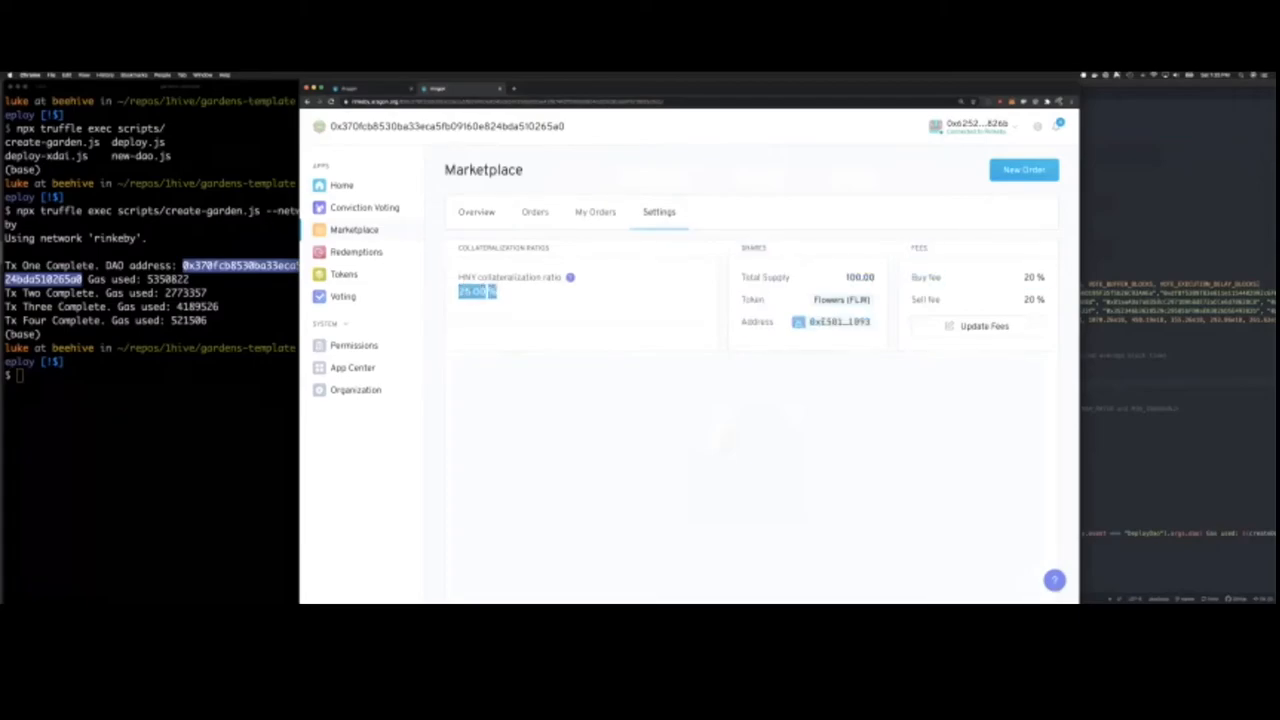
click(476, 212)
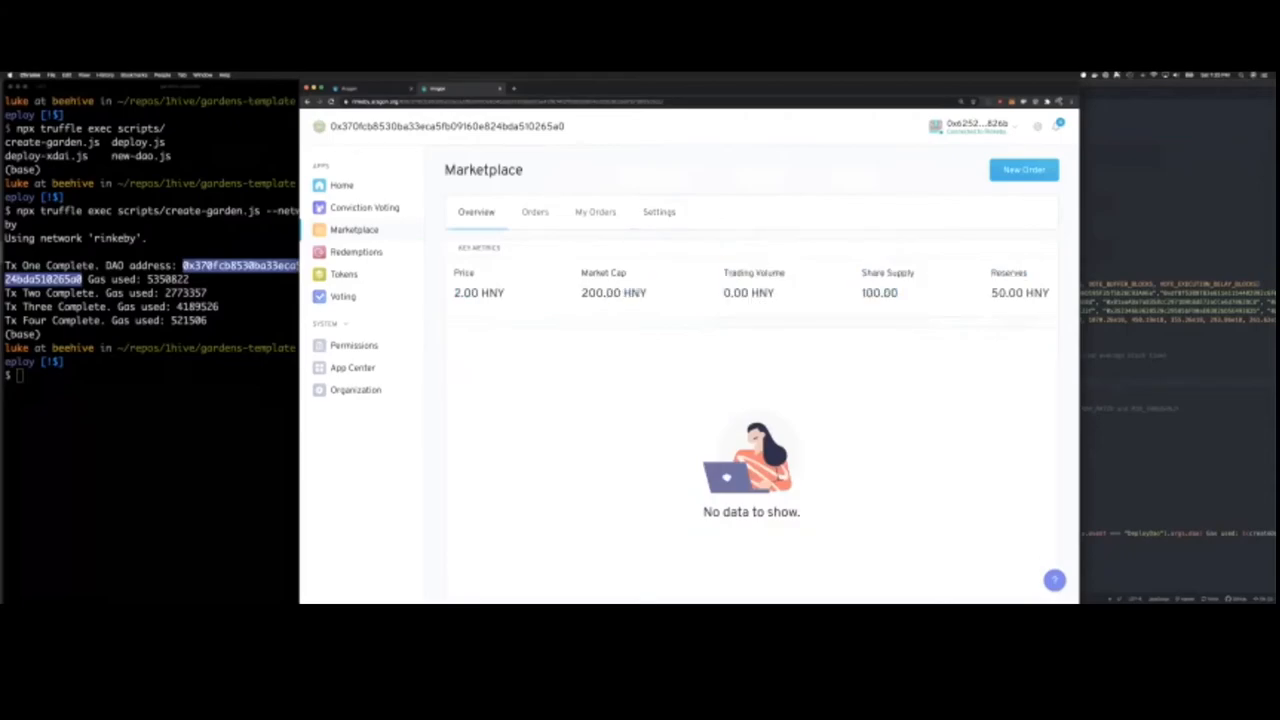
double_click(612, 292)
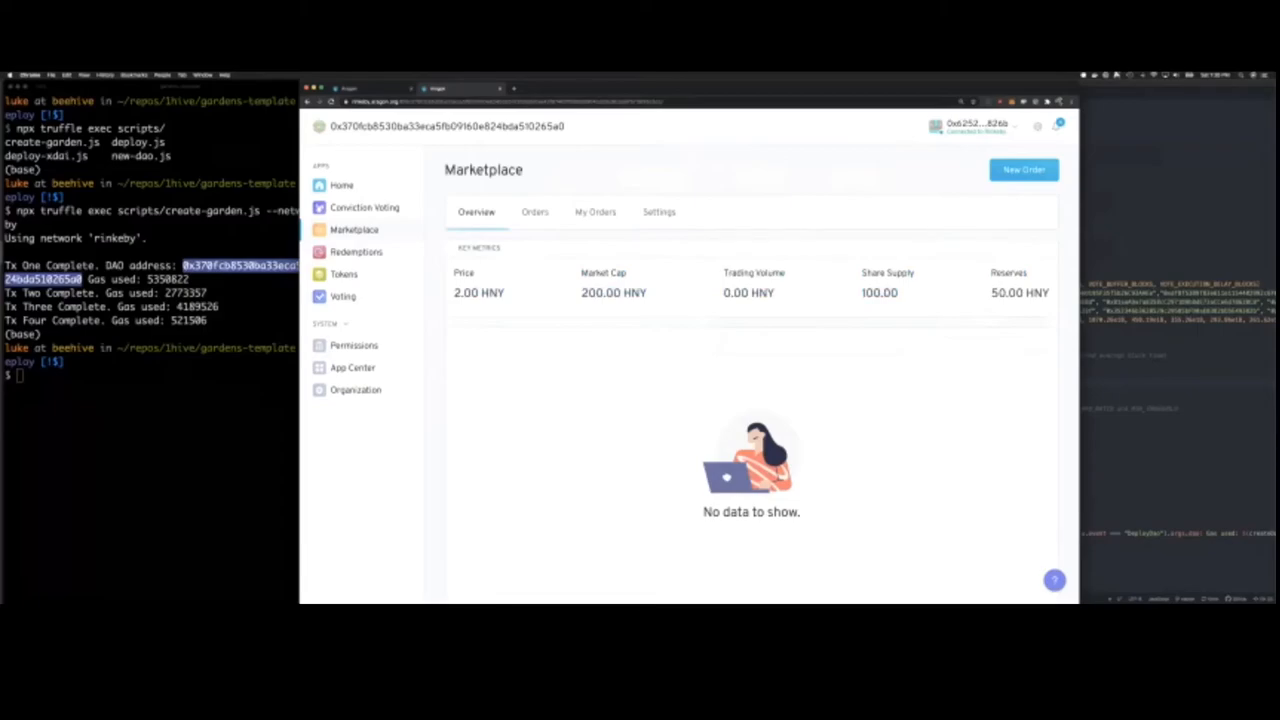
Place a new Marketplace buy order for 40 HNY and sign its transaction
click(1024, 168)
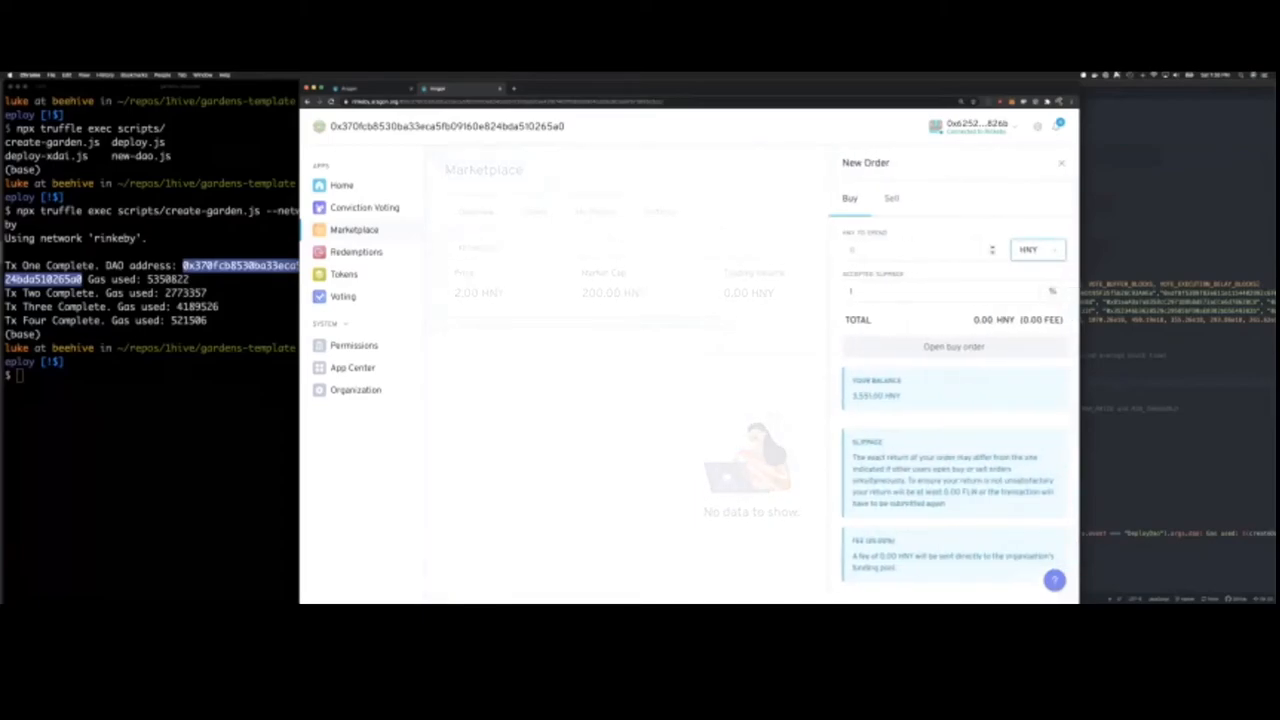
text(10)
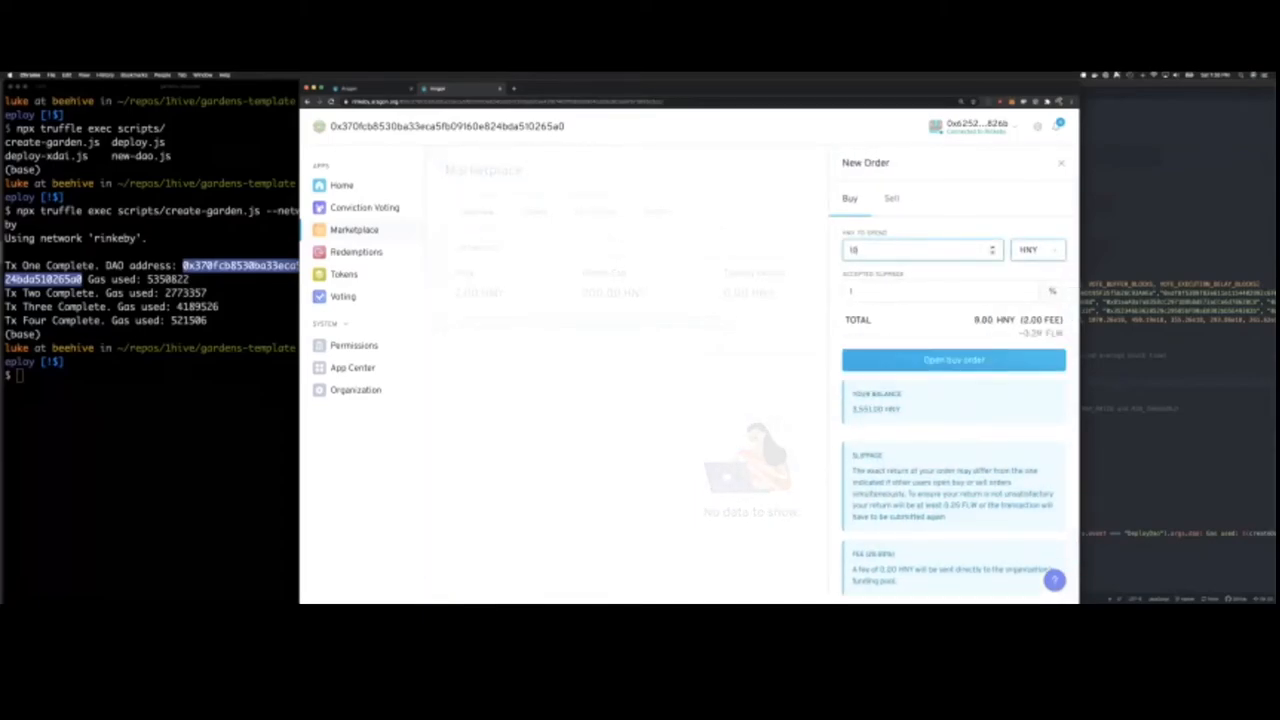
text(100)
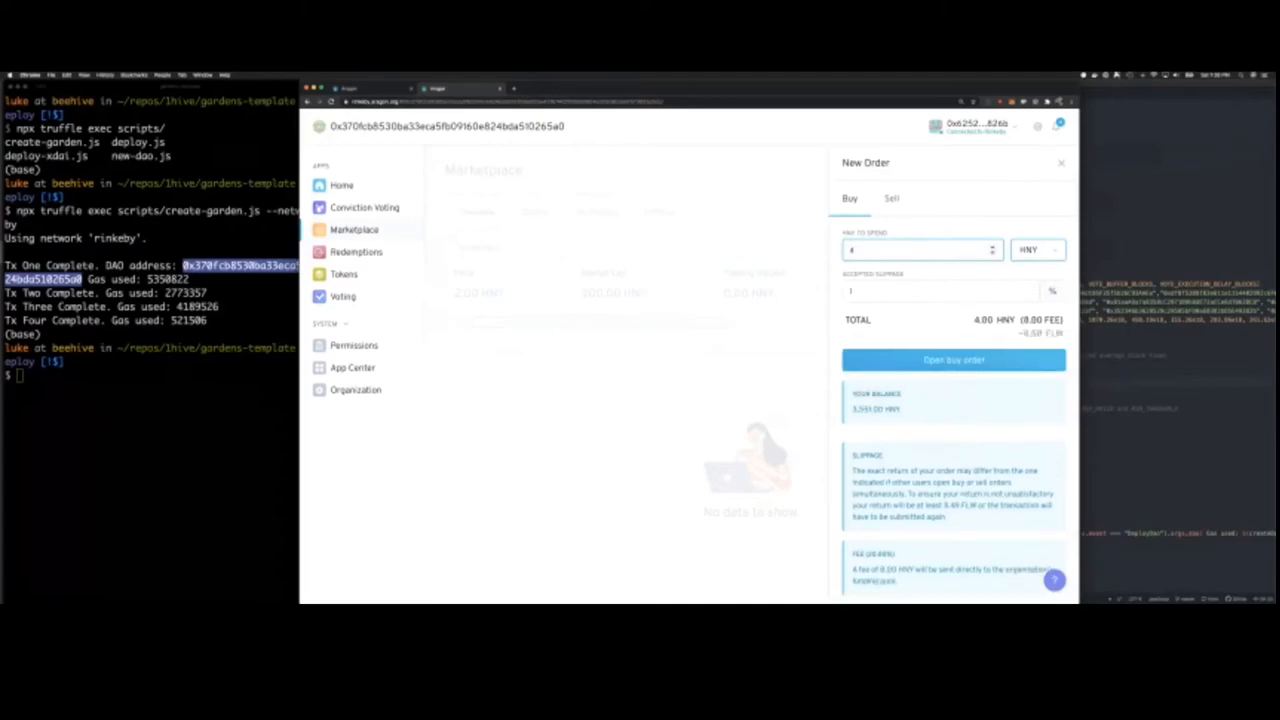
text(40)
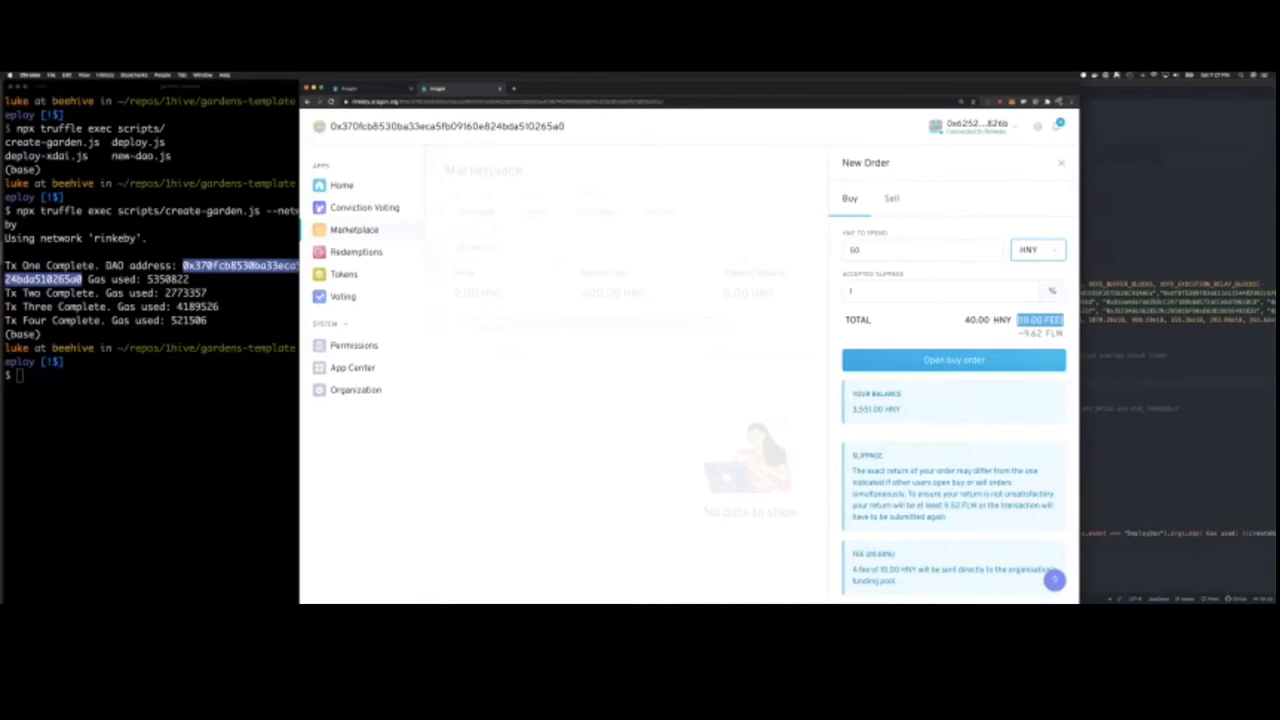
click(950, 290)
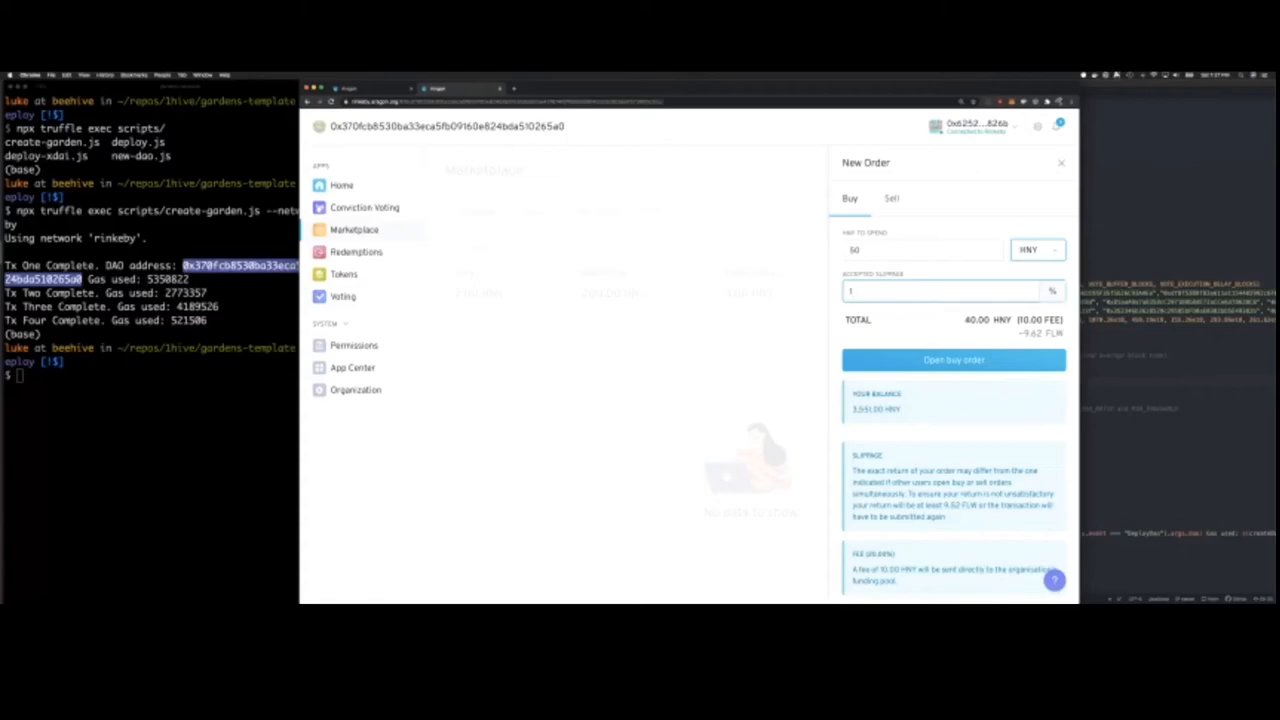
click(952, 360)
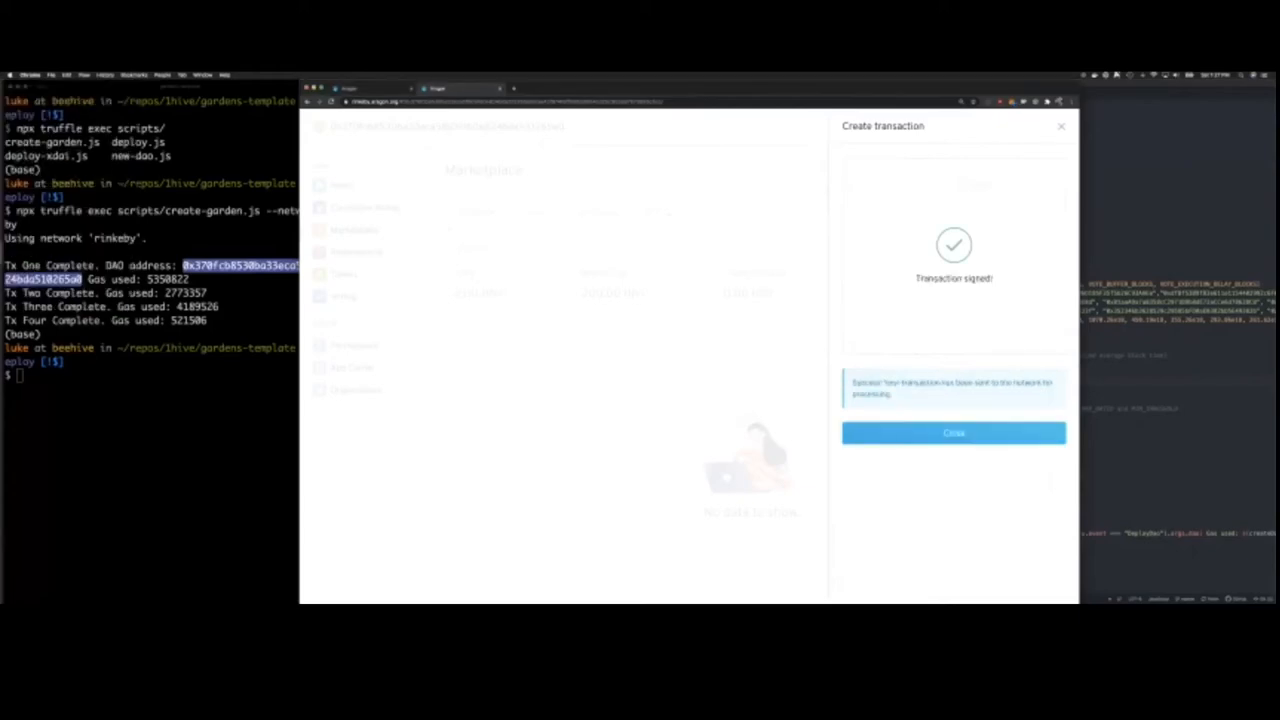
Close the signed buy-order confirmation panel
click(952, 432)
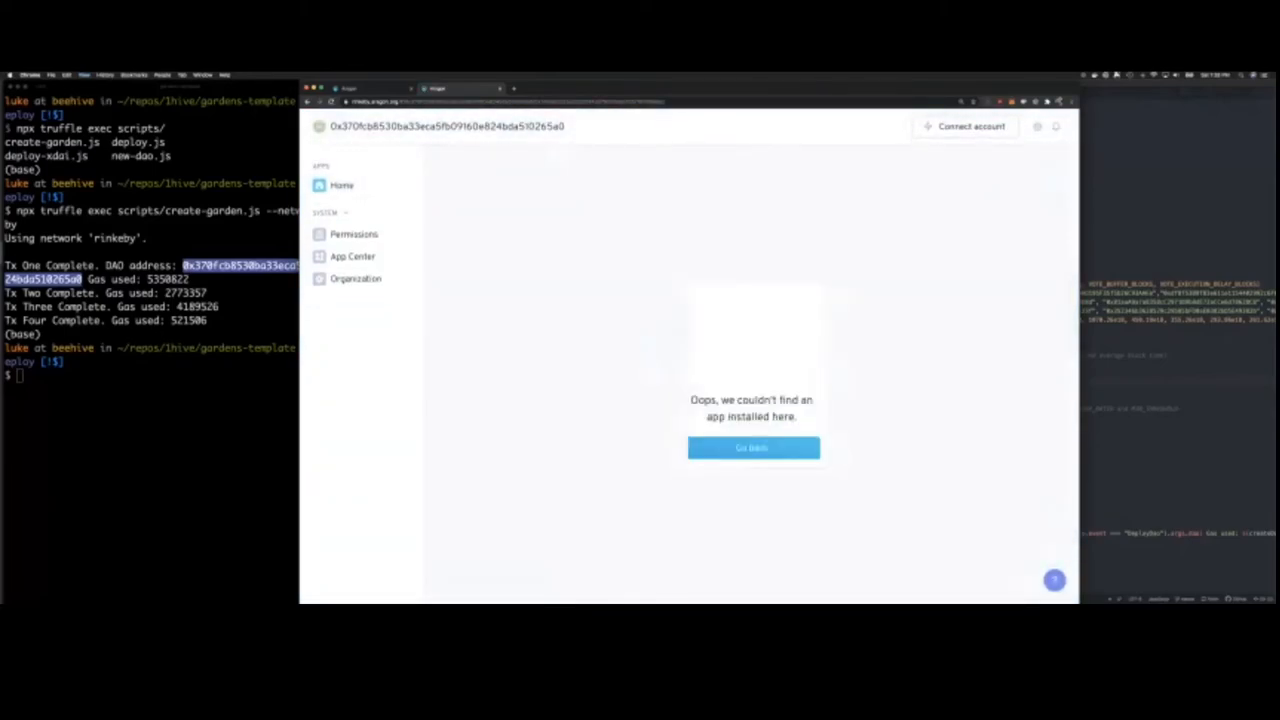
Connect the wallet account, then go from Marketplace to the Conviction Voting page
click(970, 124)
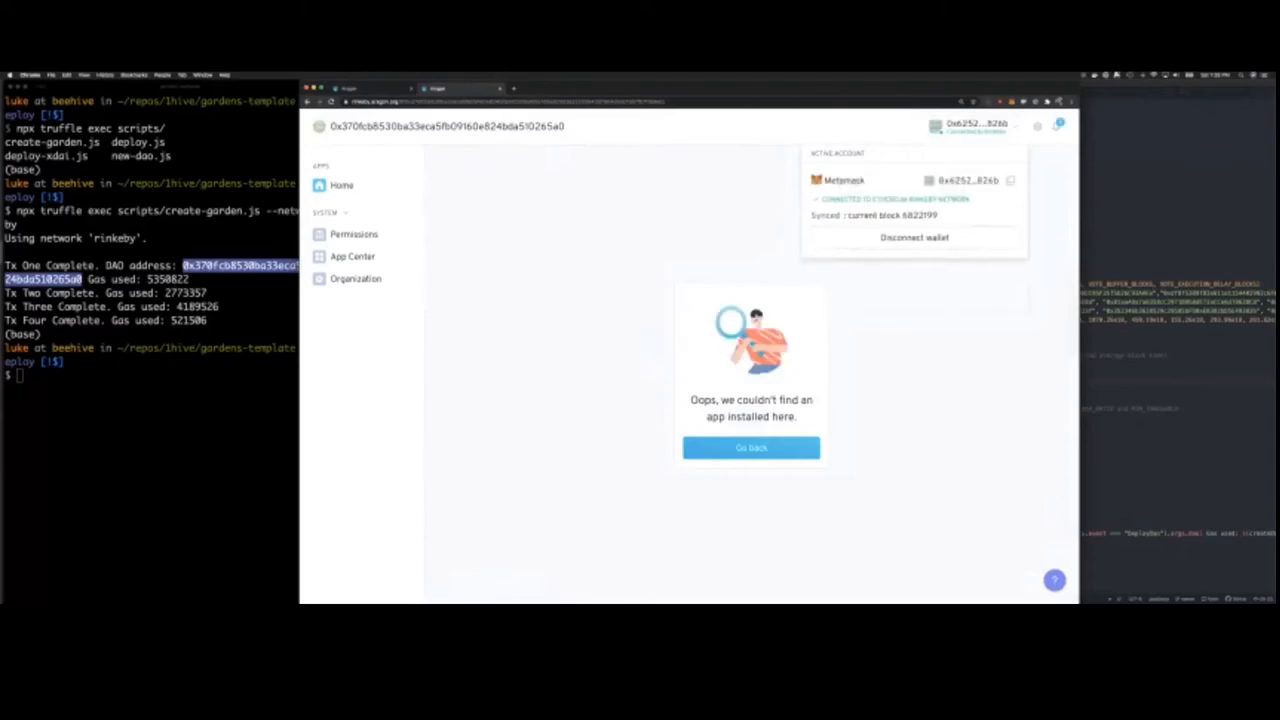
click(984, 126)
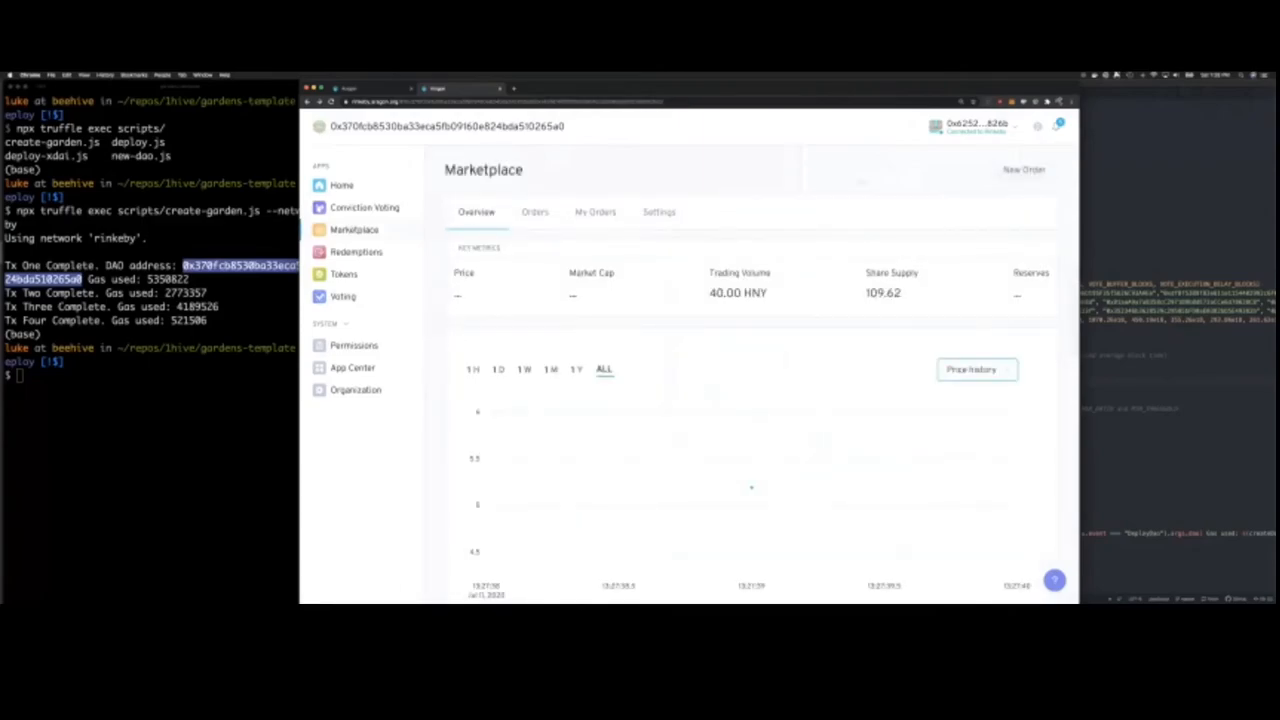
click(364, 206)
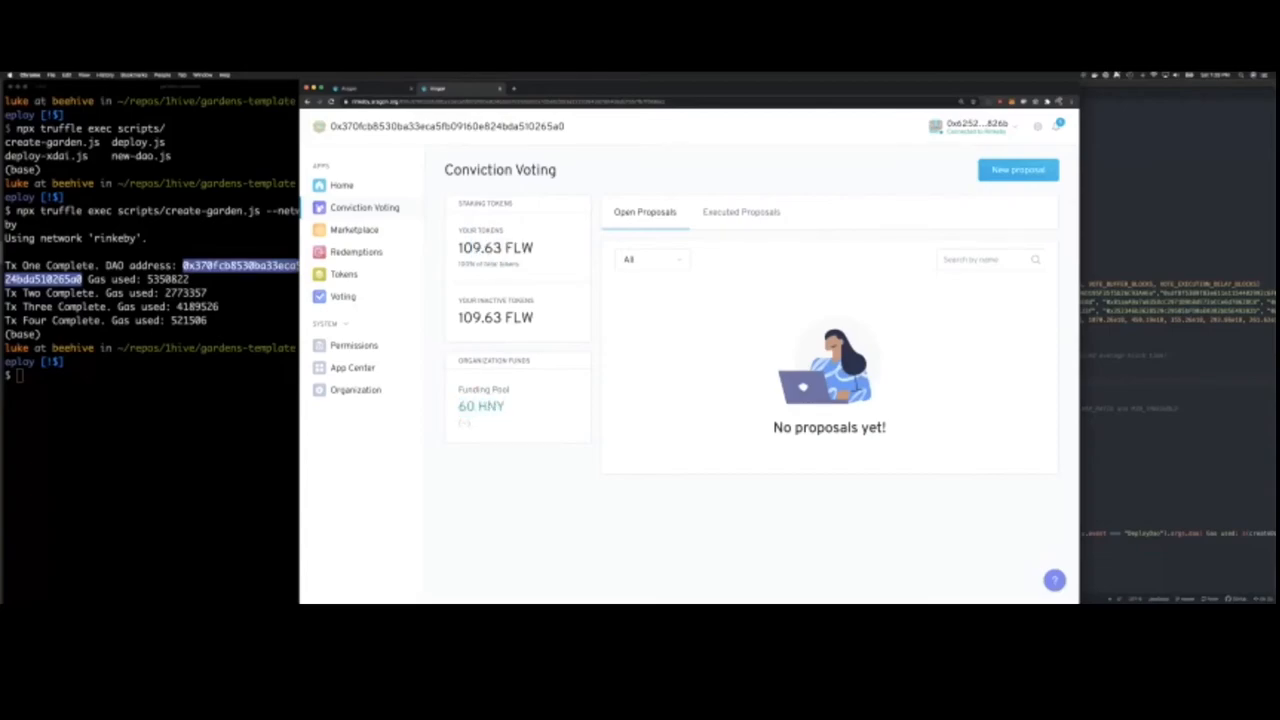
Start a new conviction voting proposal and title it 'test'
click(1016, 168)
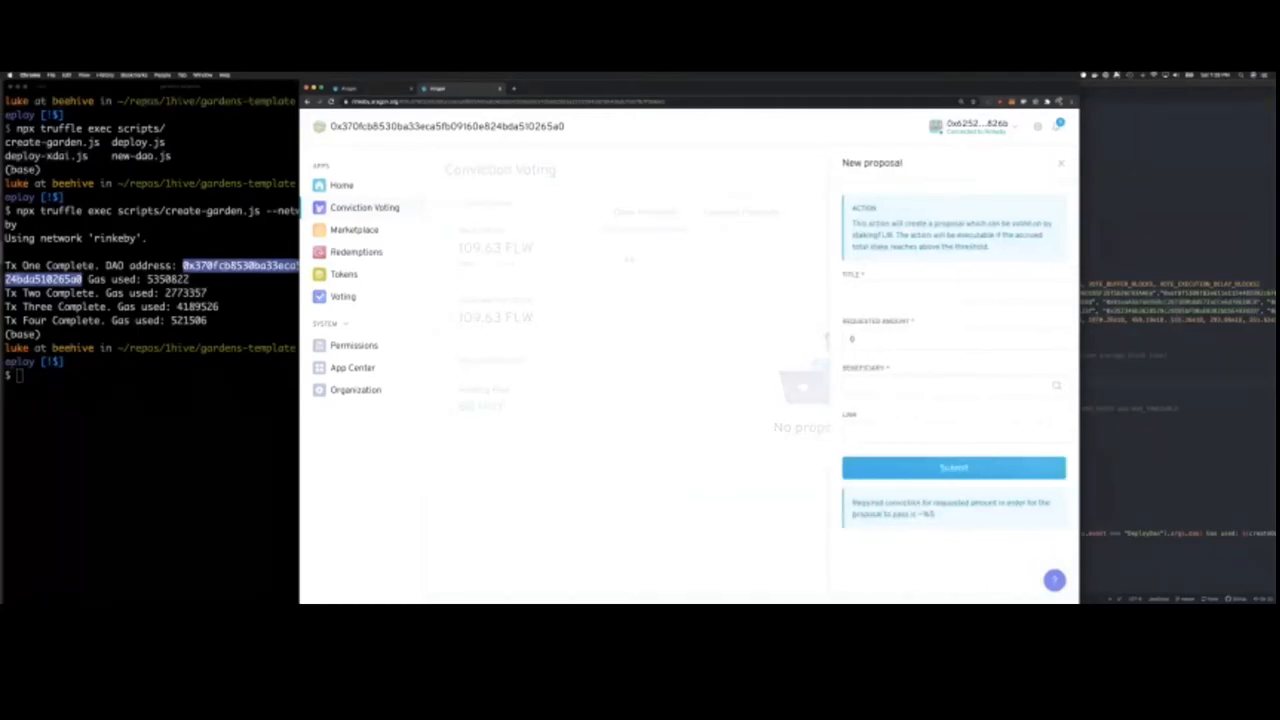
click(952, 292)
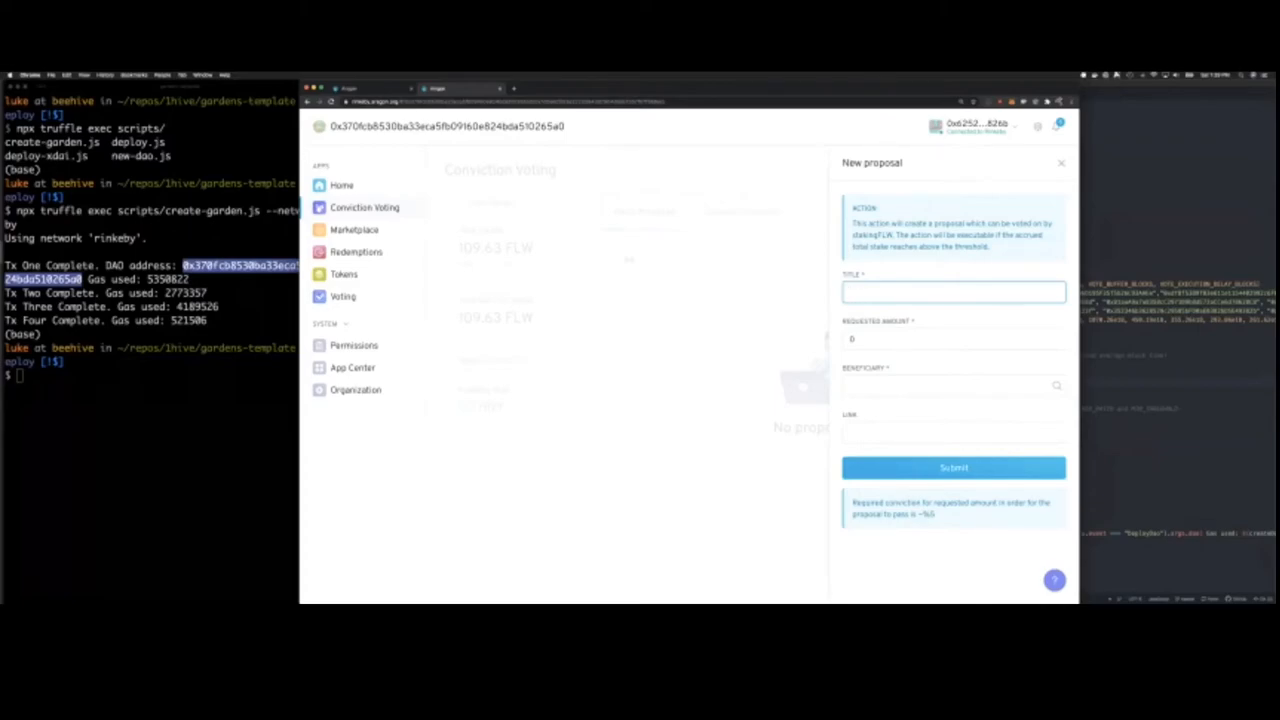
click(952, 292)
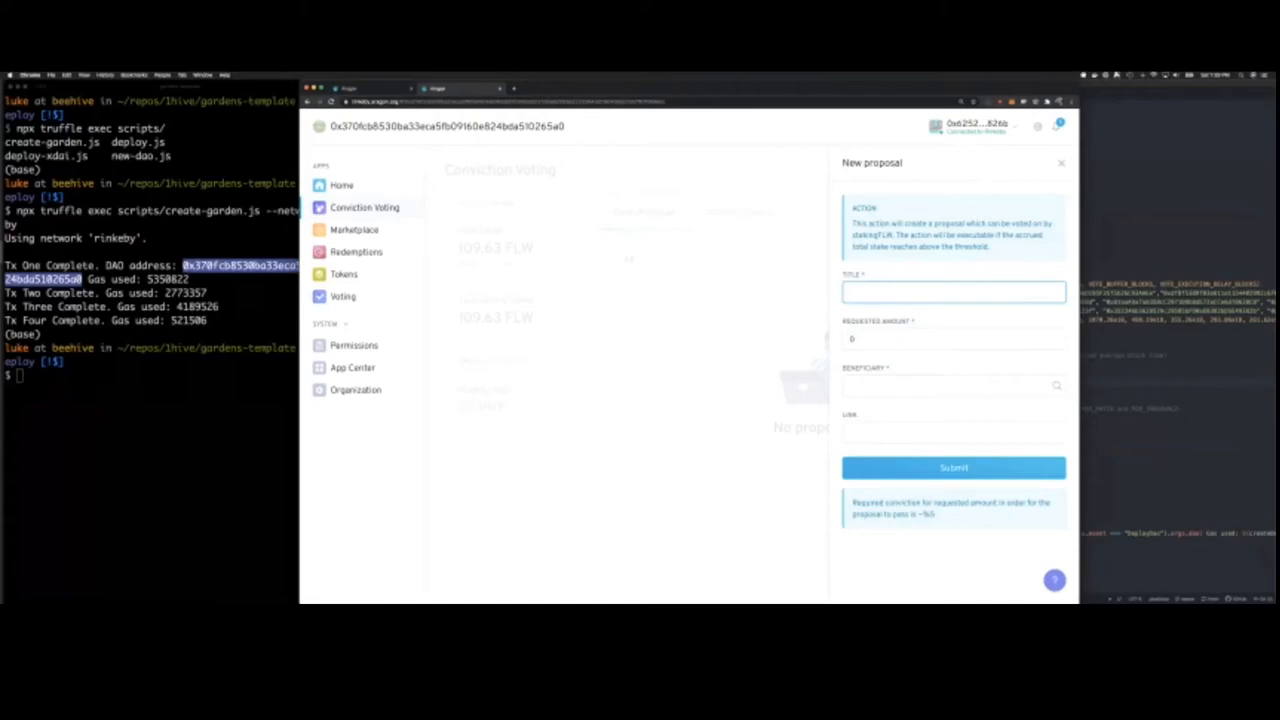
text(test)
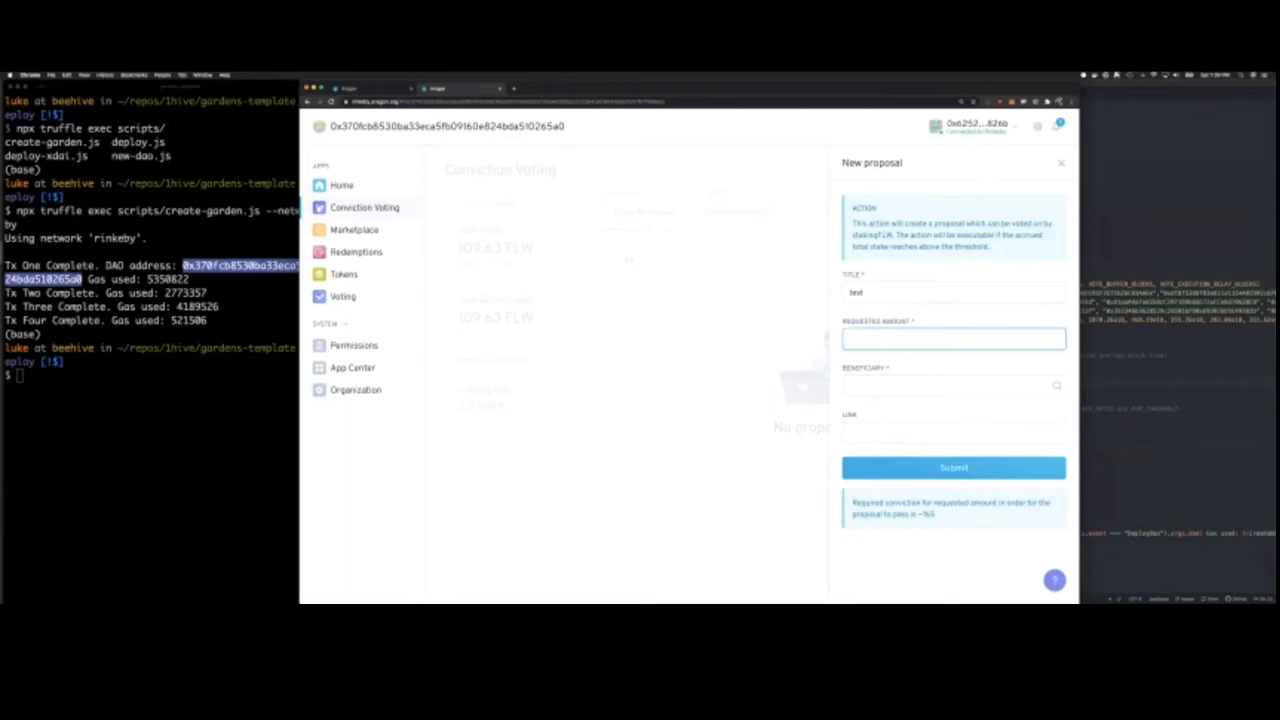
text(1)
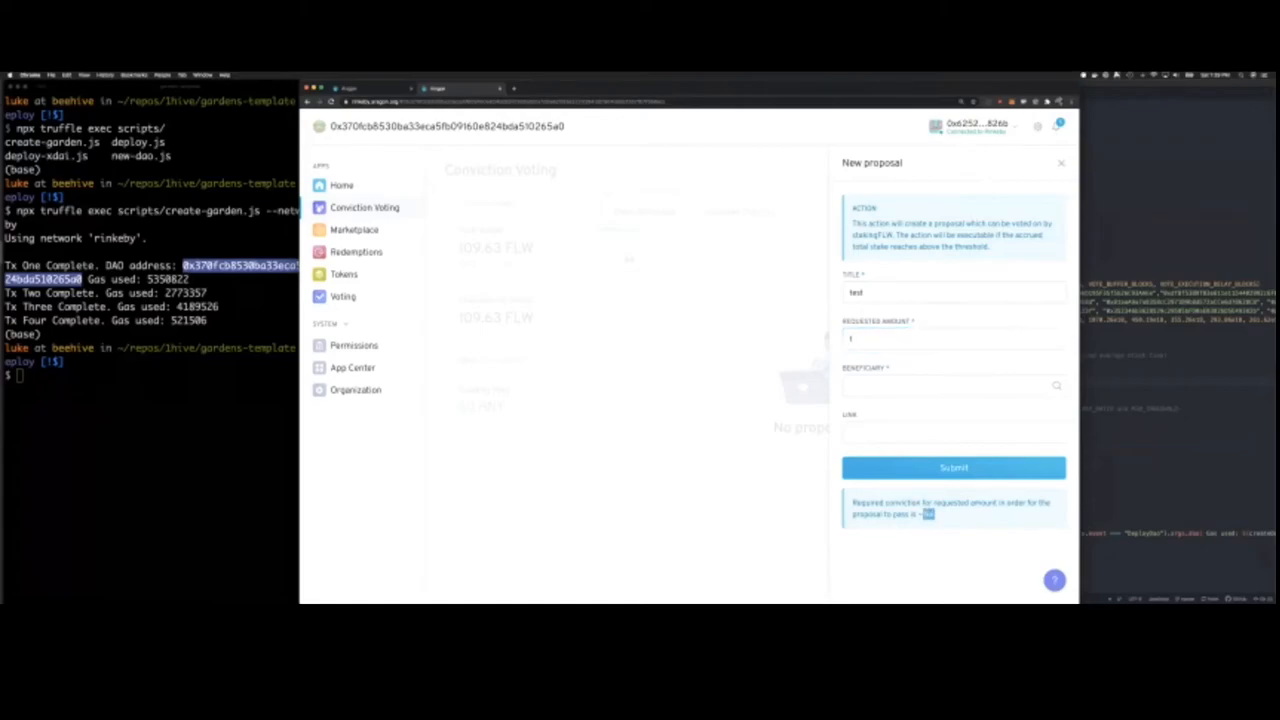
Fill in the requested amount and beneficiary address, then submit the test proposal
click(952, 338)
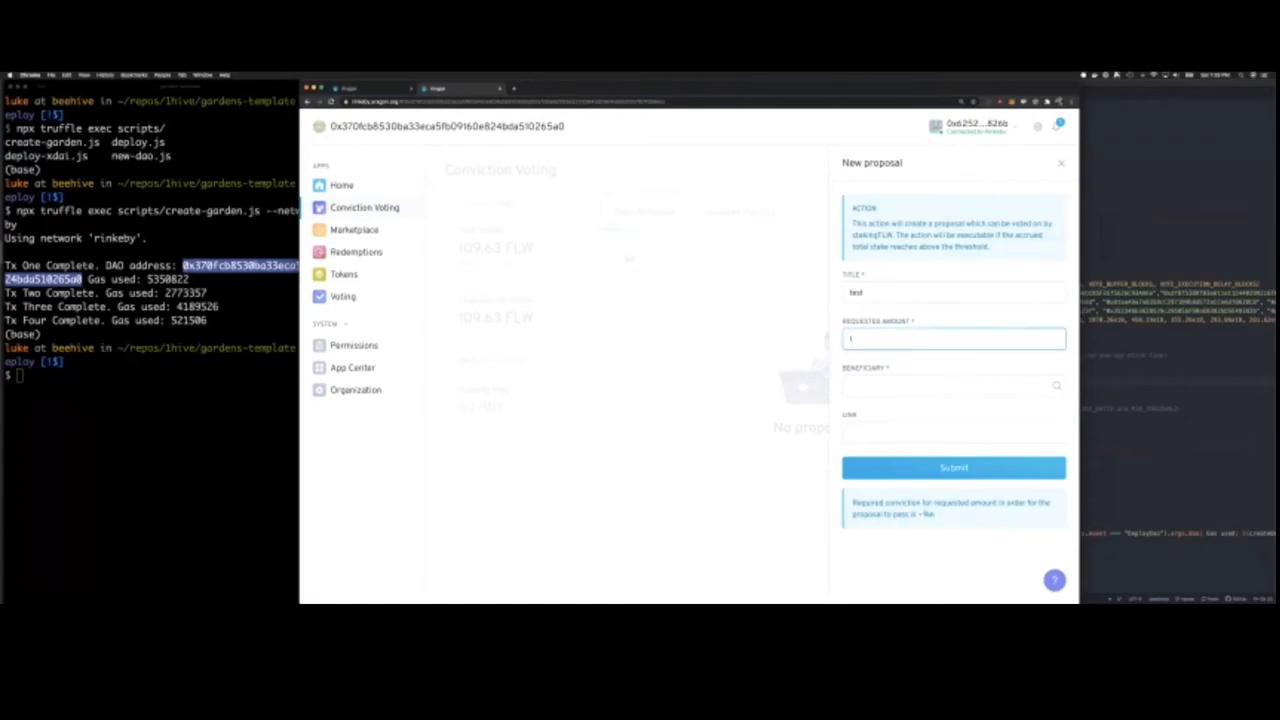
text(2)
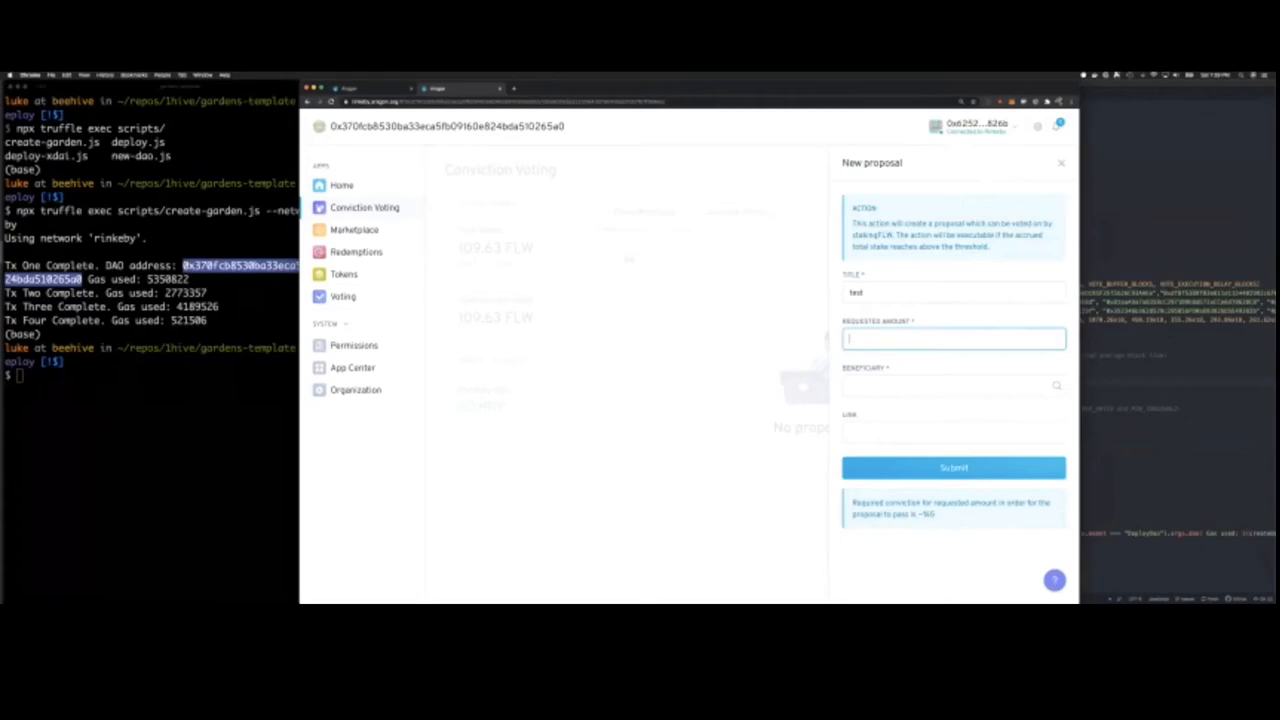
text(8)
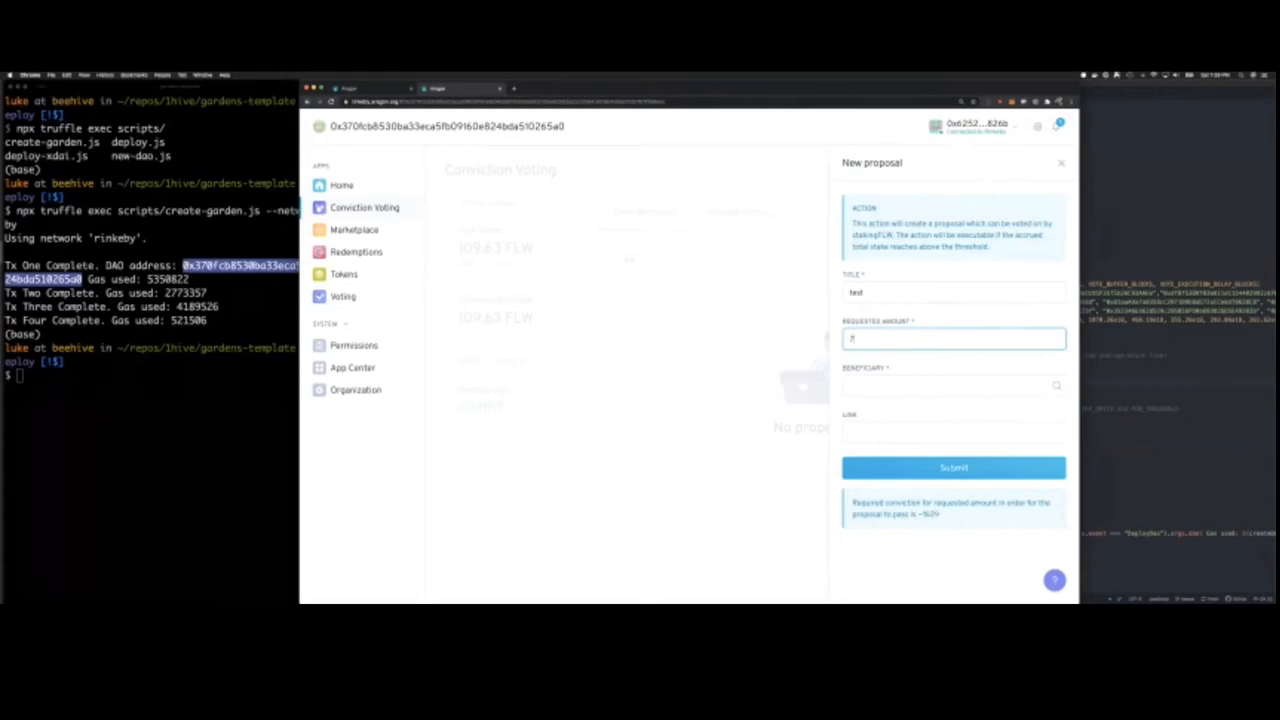
text(10)
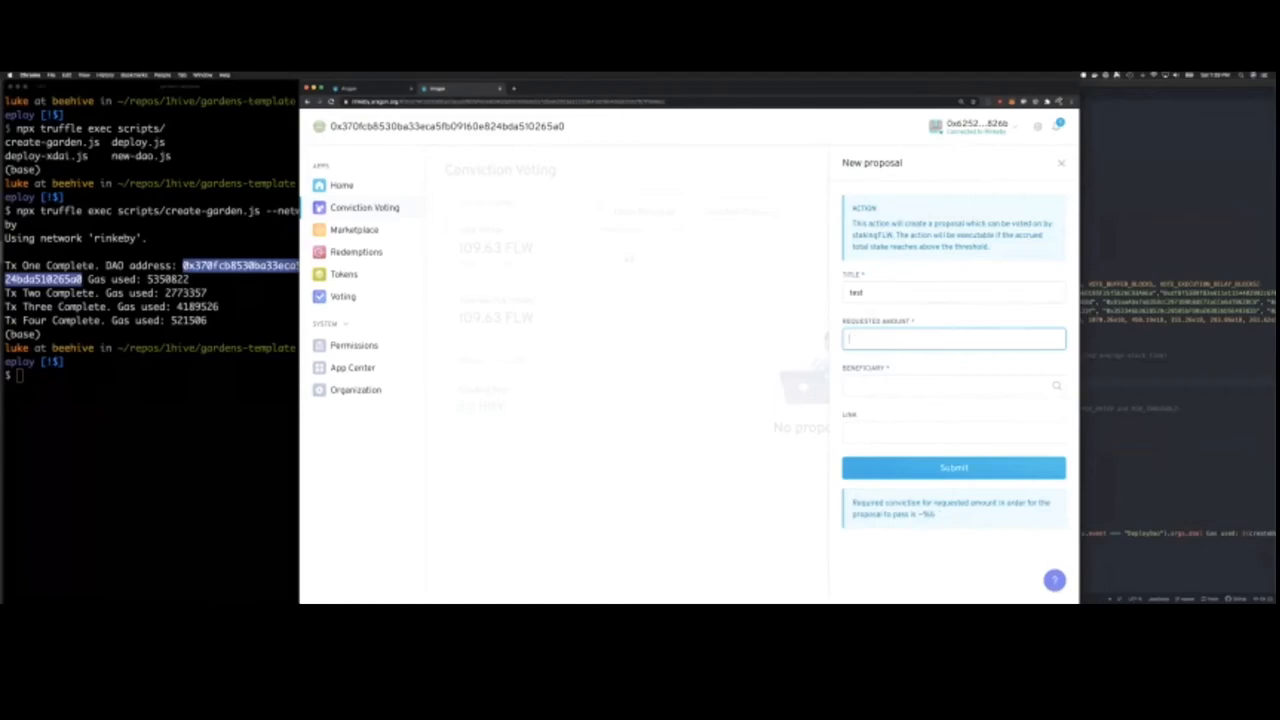
text(1)
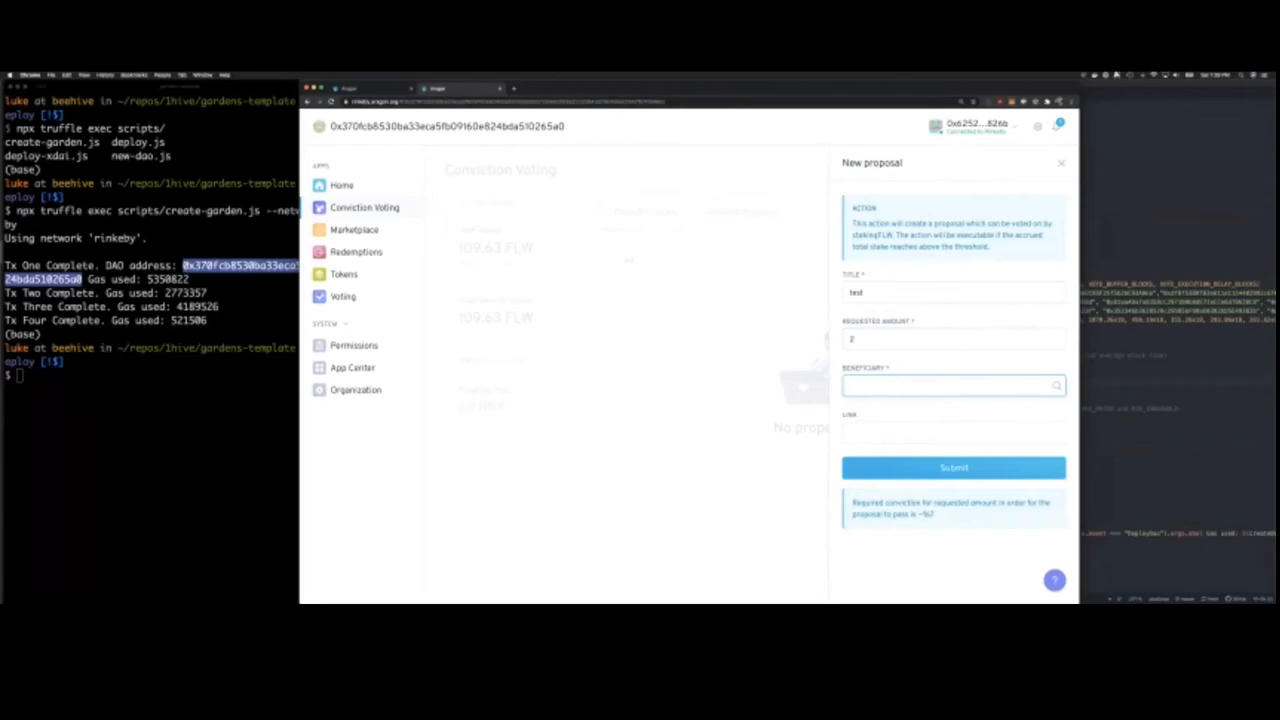
click(950, 384)
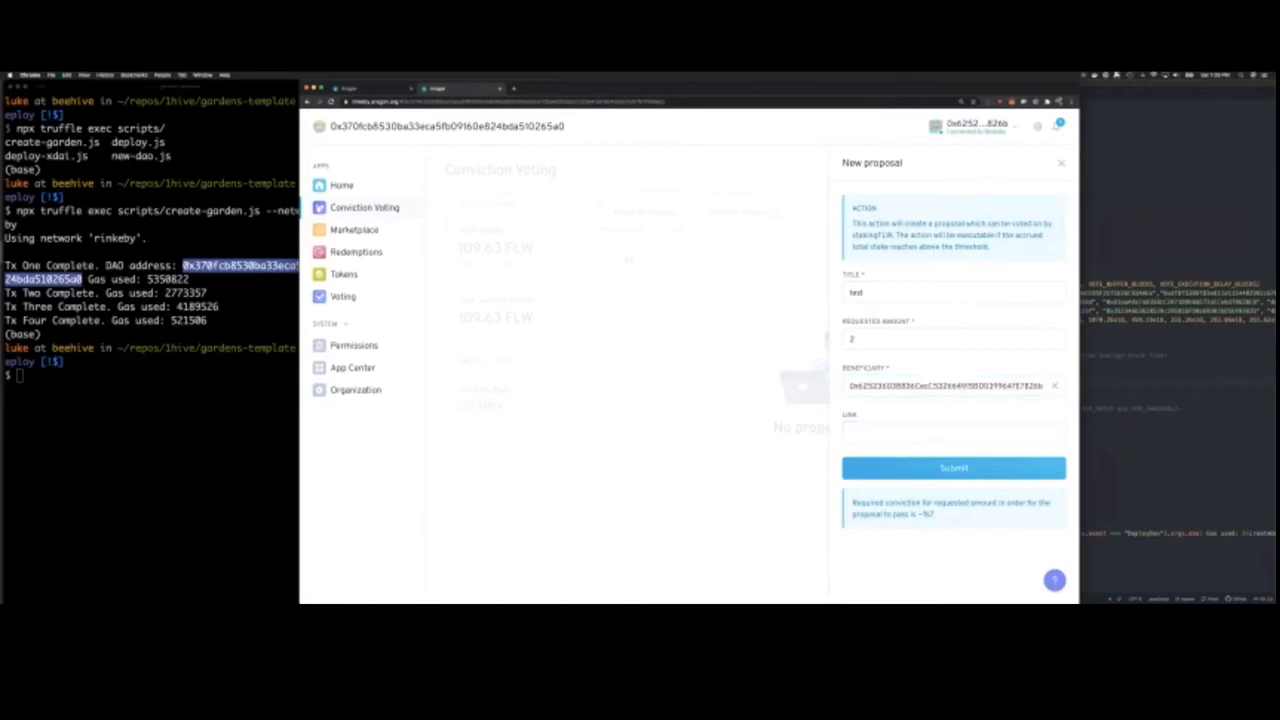
click(952, 468)
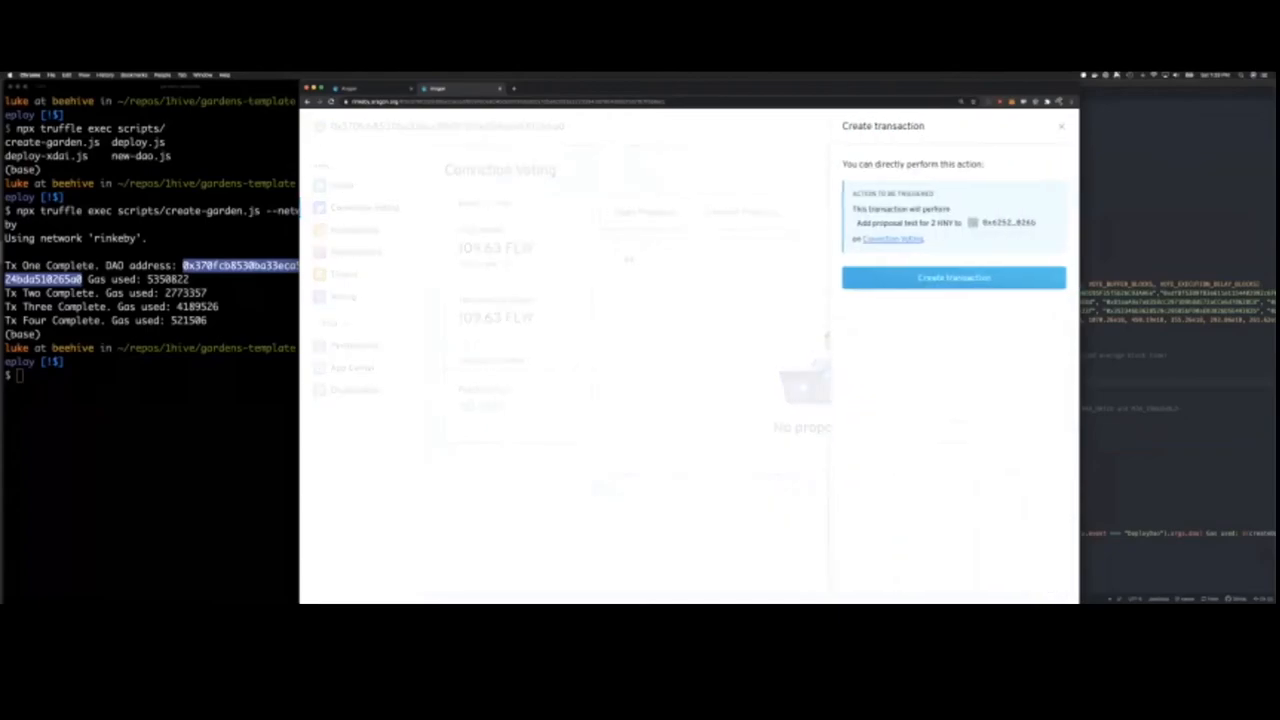
Create and sign the proposal transaction, then view proposal '#1 test' with its empty conviction chart
click(952, 276)
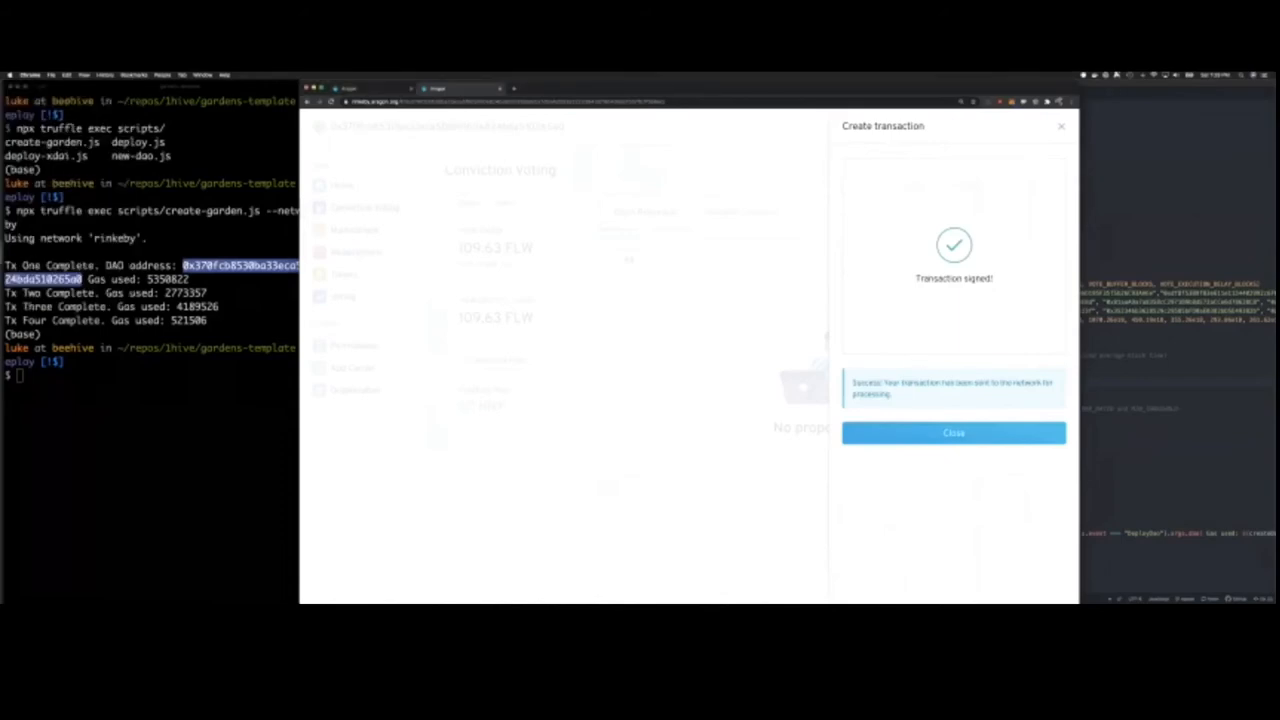
click(952, 432)
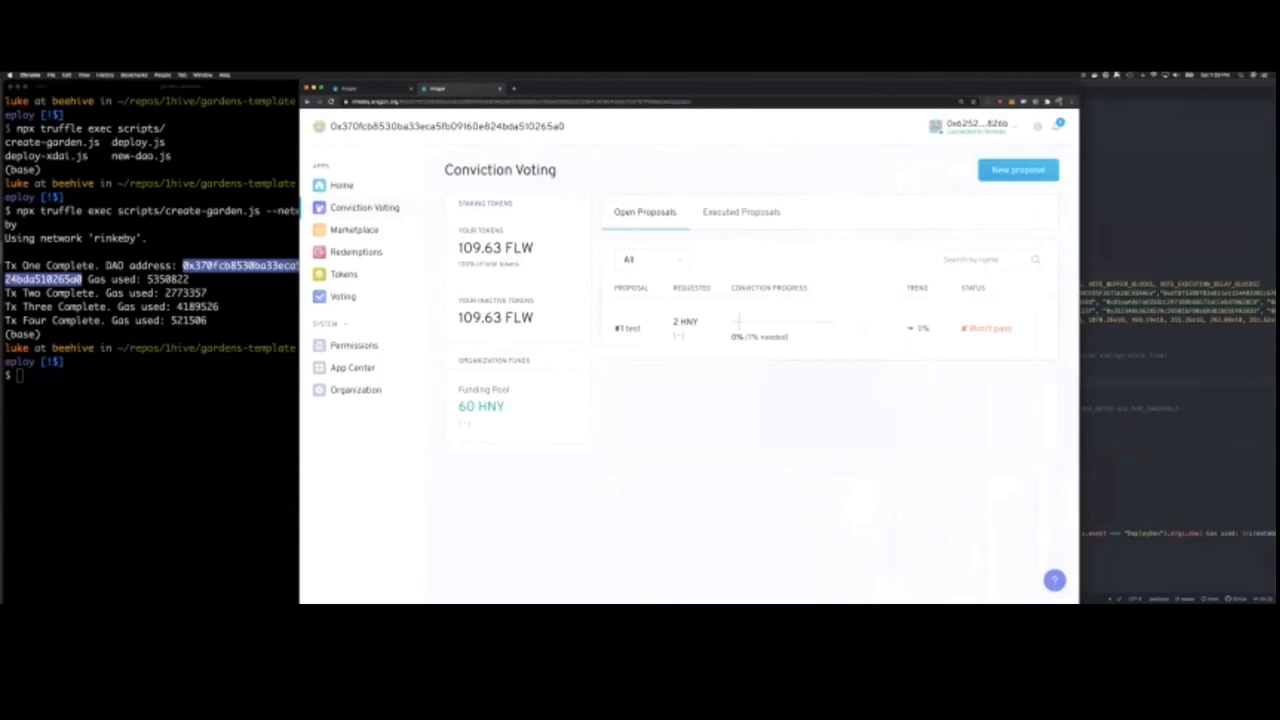
click(628, 328)
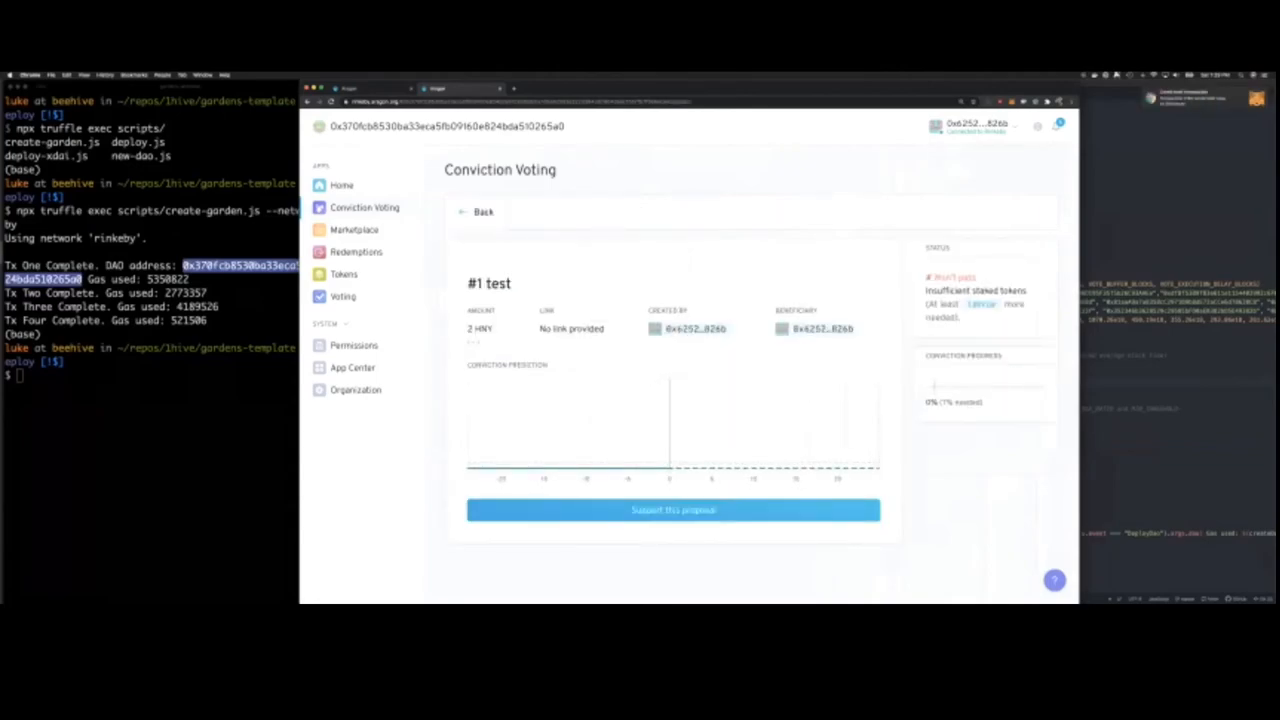
Stake your own tokens in support of '#1 test' so its conviction curve begins rising
click(672, 510)
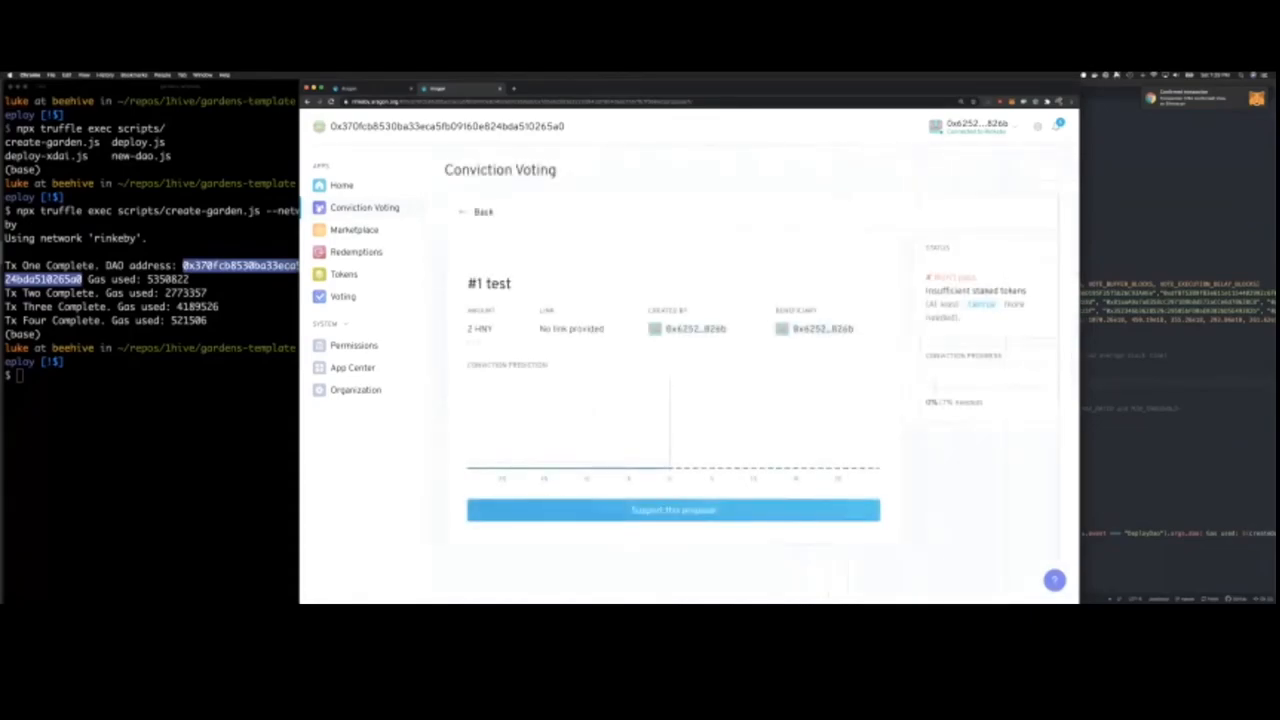
click(672, 510)
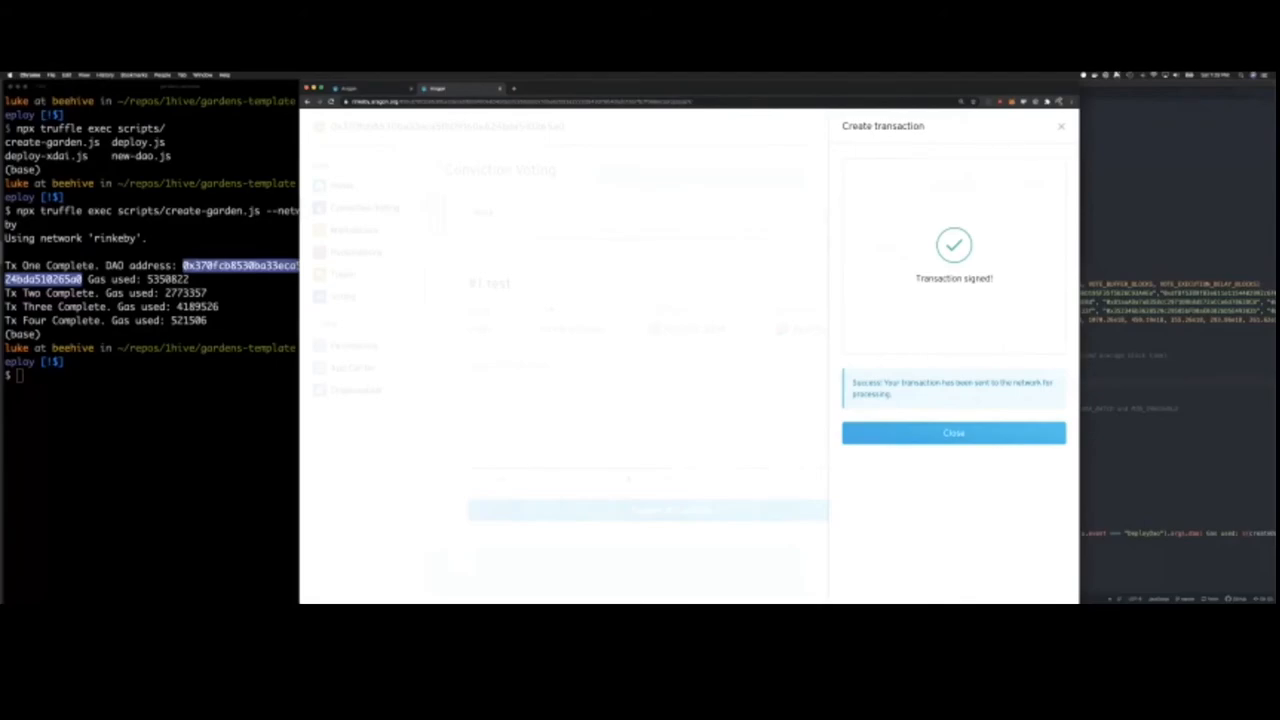
click(952, 432)
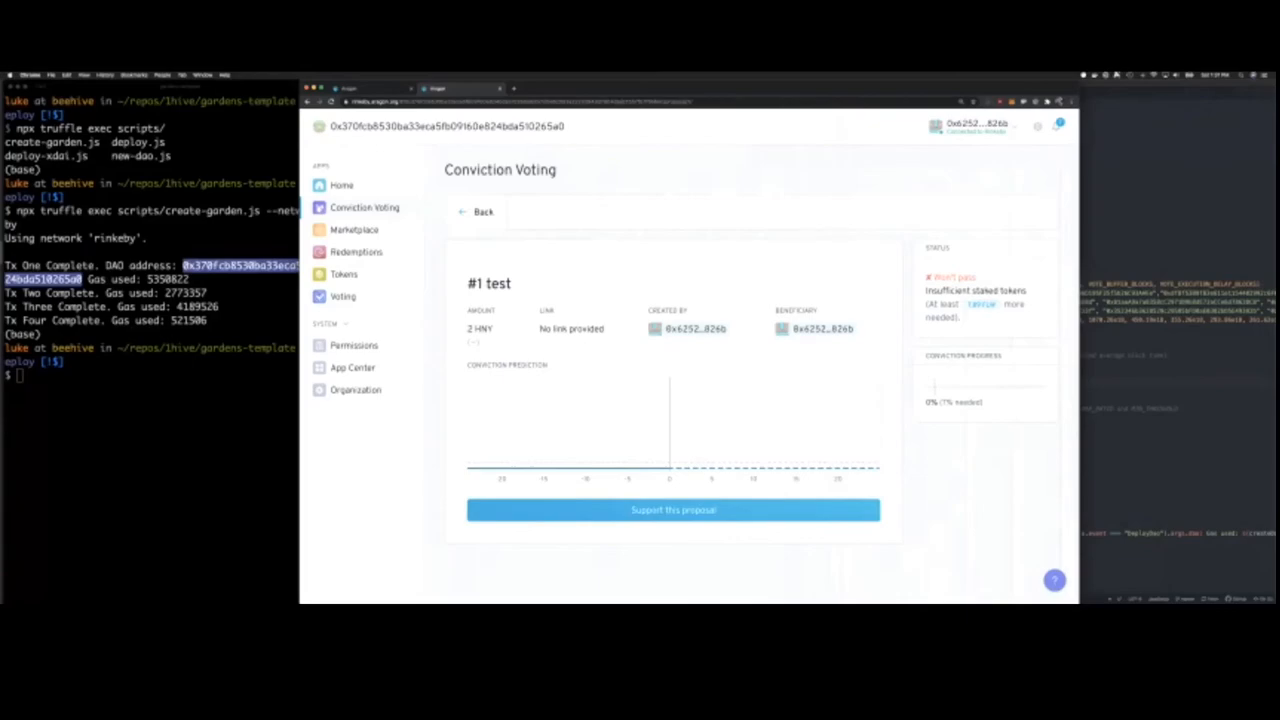
click(672, 510)
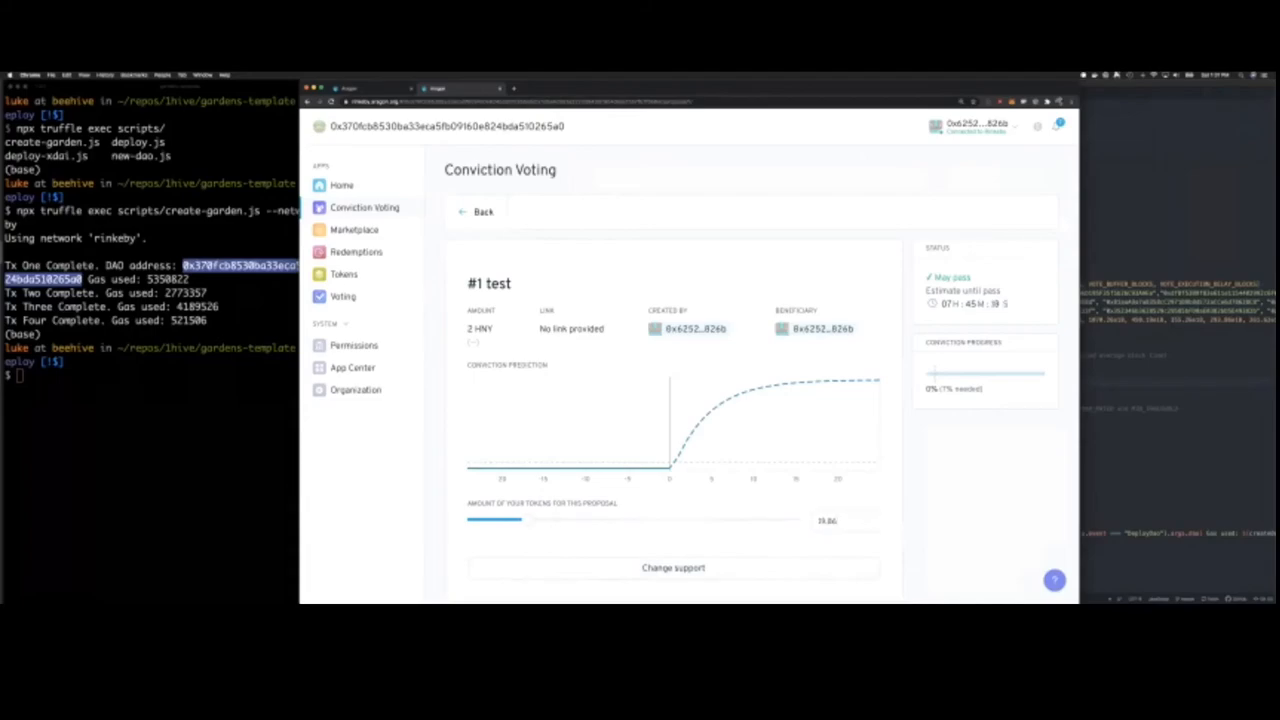
Sign a second support transaction on '#1 test' and leave for another app in the sidebar
click(672, 568)
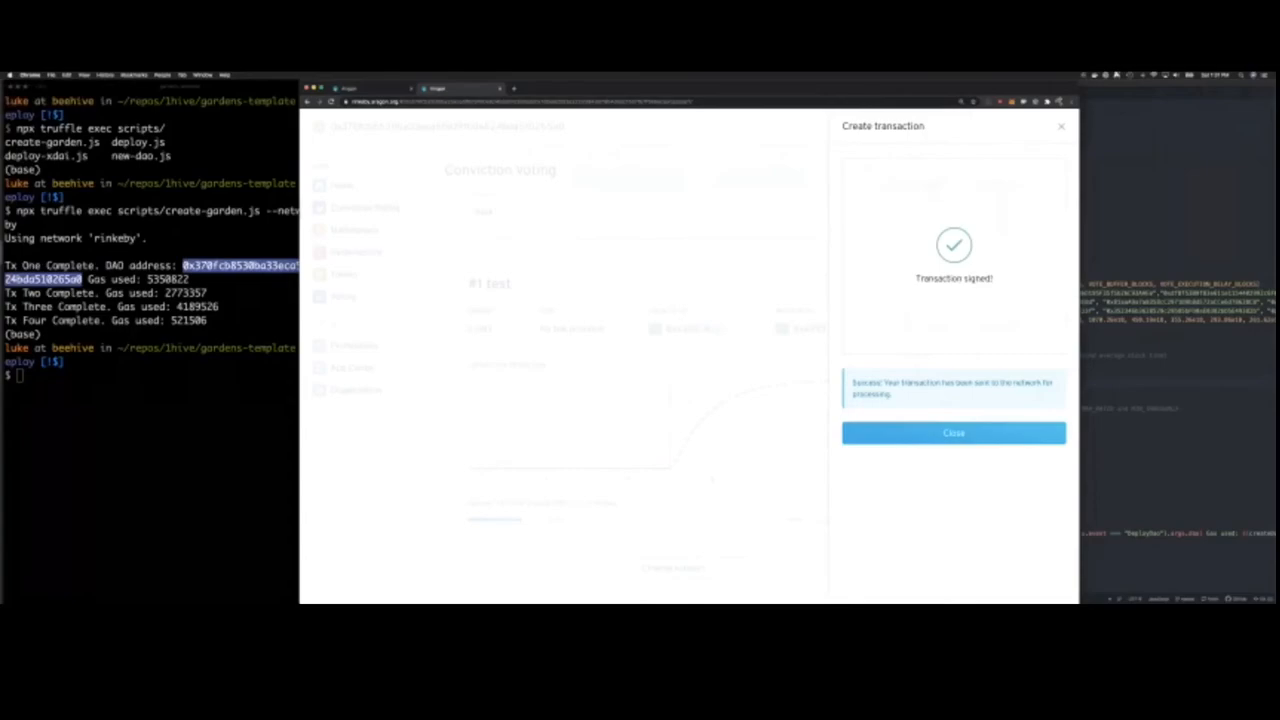
click(952, 432)
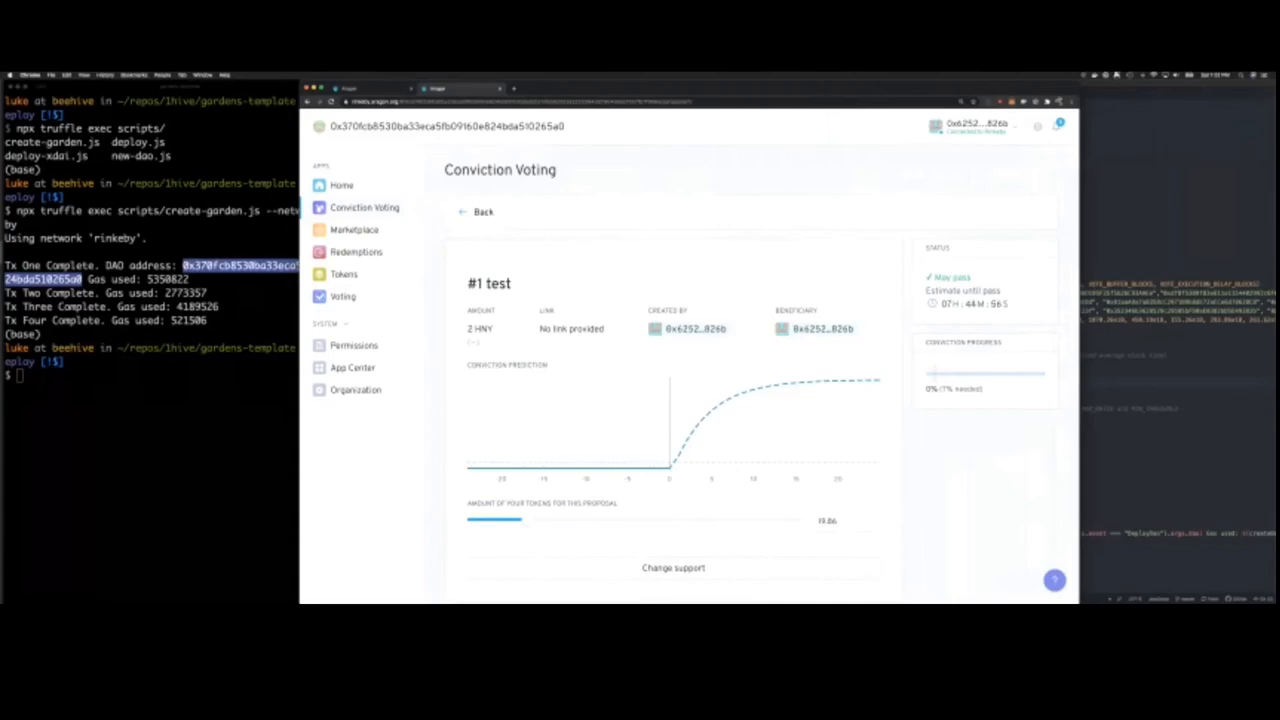
click(976, 124)
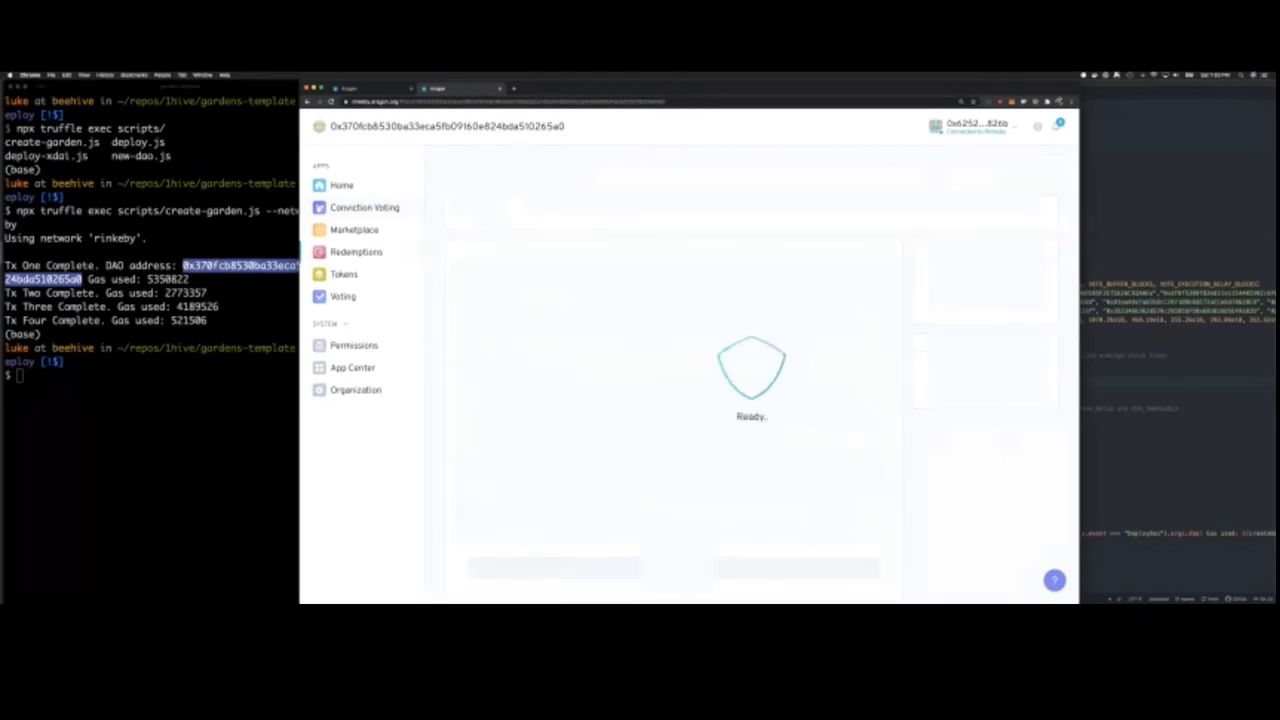
Glance at the Redemptions page, then return to the conviction voting overview
click(356, 252)
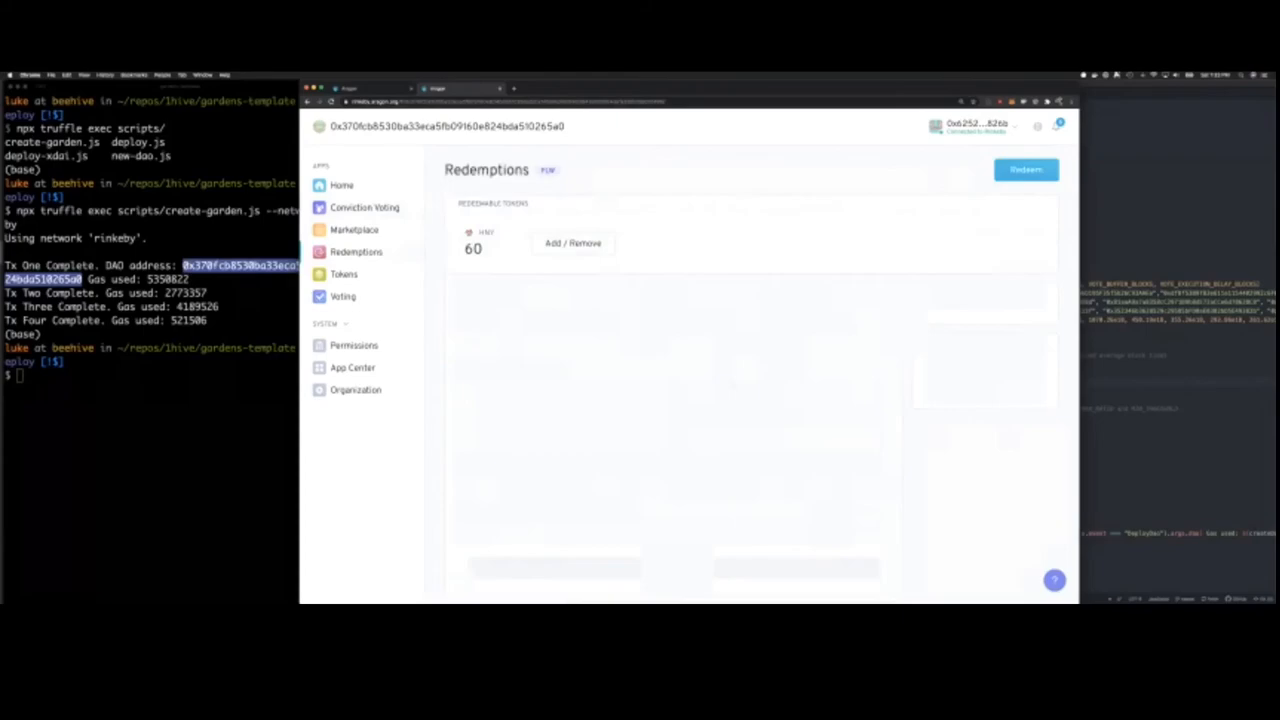
click(976, 124)
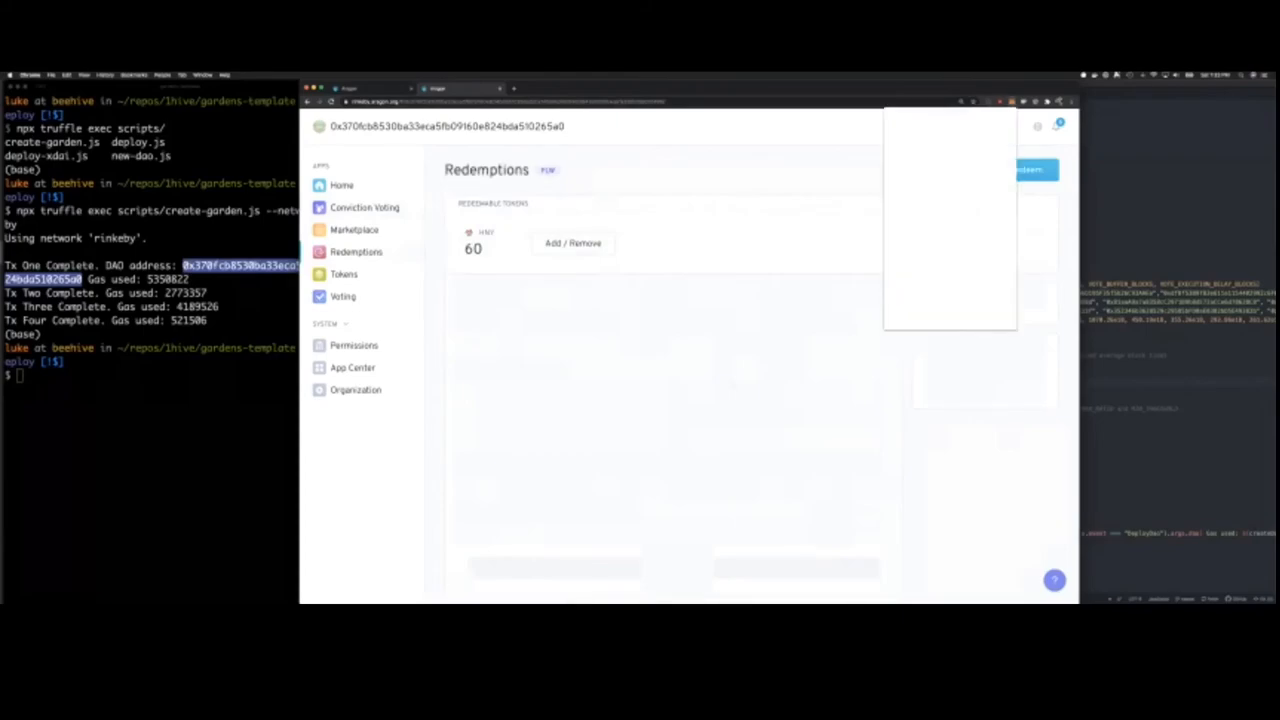
click(1060, 122)
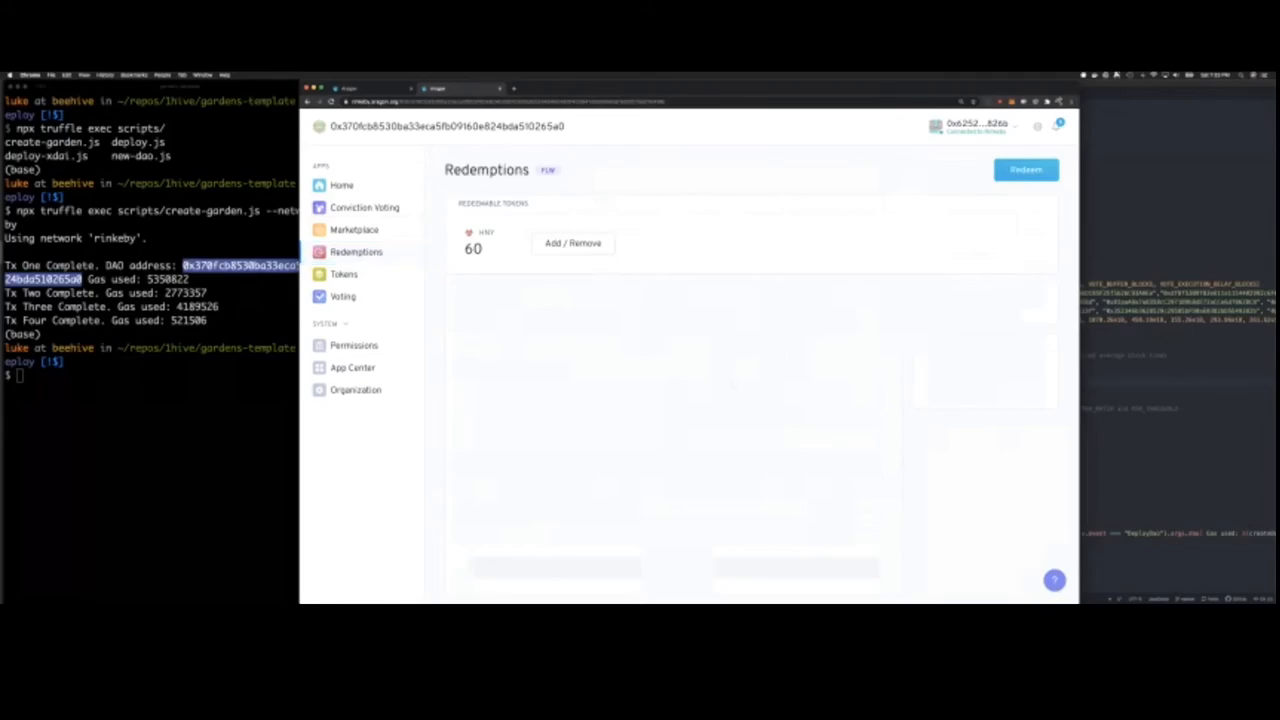
double_click(488, 168)
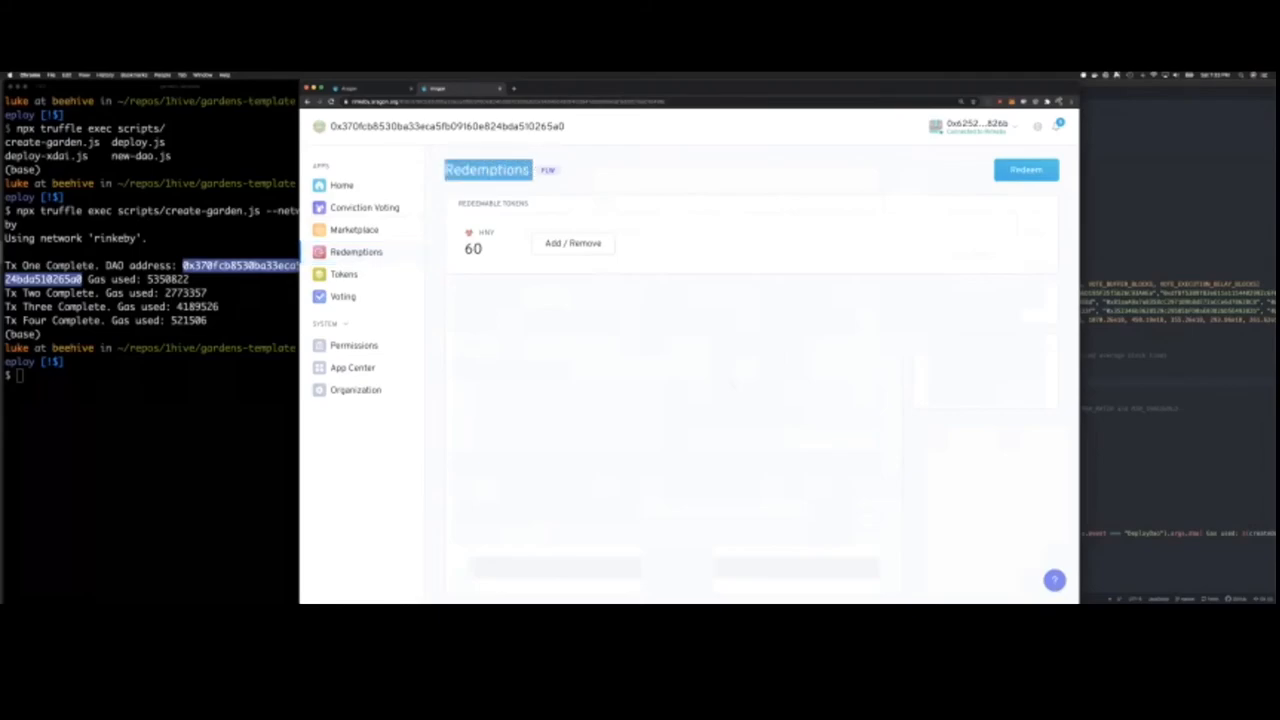
click(364, 206)
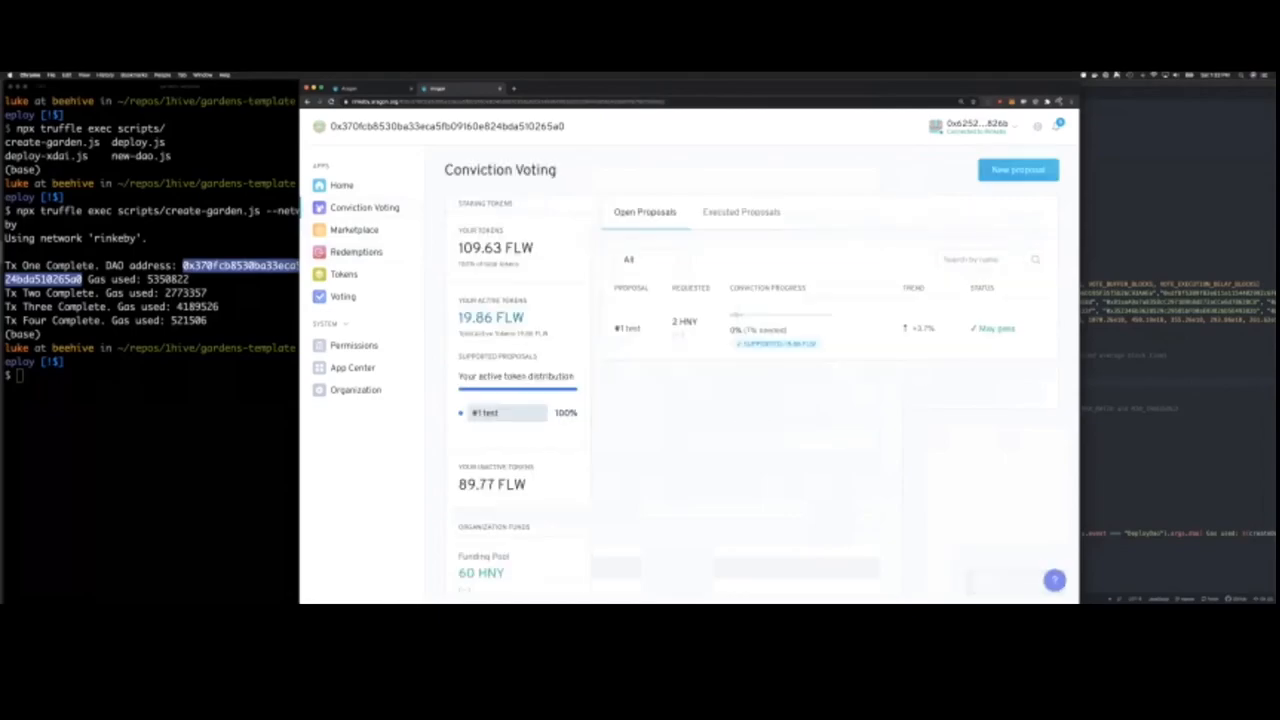
scroll(down, 3)
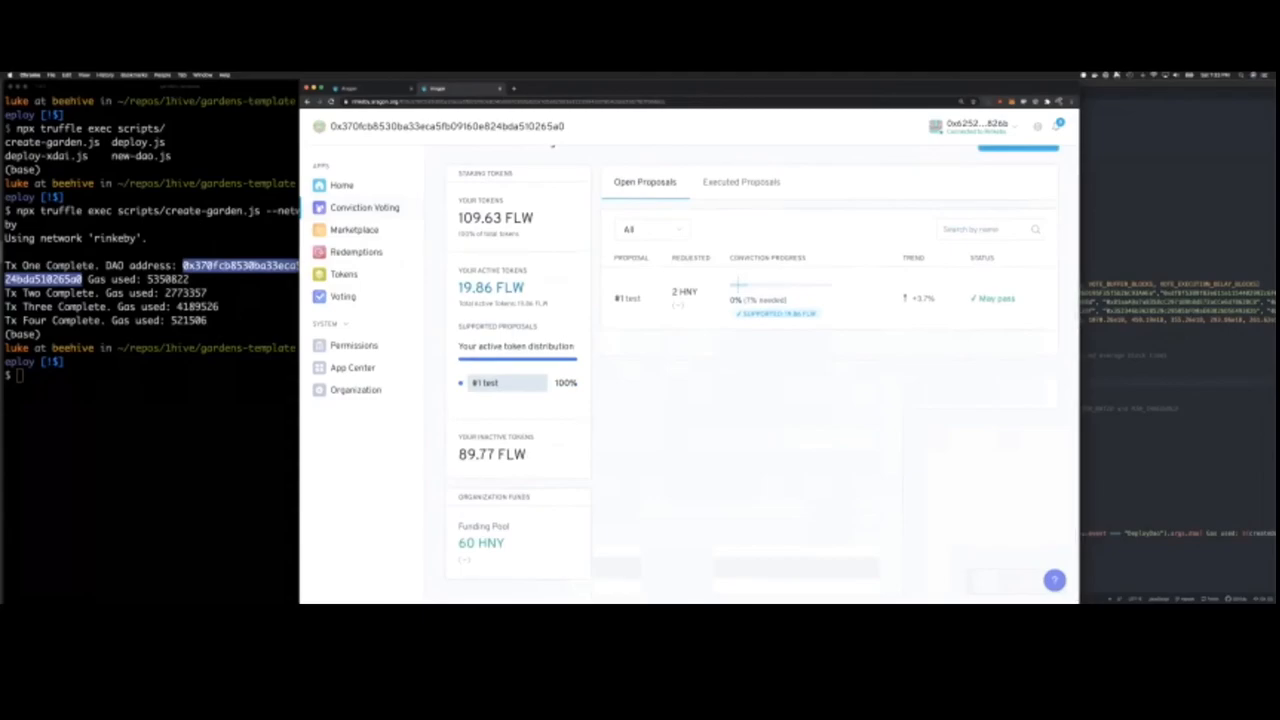
Review the Marketplace price of 3.28 HNY and 90.00 HNY reserves, visit the redemptions vault, and return
click(354, 230)
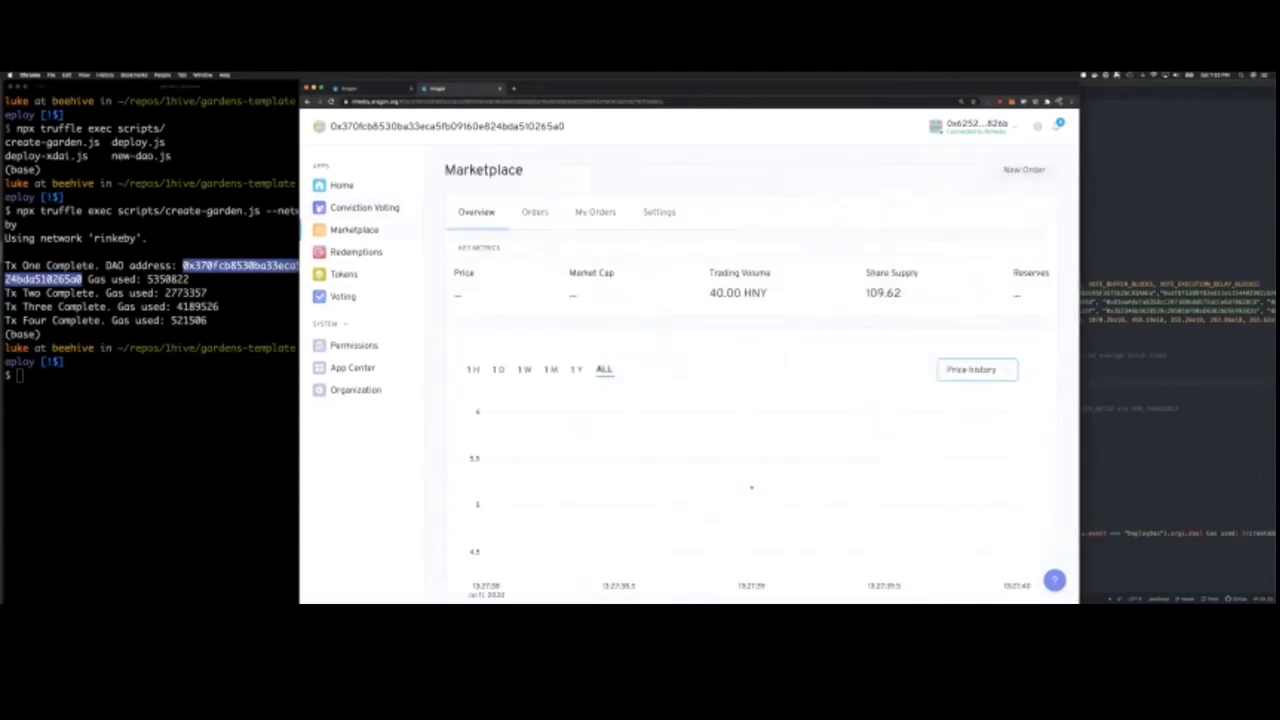
scroll(down, 3)
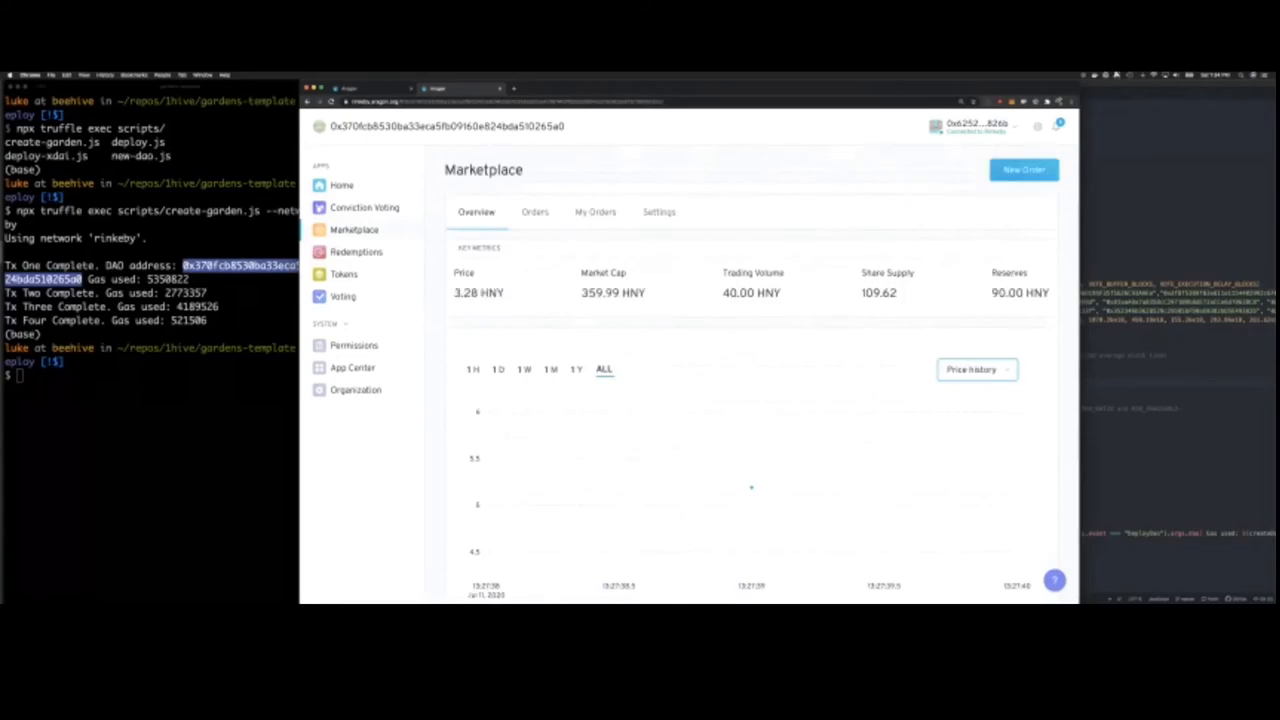
double_click(464, 292)
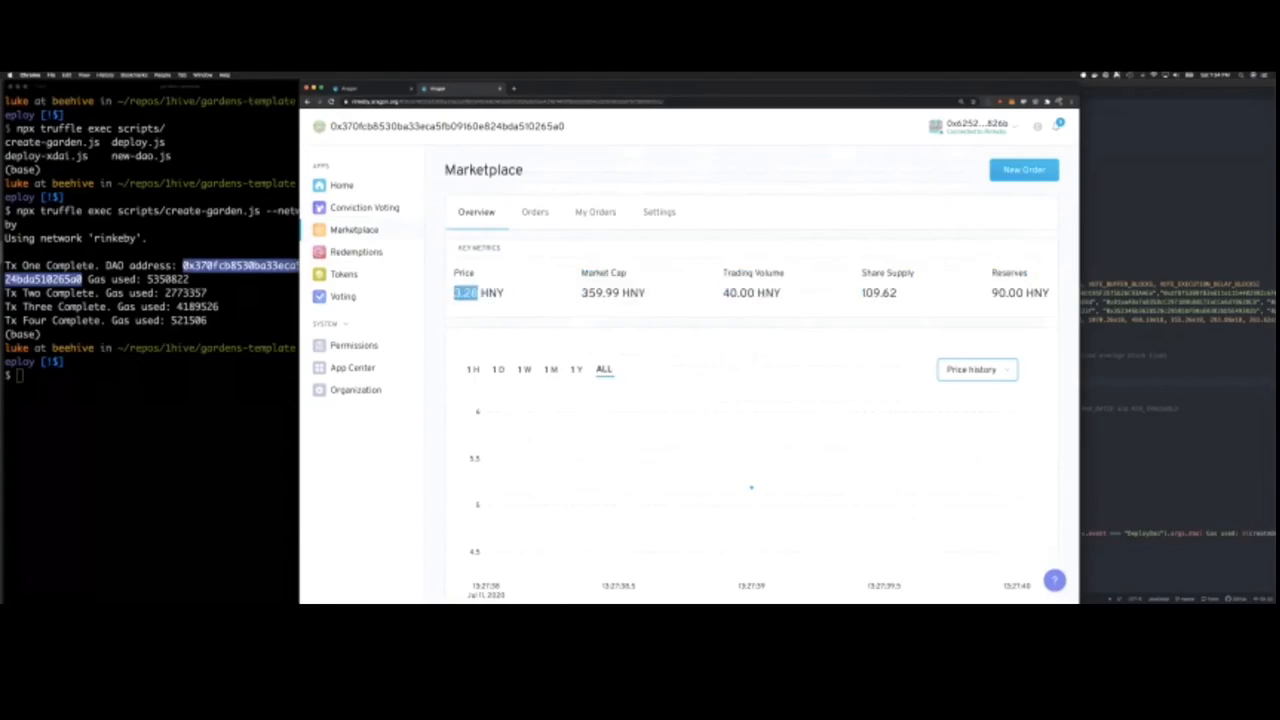
click(356, 252)
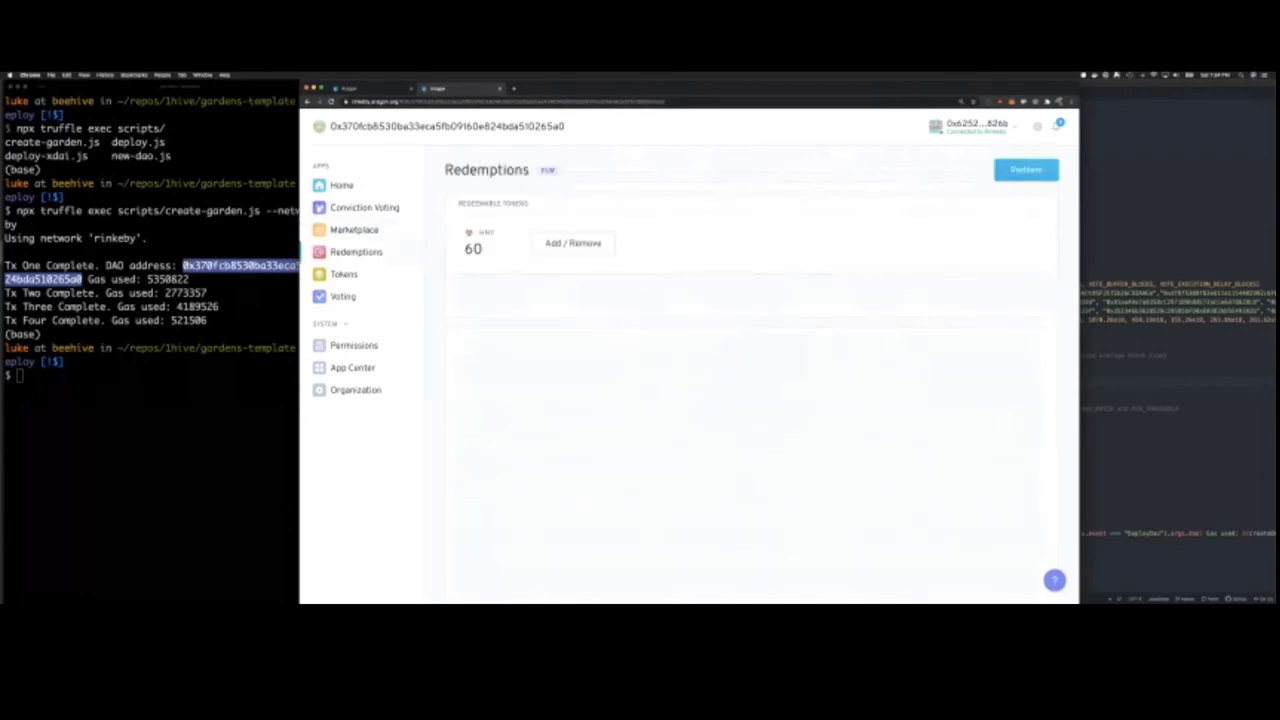
click(1024, 168)
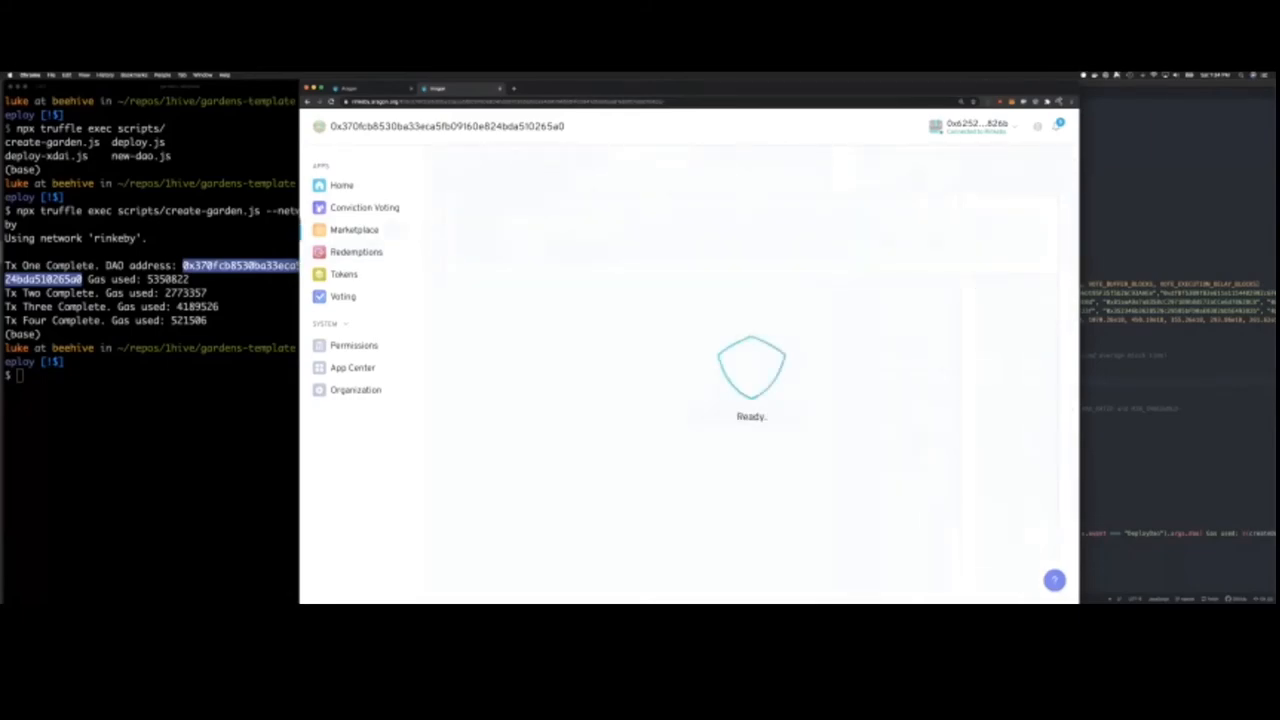
click(354, 230)
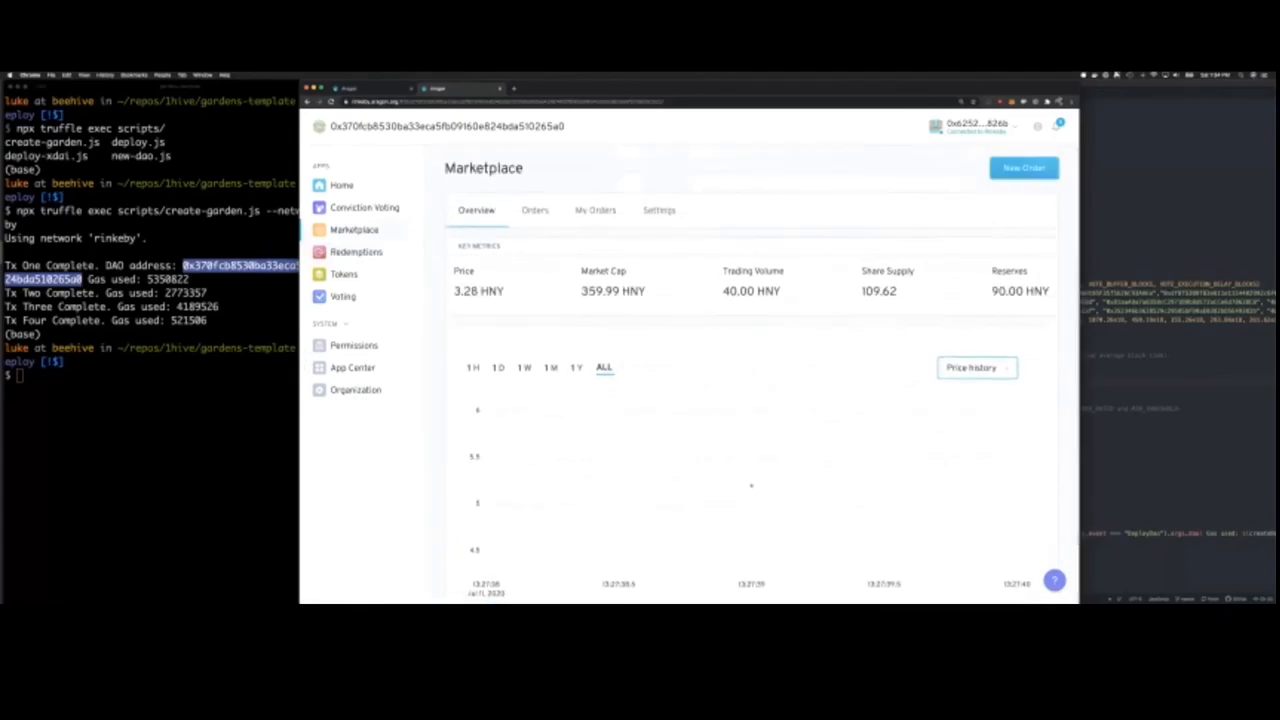
Submit a new order for the organization's token, then switch to the 1Hive token stats page
click(1024, 168)
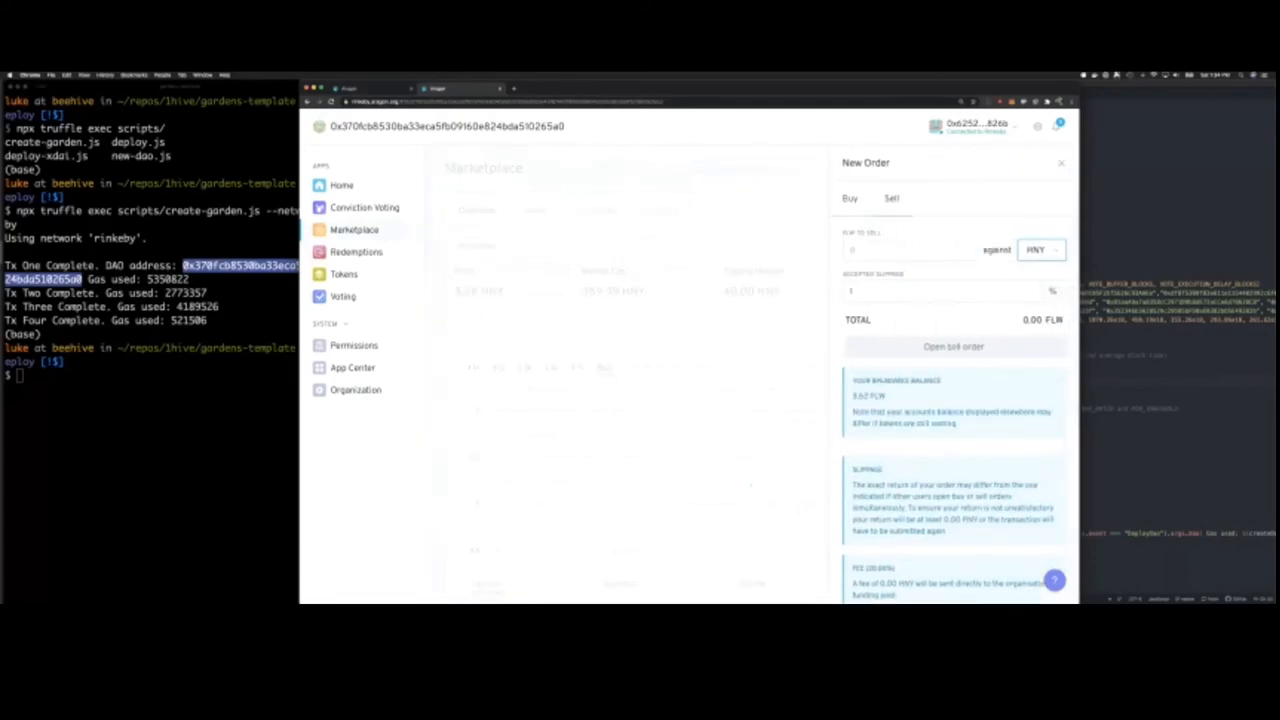
click(892, 198)
text(10)
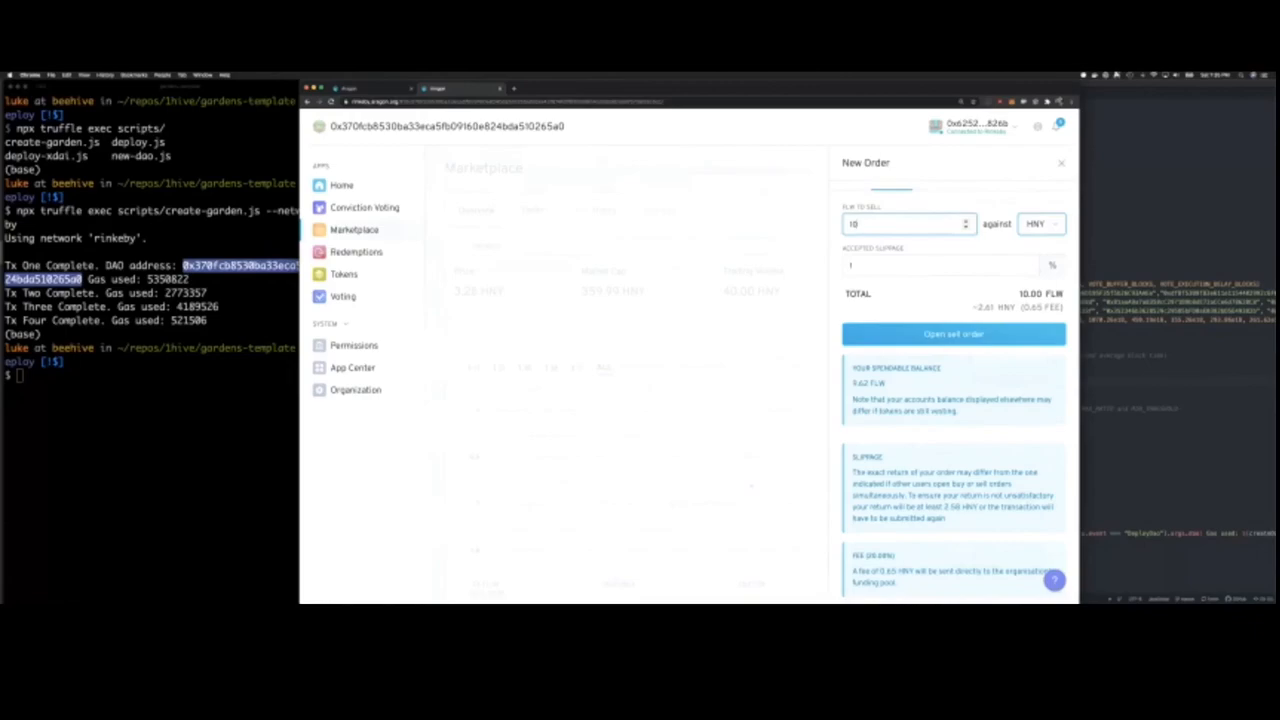
click(1060, 164)
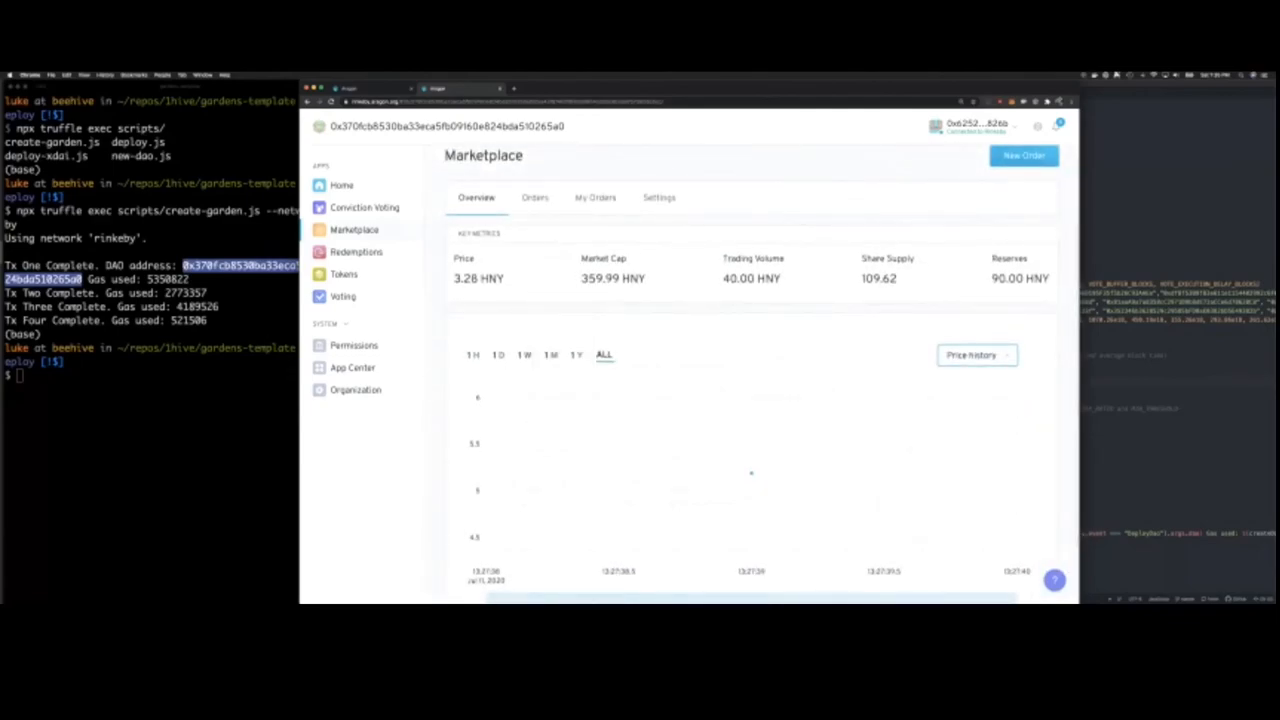
click(344, 274)
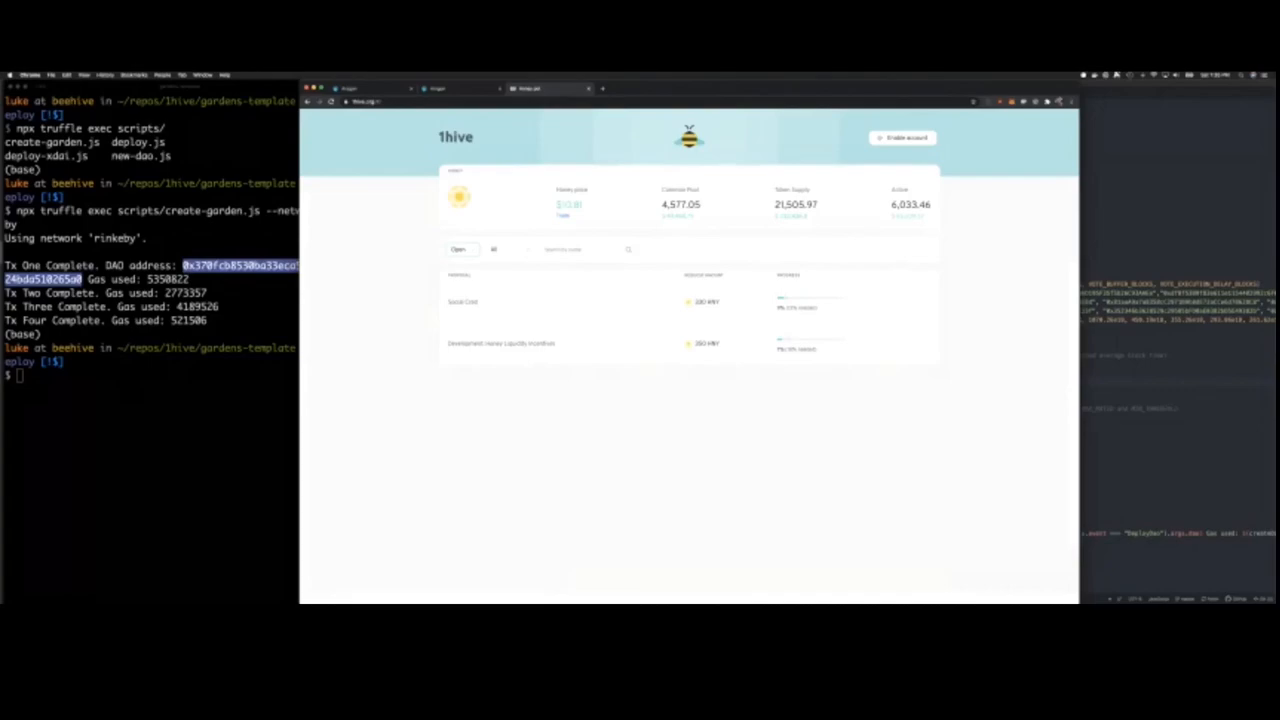
View one 1Hive listed entry, then show the 'Happy Hacking' slide in Keynote
click(462, 300)
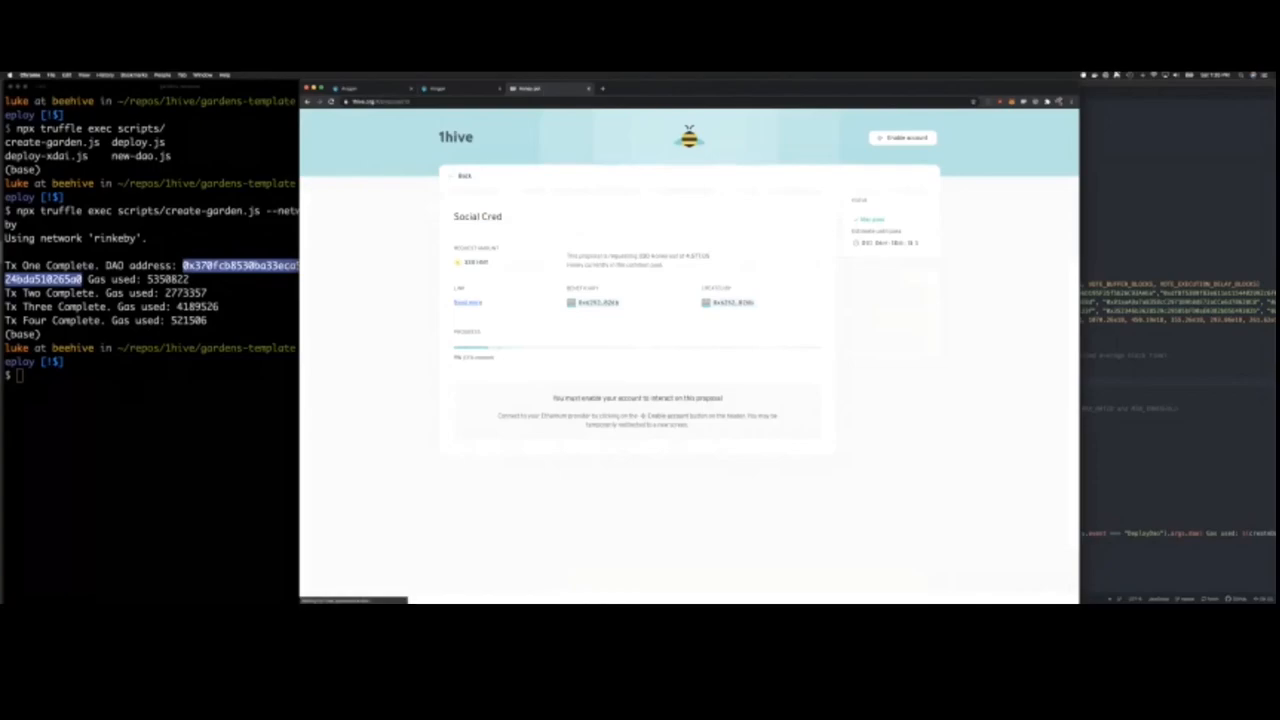
click(464, 176)
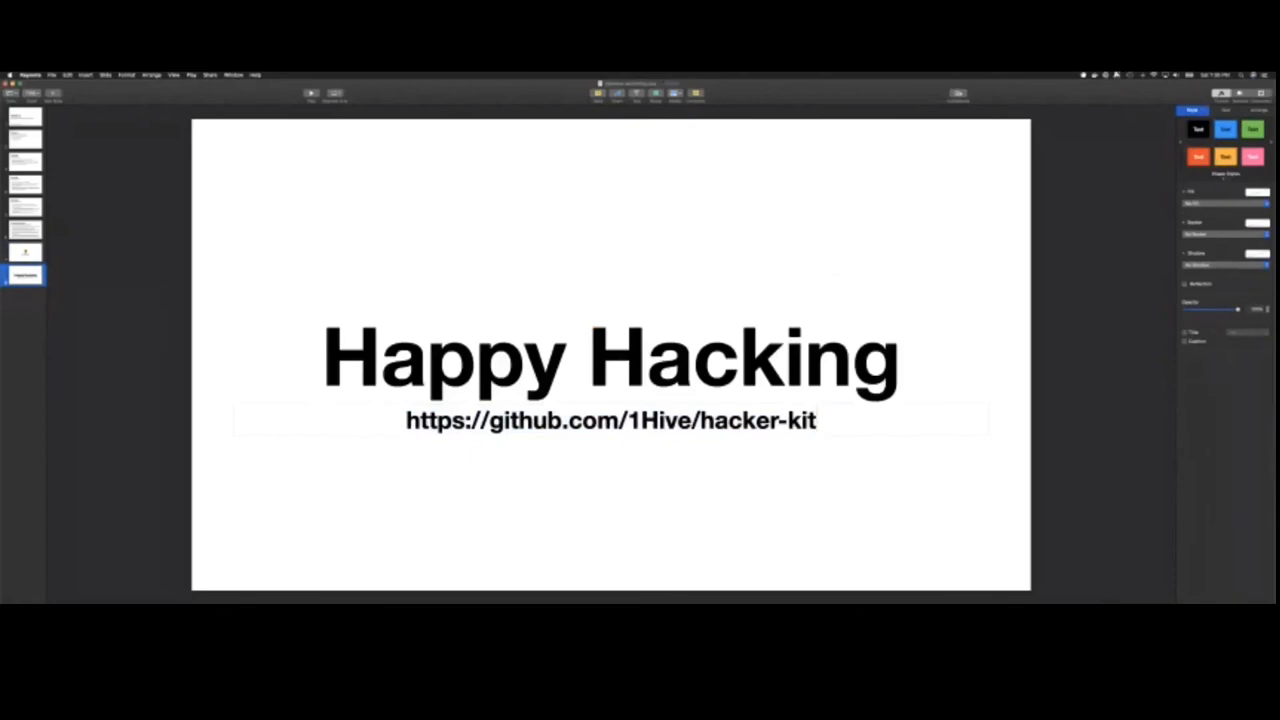
Select the github.com/1Hive/hacker-kit link to reach the 'Gardens Hacker Kit' README on GitHub
triple_click(612, 420)
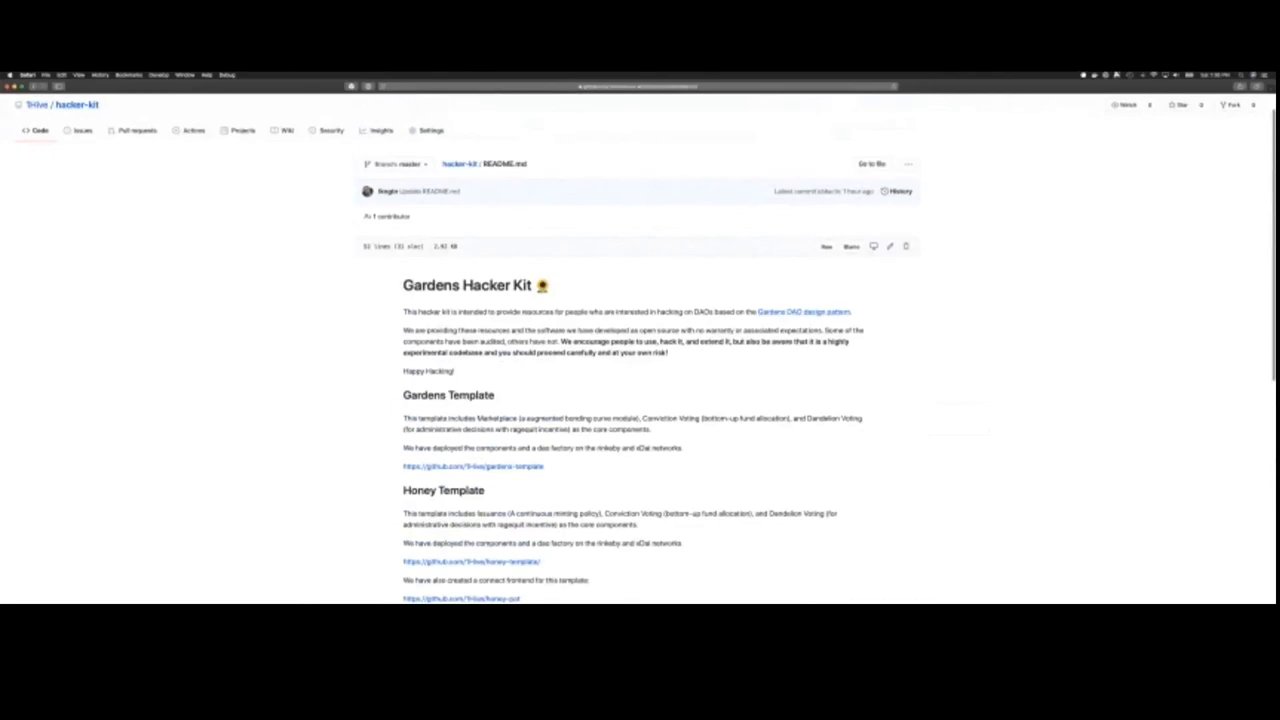
scroll(down, 3)
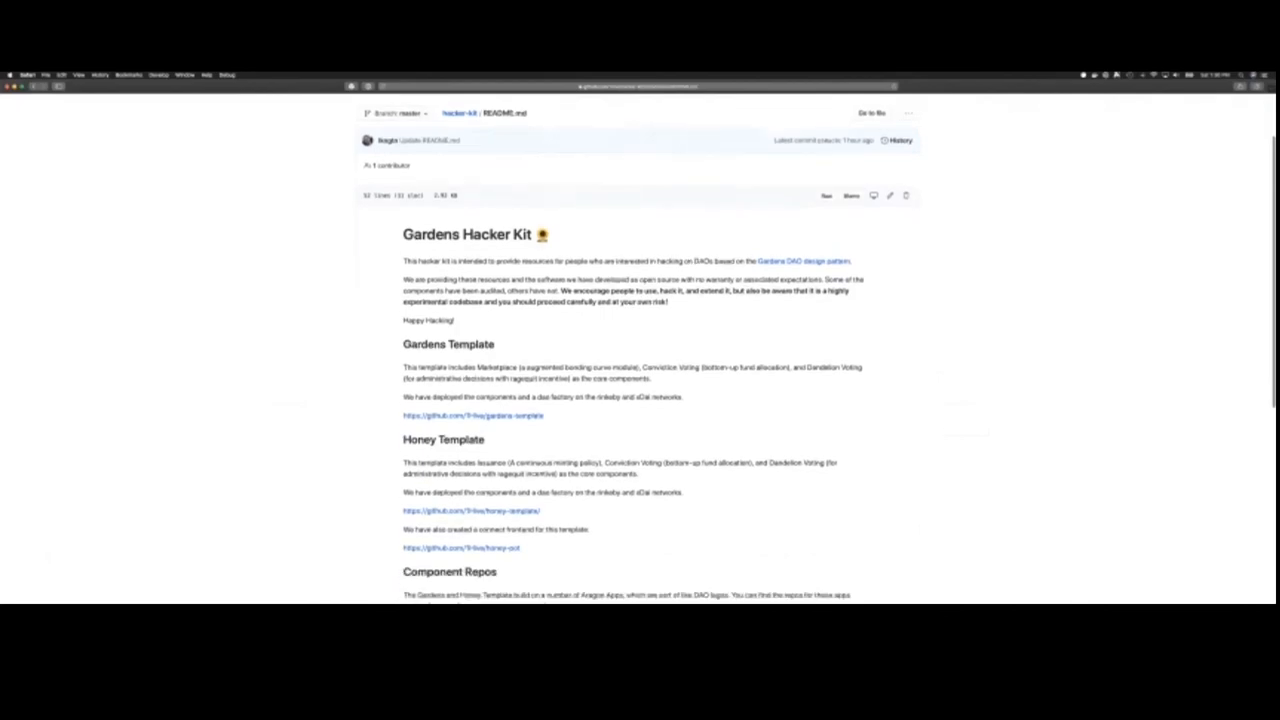
scroll(down, 3)
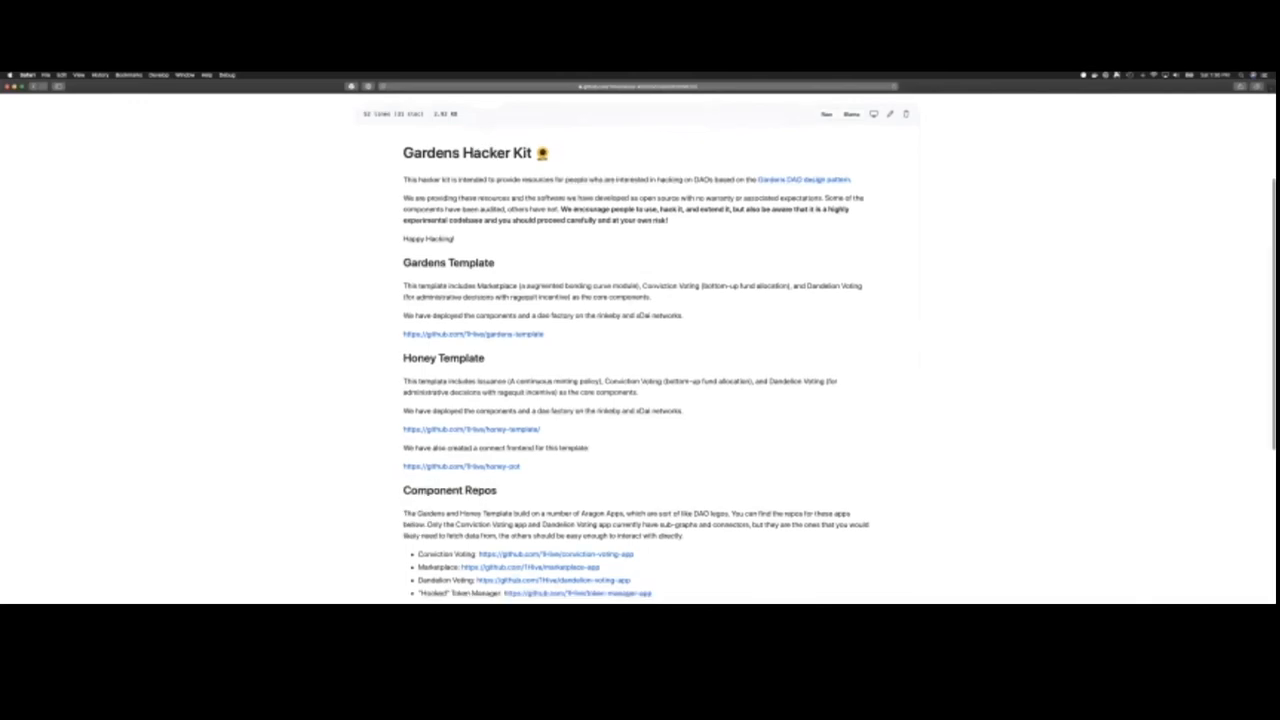
scroll(down, 3)
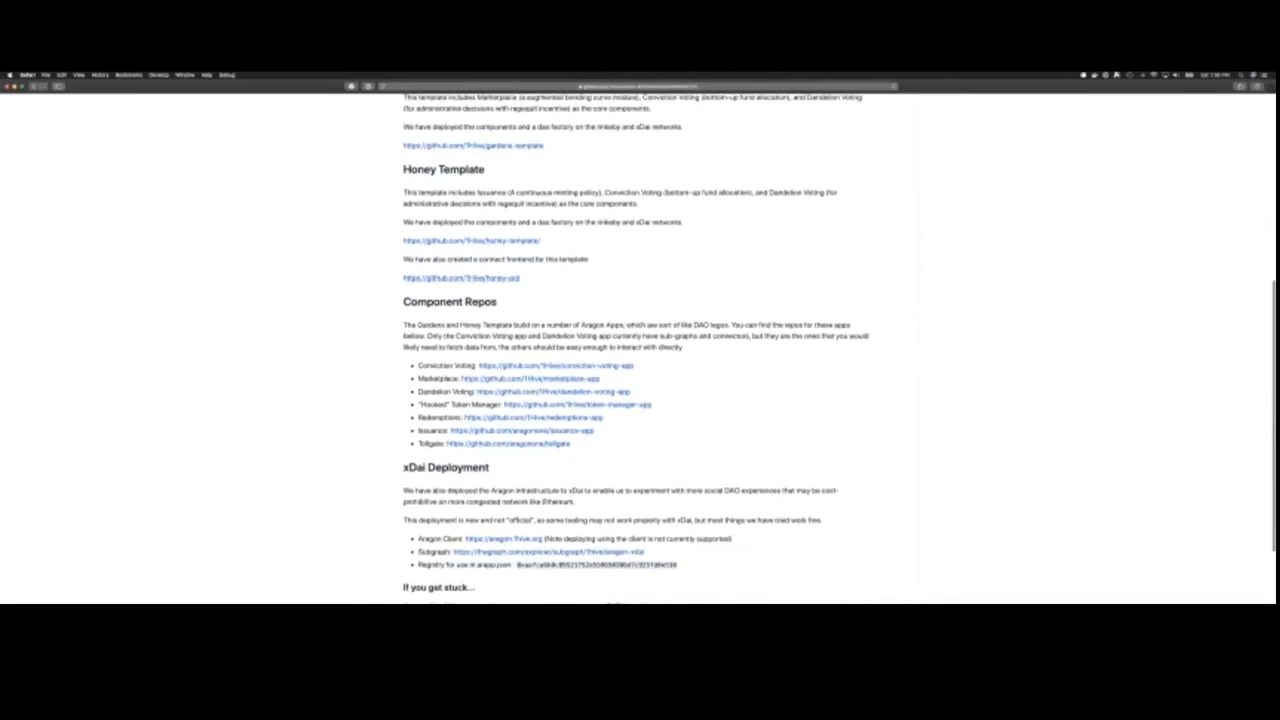
scroll(down, 3)
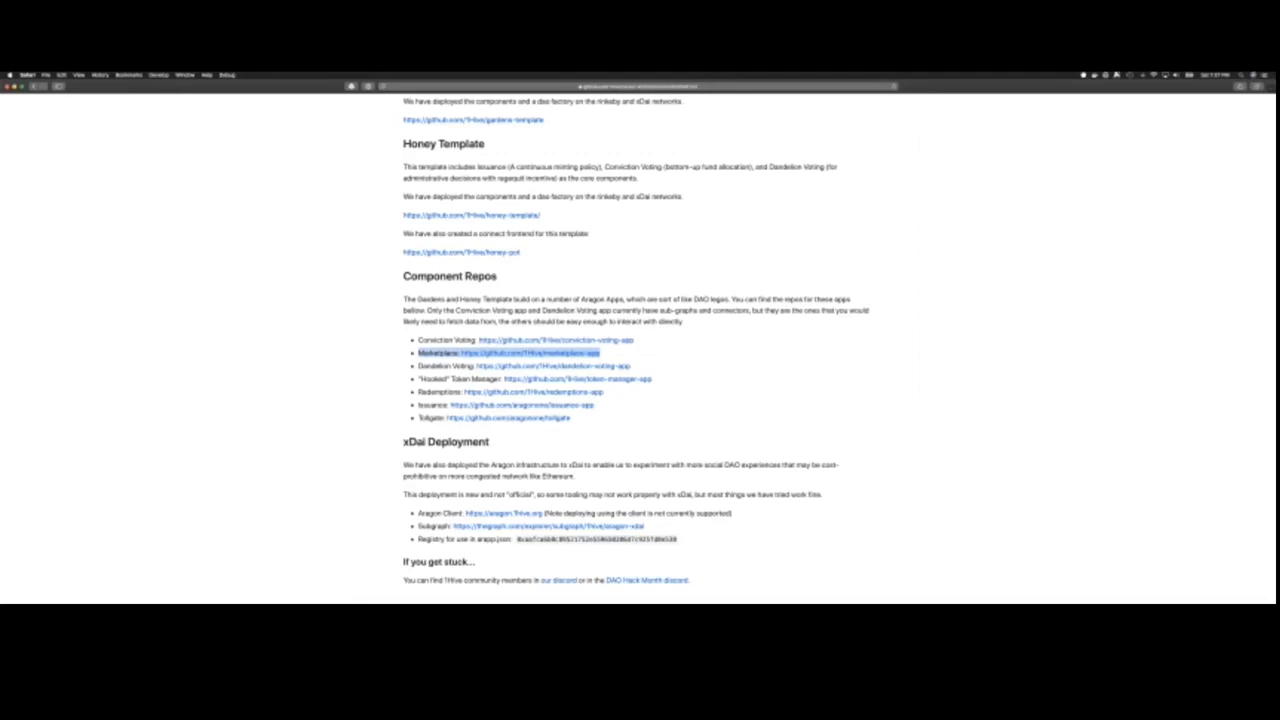
scroll(down, 3)
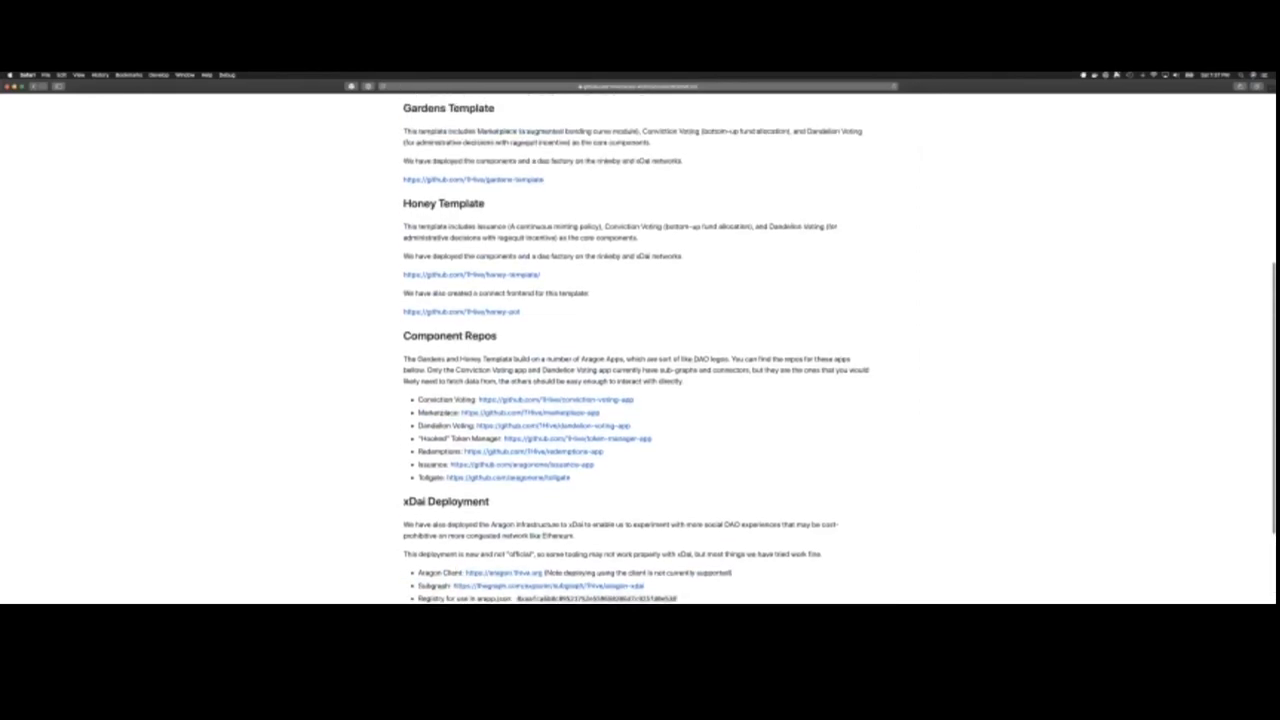
scroll(up, 3)
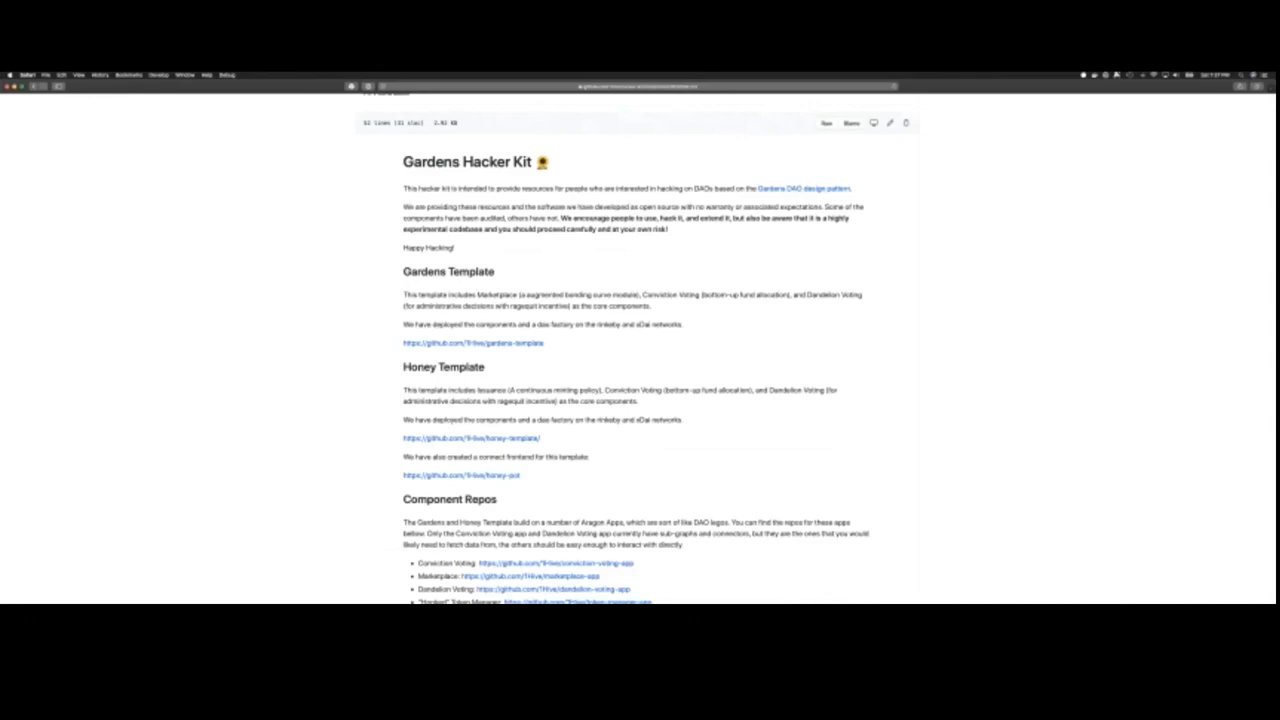
scroll(down, 3)
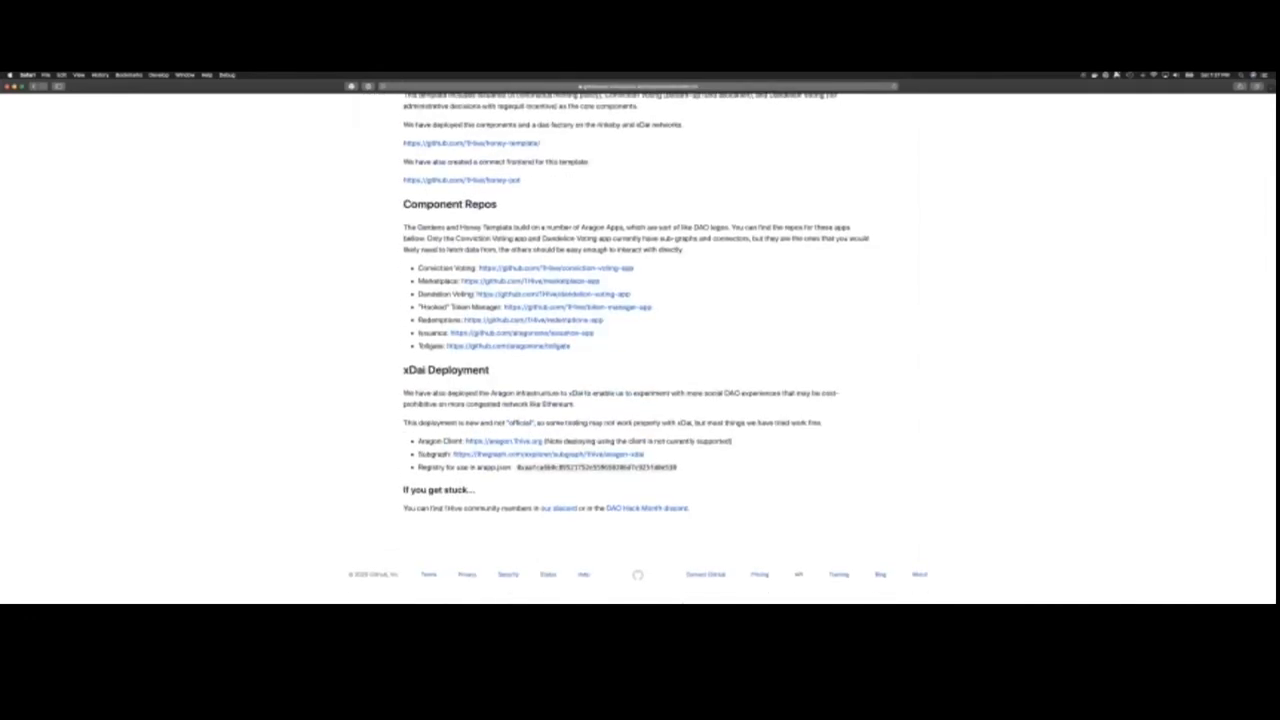